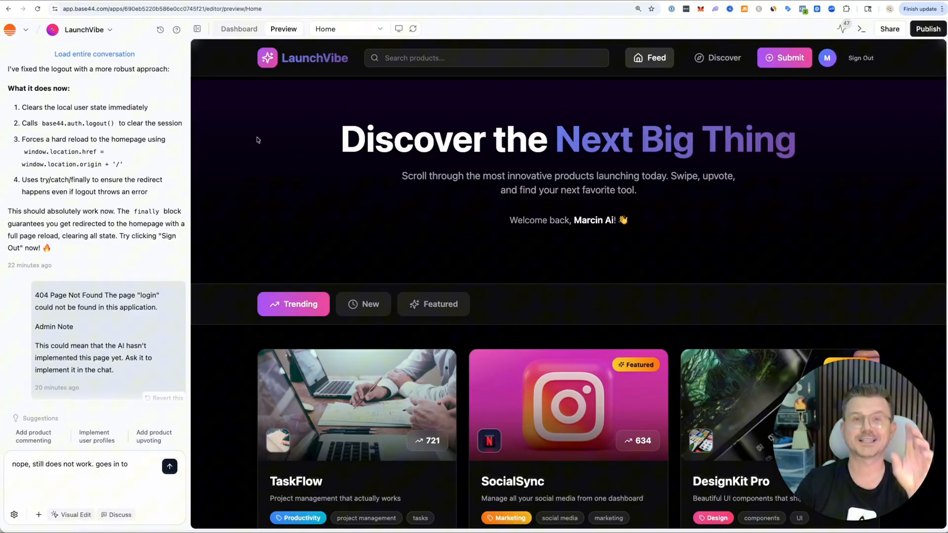
Step: Review the LaunchVibe dashboard, Users list and Product data, then return to the Base44 home page
scroll("down", 3)
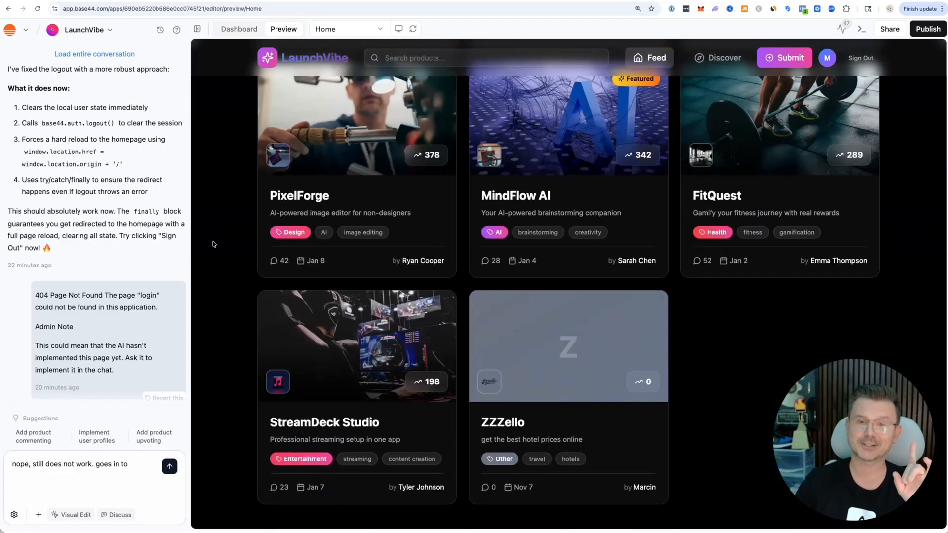
left_click(238, 29)
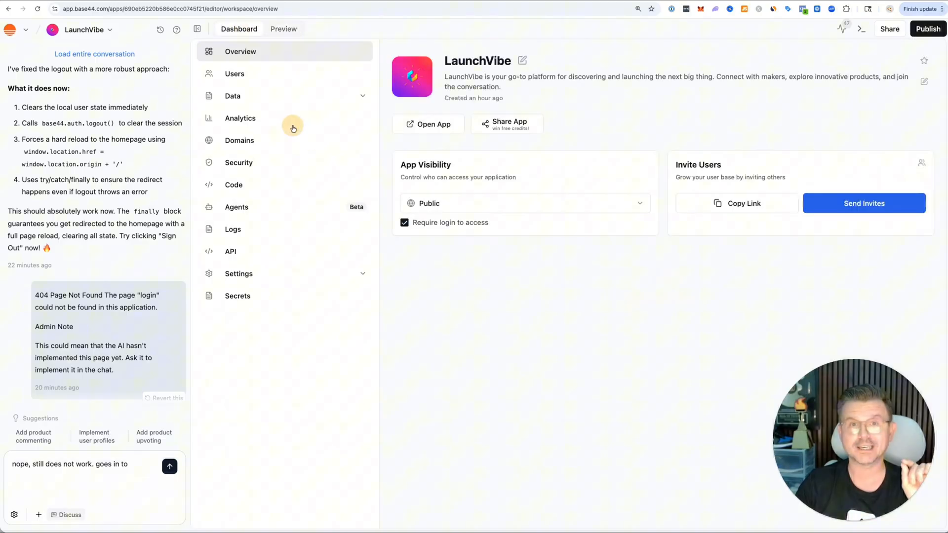
left_click(235, 73)
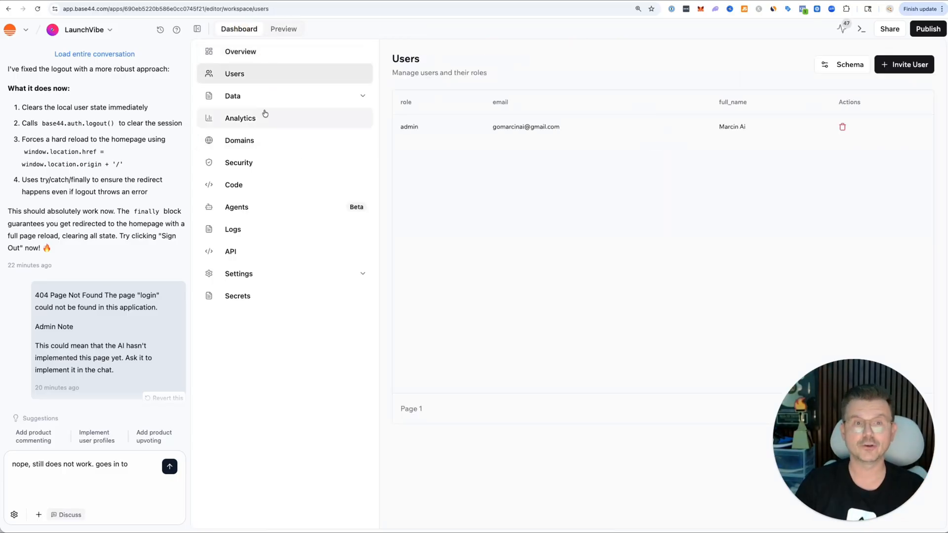
left_click(232, 96)
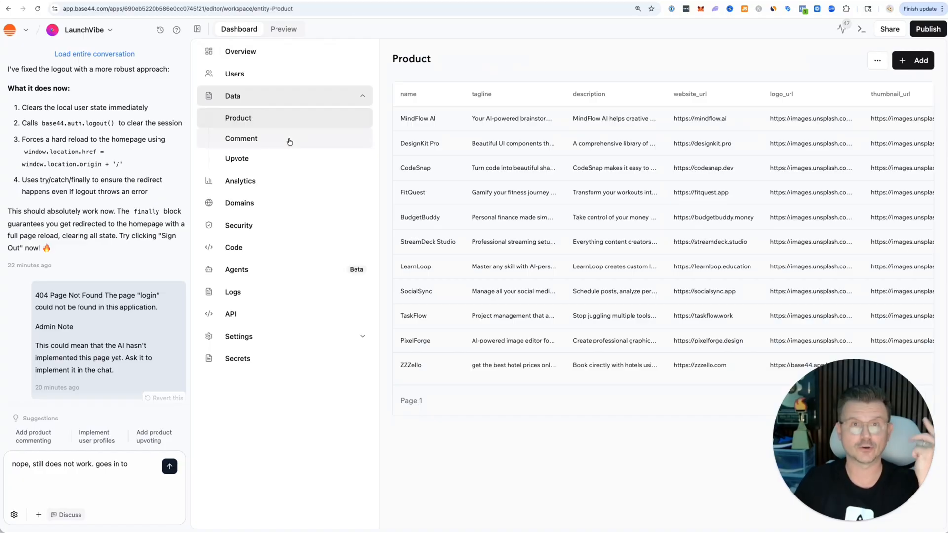
left_click(237, 158)
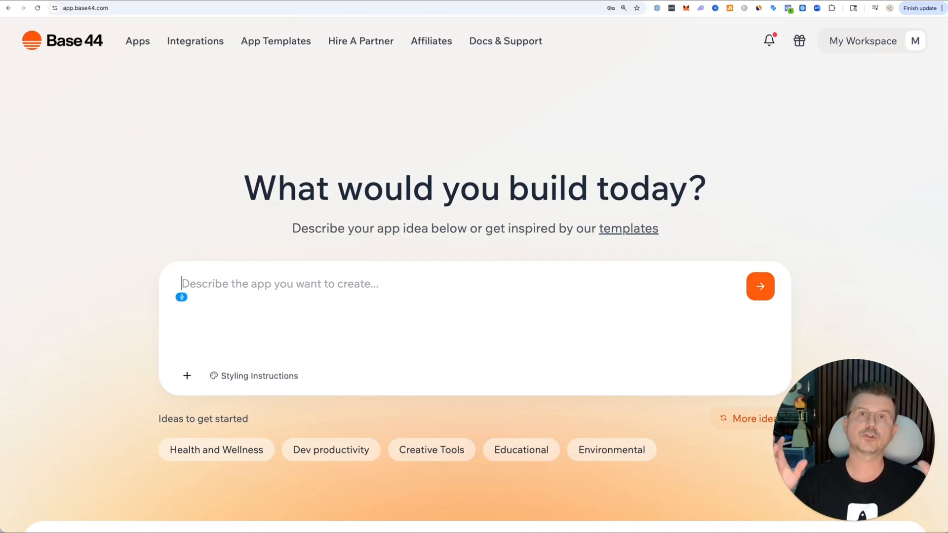
Step: Draft a prompt to re-create producthunt.com, front end first, feeling like TikTok rather than Craigslist
type("I want to re-create product")
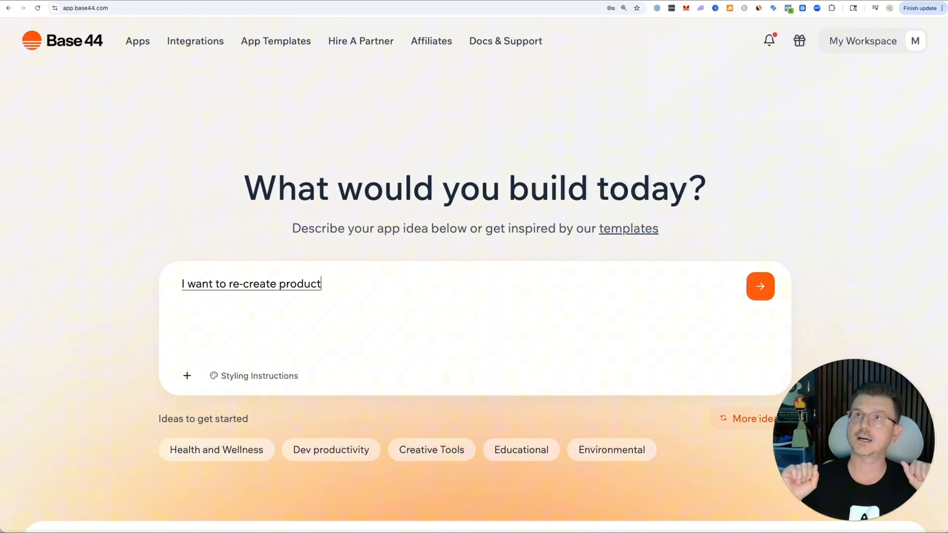
type("hunt.com but I want to do it with a twist.")
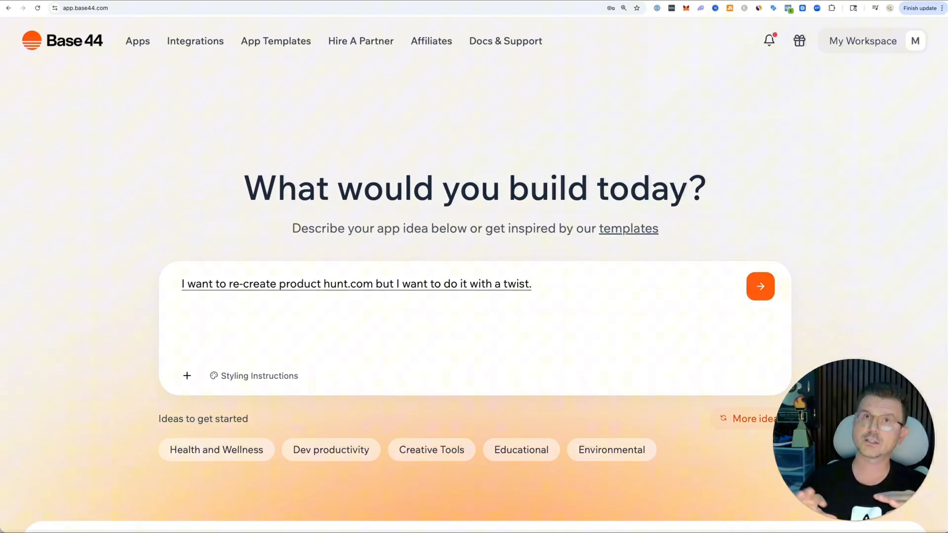
type("First, let's start with the front end of all")
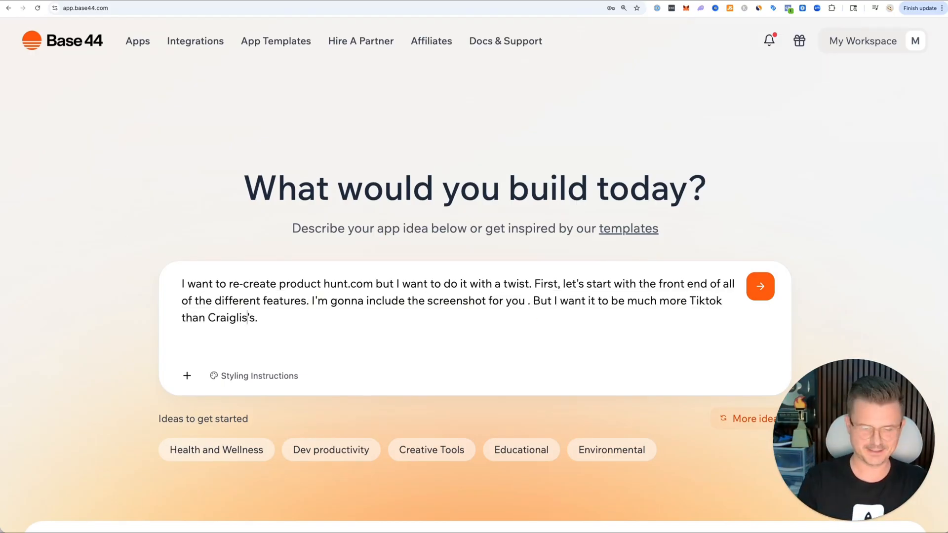
type("Craiglist.")
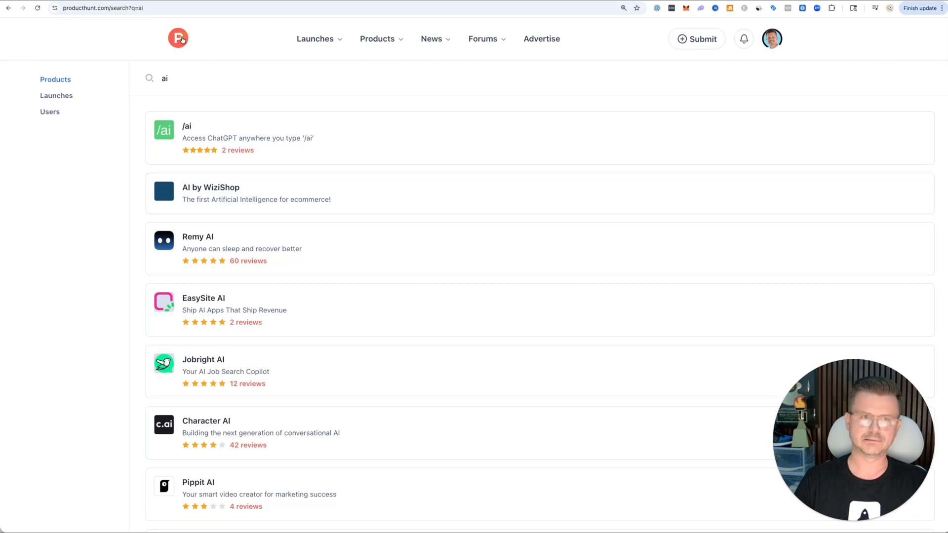
left_click(177, 38)
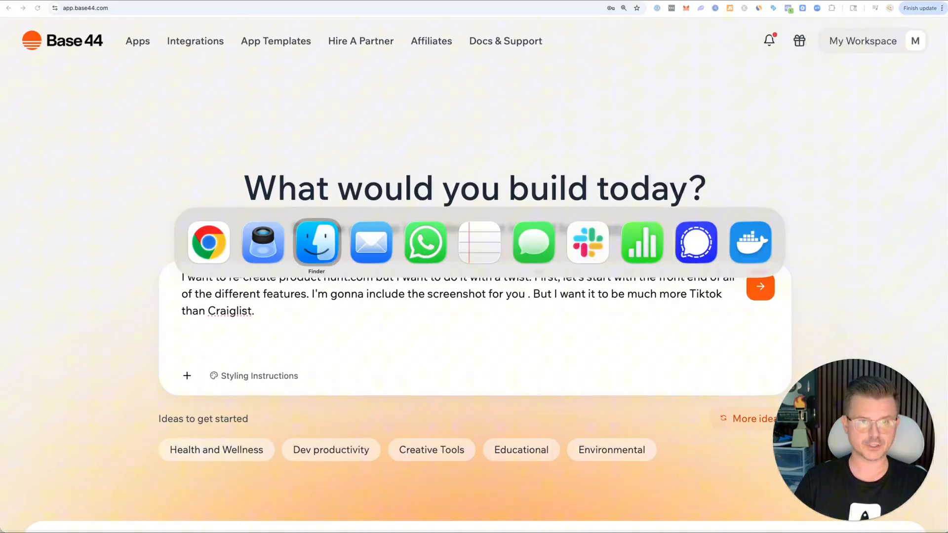
Step: Attach the Desktop Product Hunt screenshot from Finder and send the app description to Base44
left_click(315, 243)
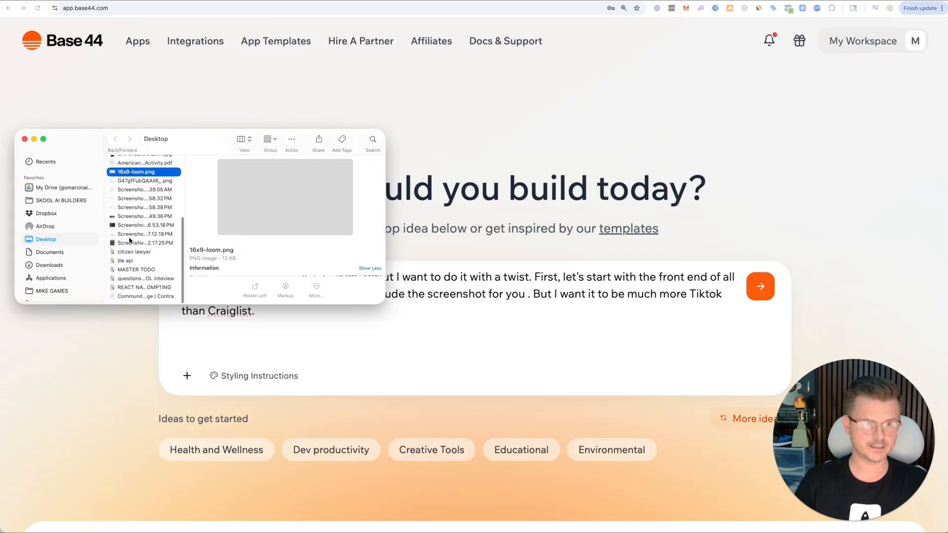
left_click(144, 234)
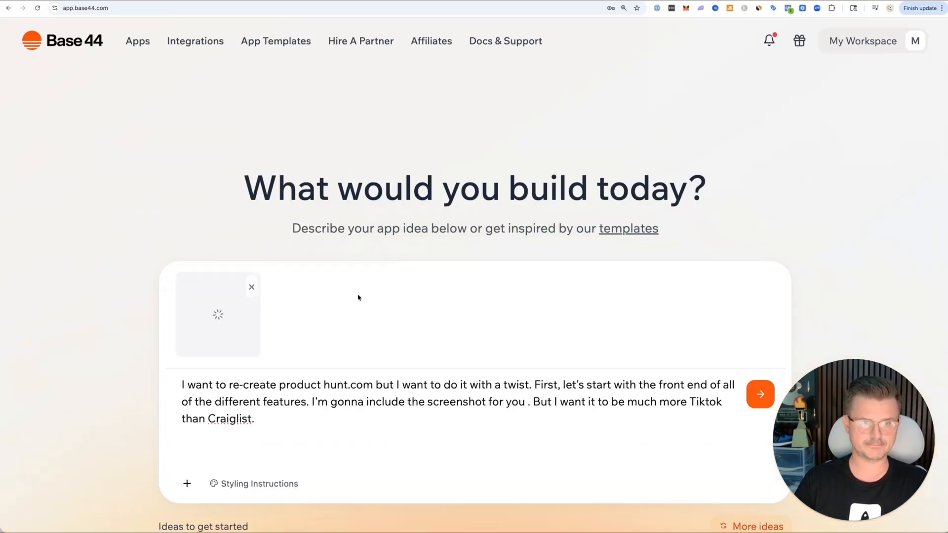
left_click(760, 394)
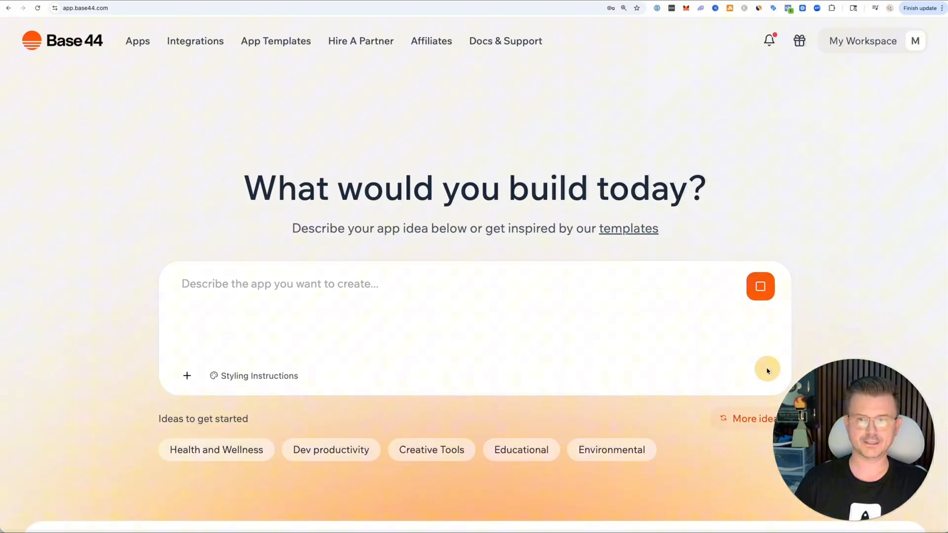
left_click(760, 286)
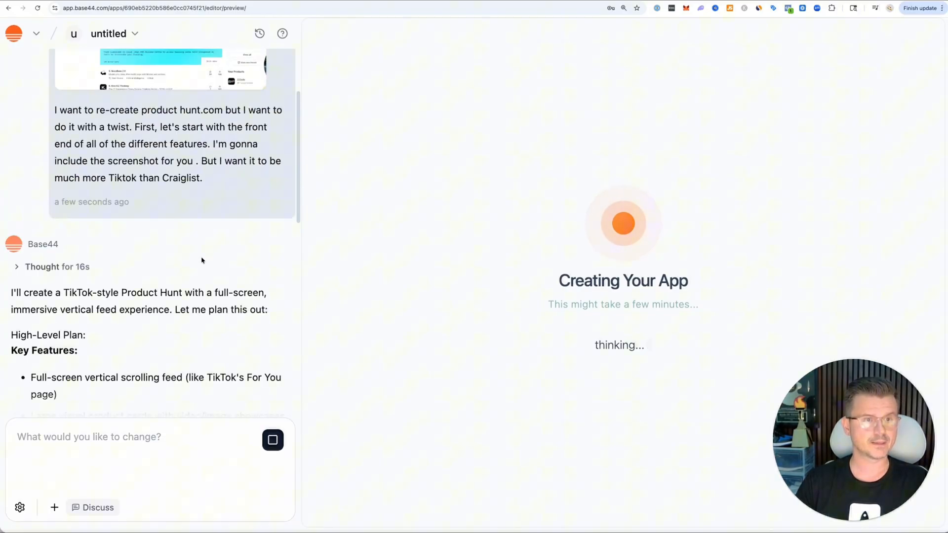
Step: Read the AI's high-level plan in the chat while the app build runs
scroll("down", 3)
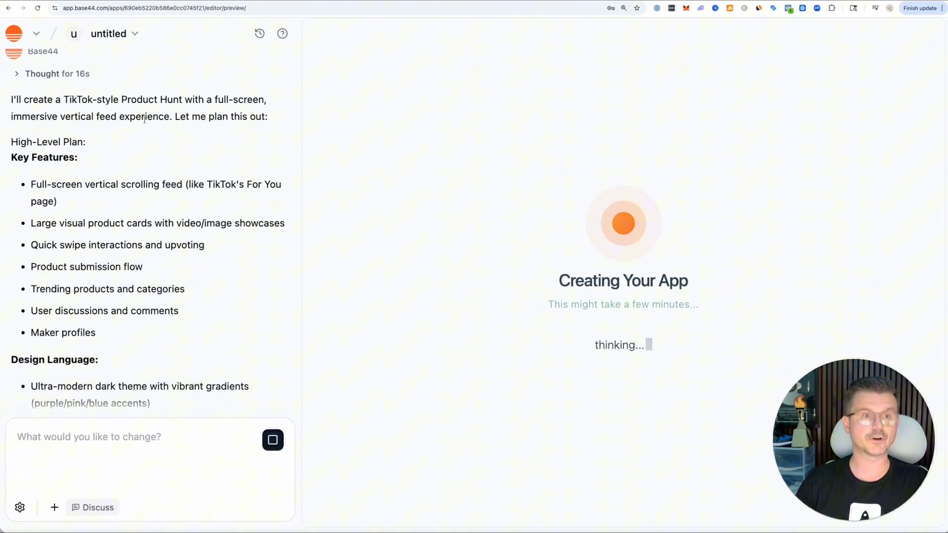
mouse_move(152, 137)
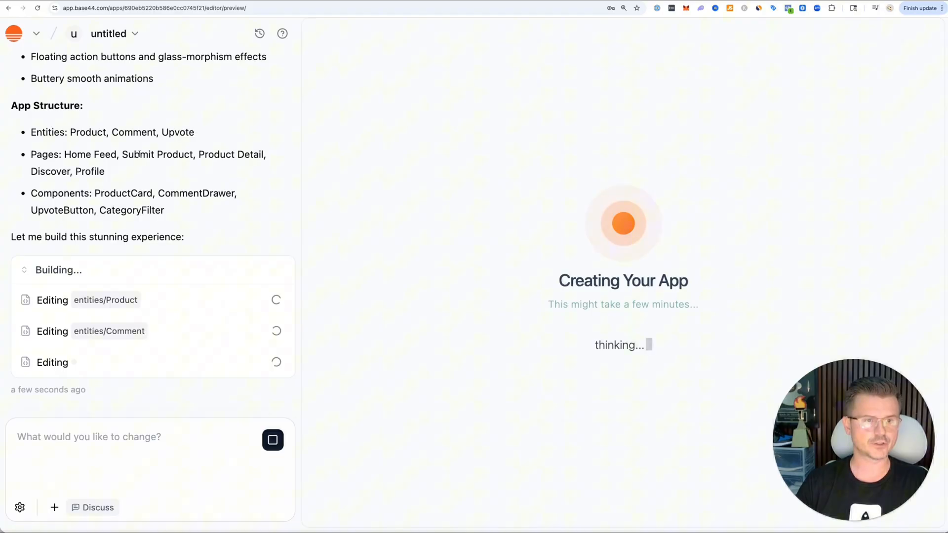
mouse_move(475, 248)
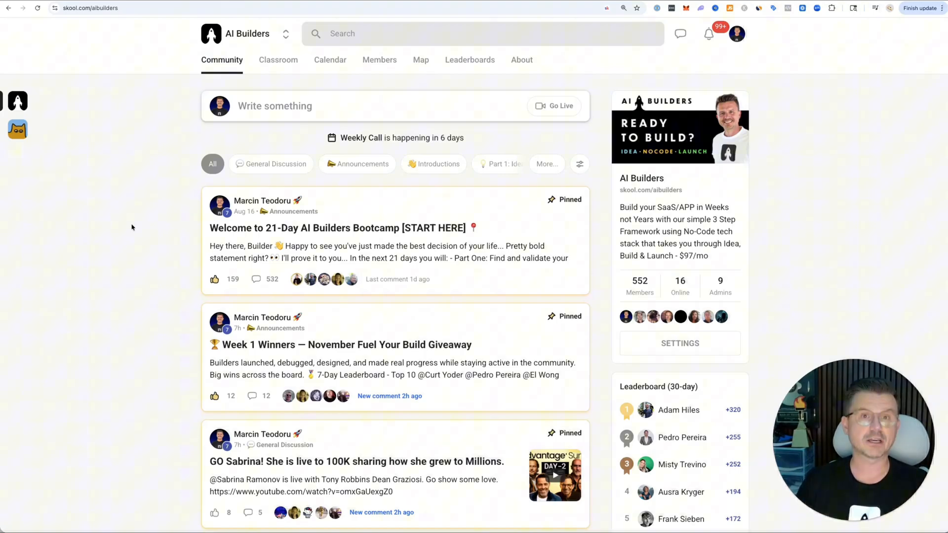
scroll("down", 3)
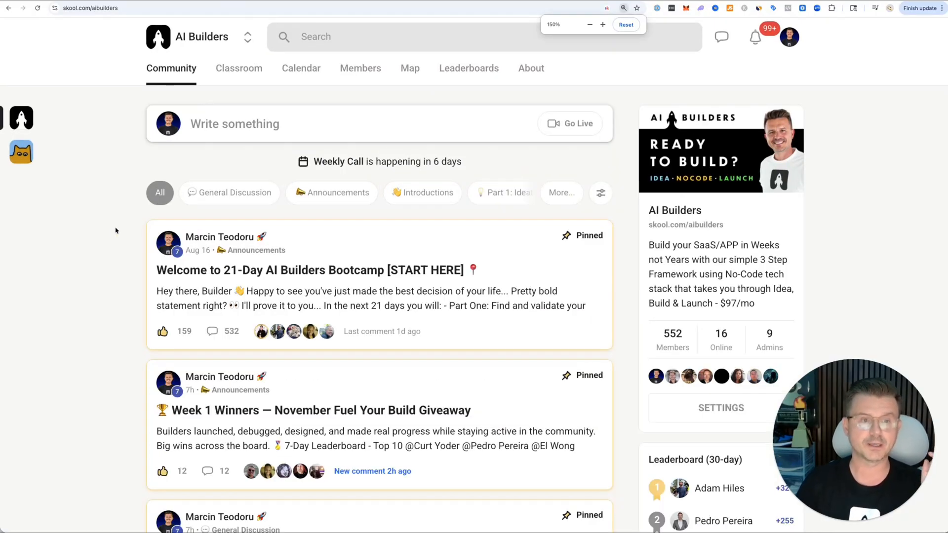
scroll("down", 3)
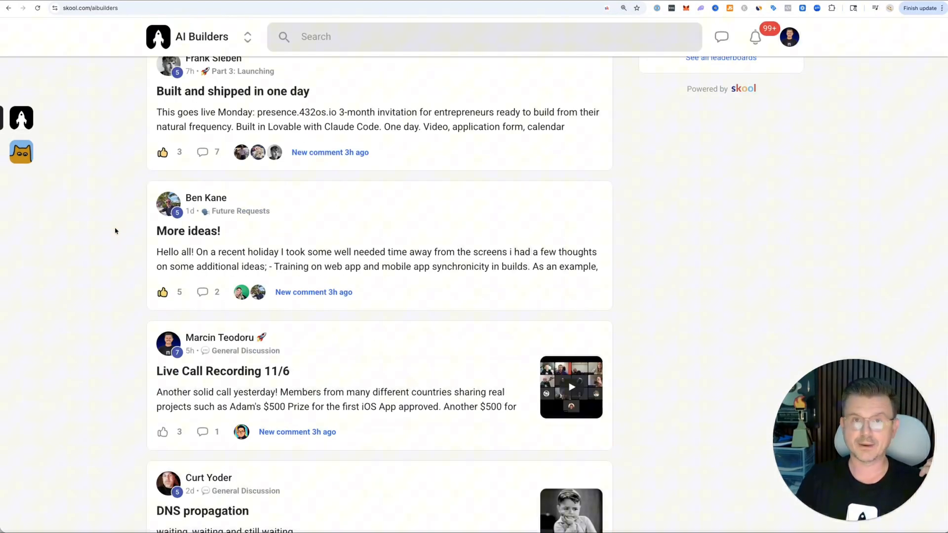
scroll("down", 3)
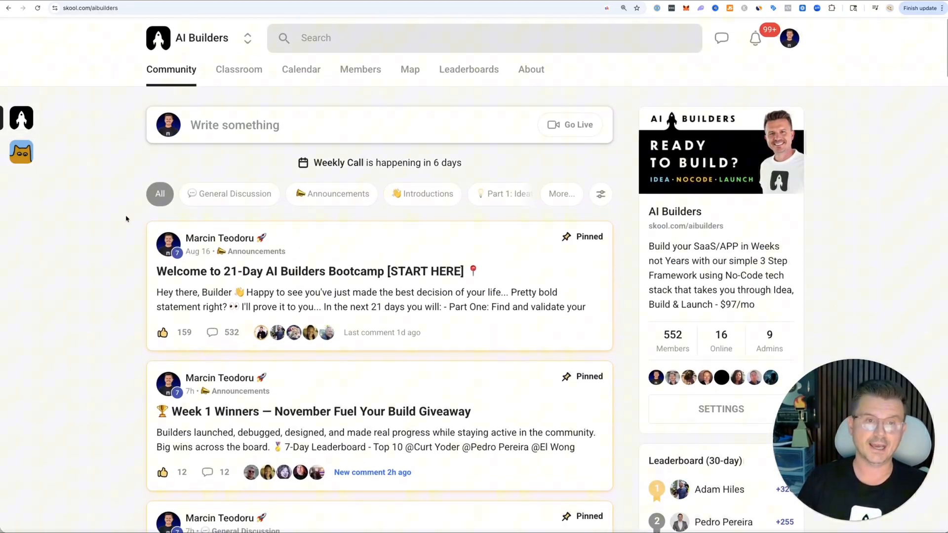
left_click(238, 69)
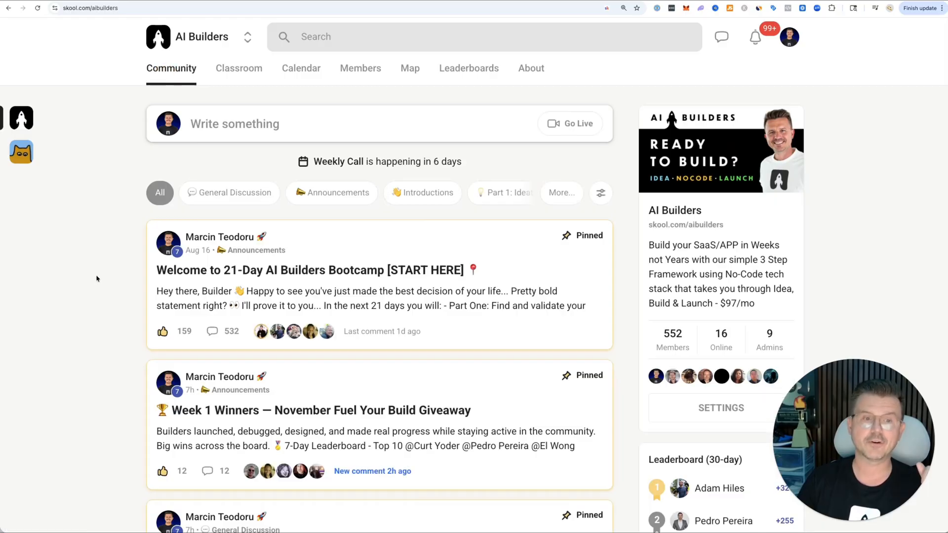
scroll("down", 3)
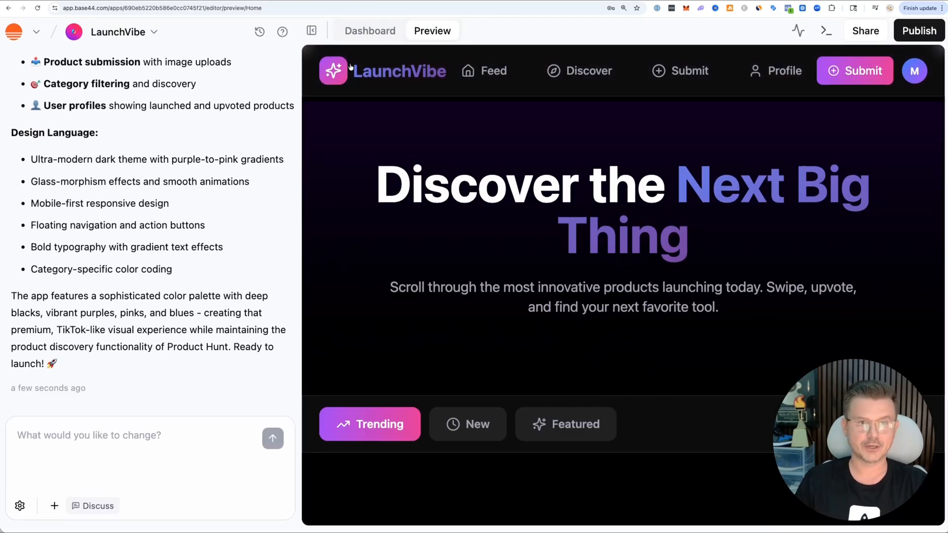
Step: Switch from the LaunchVibe preview to its Dashboard overview
left_click(431, 31)
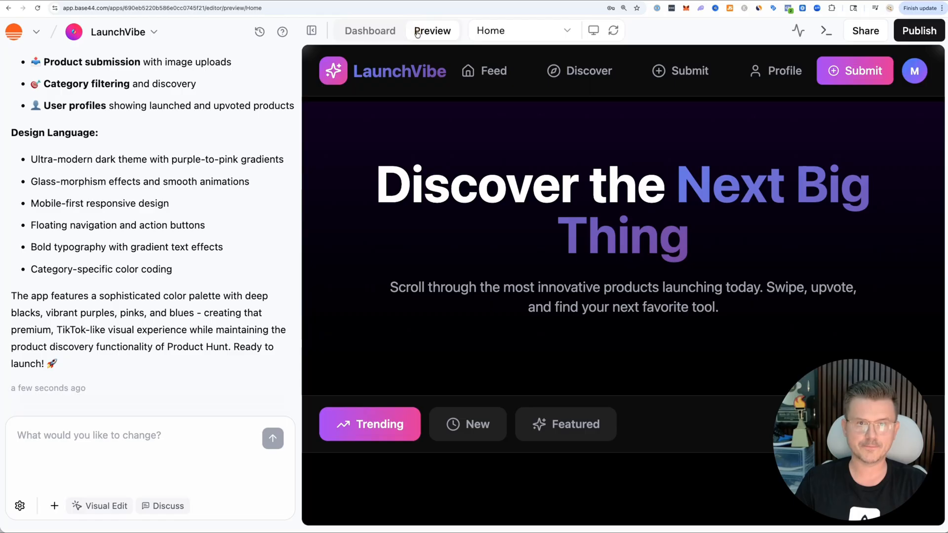
left_click(370, 30)
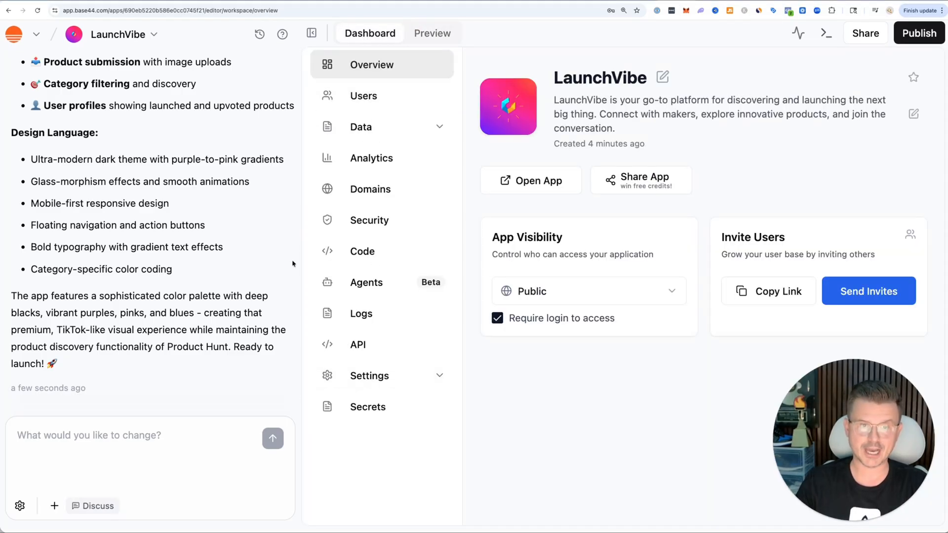
Step: Tour the Users, Data, Analytics and Domains pages, ending on the Security policies page
left_click(363, 96)
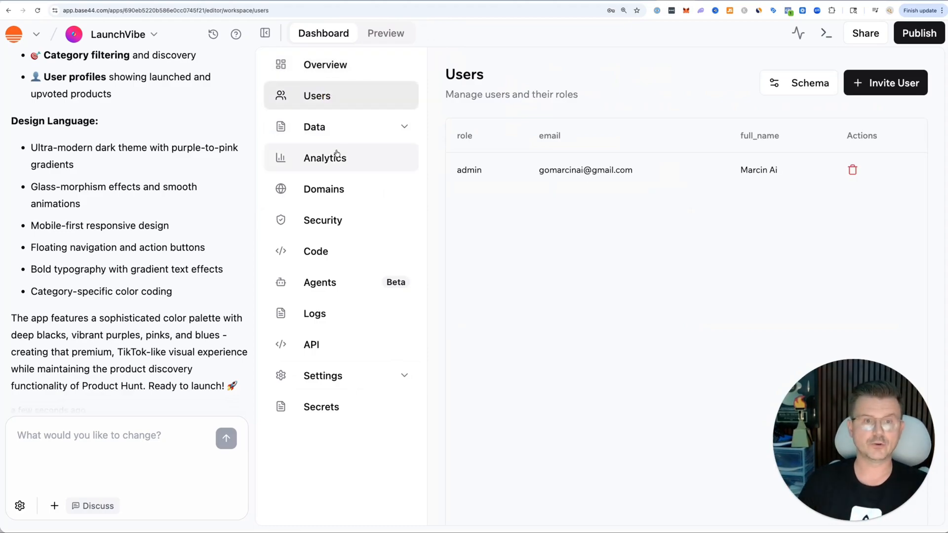
left_click(314, 126)
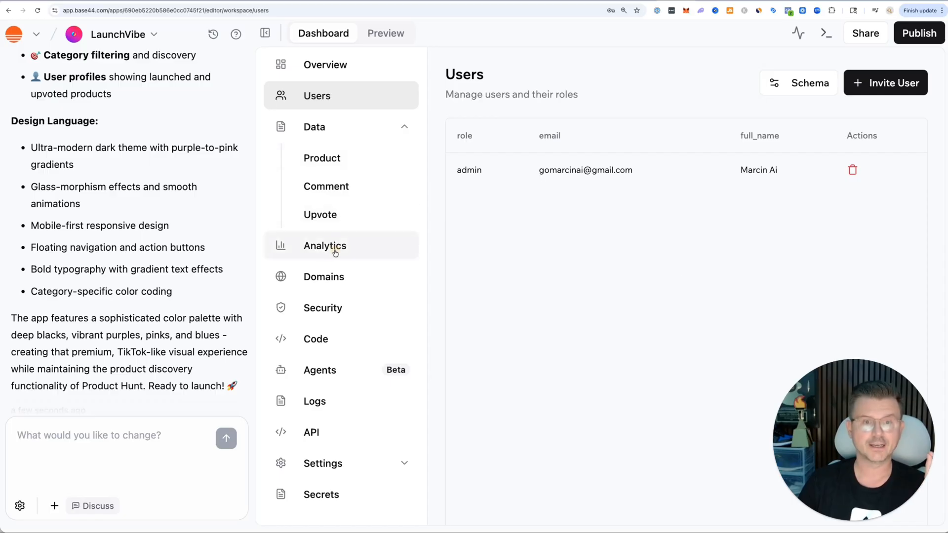
left_click(325, 245)
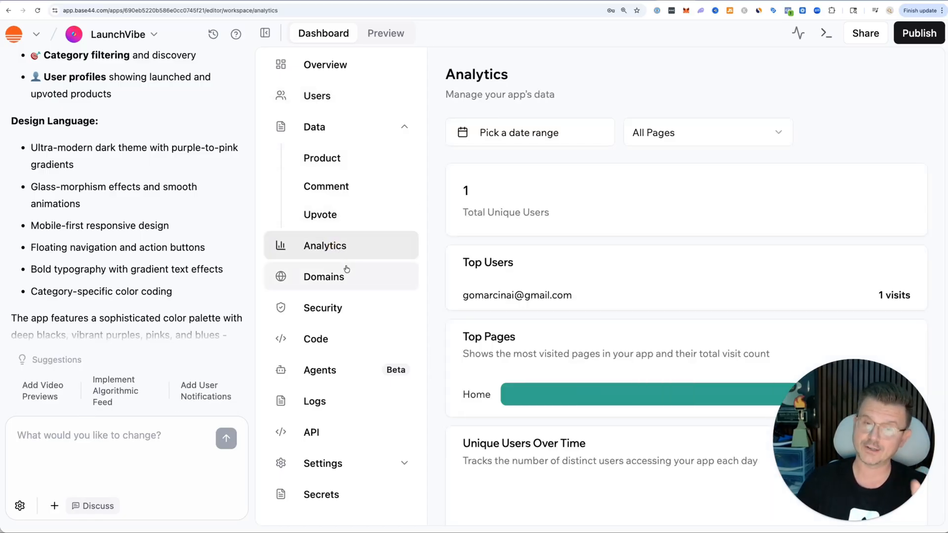
left_click(324, 276)
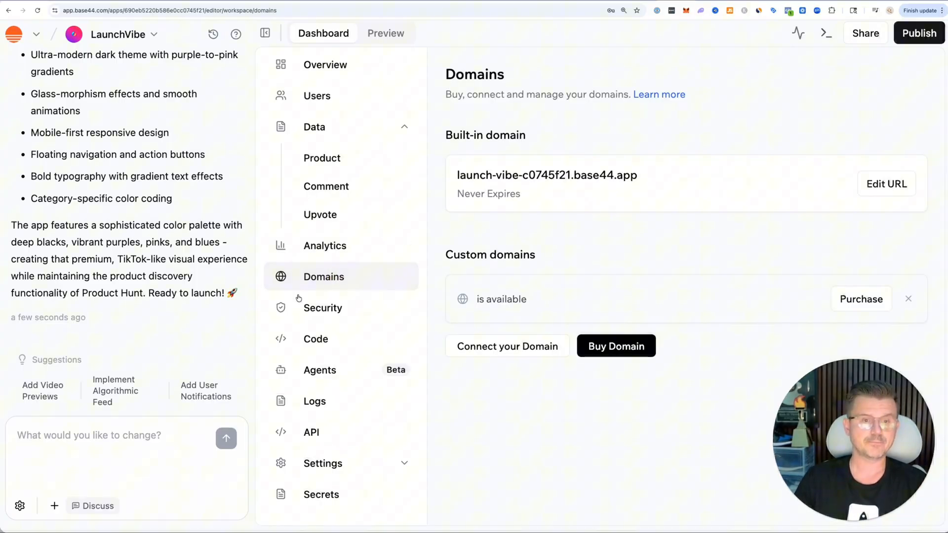
left_click(323, 308)
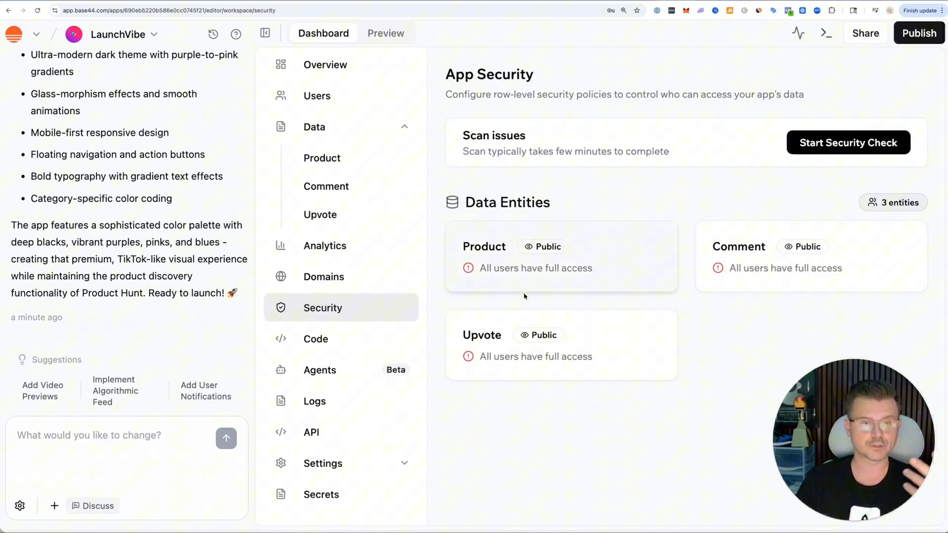
Step: Browse the Agents setup, system Logs and API integration pages
left_click(316, 338)
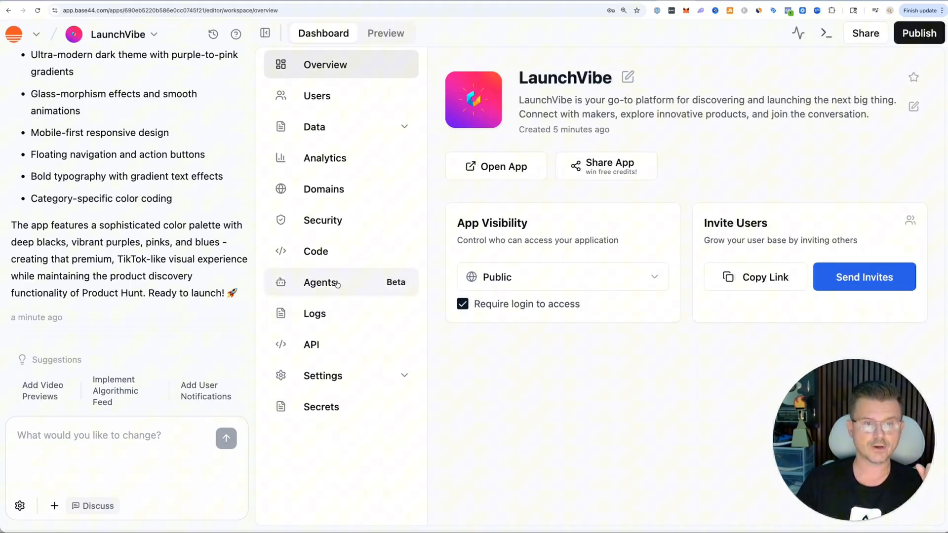
left_click(319, 283)
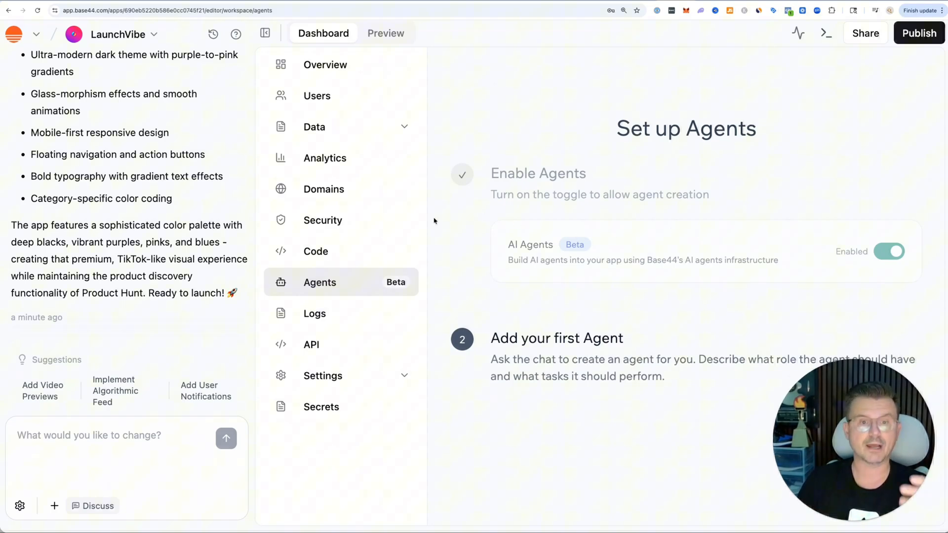
left_click(314, 313)
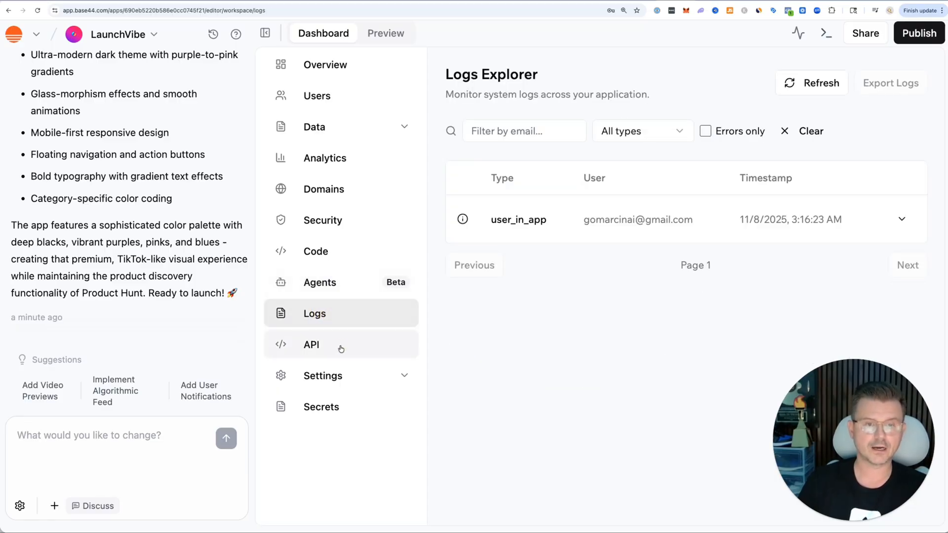
left_click(311, 345)
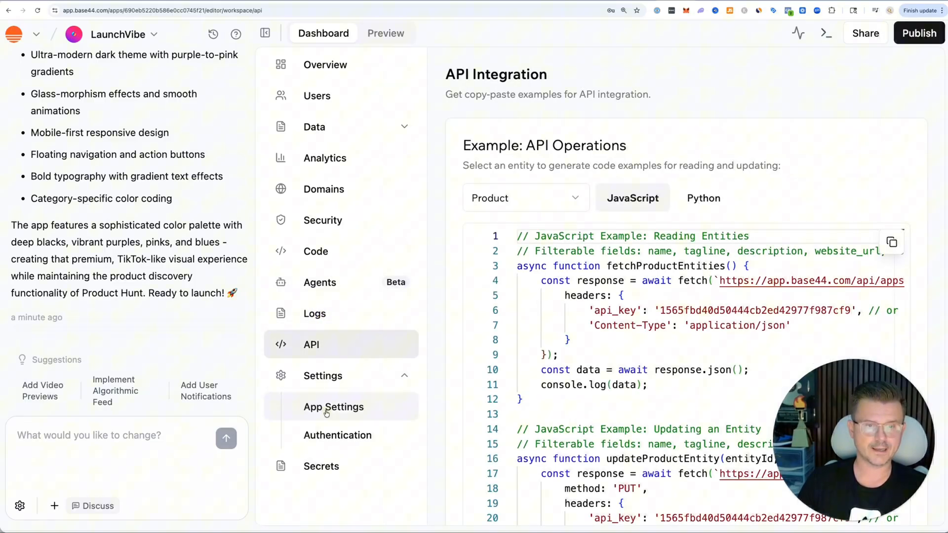
Step: View the Authentication and Secrets settings, return to Overview and reopen the live preview
left_click(338, 435)
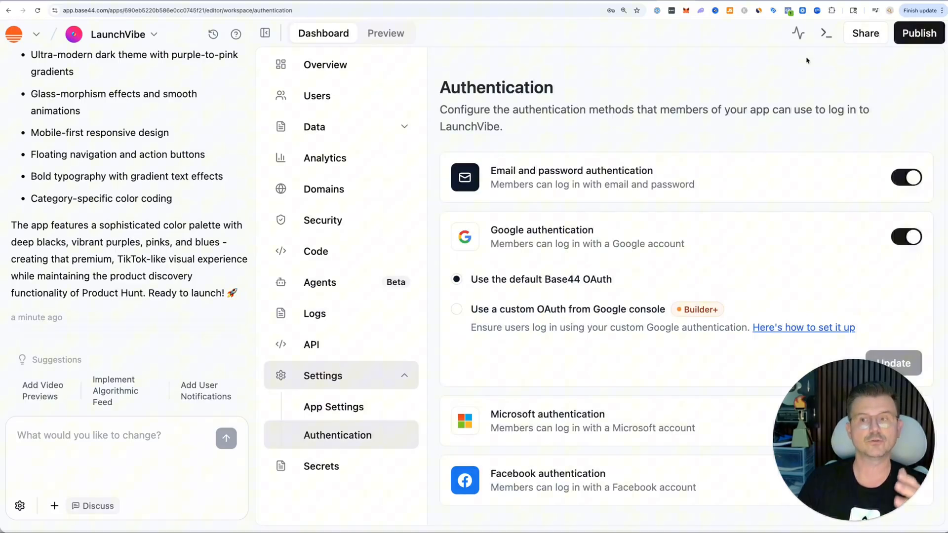
left_click(321, 466)
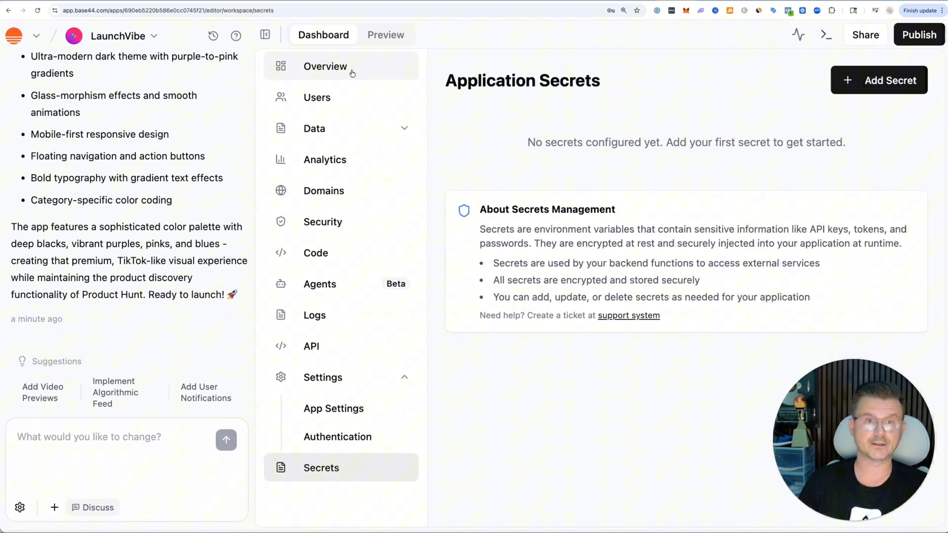
left_click(325, 66)
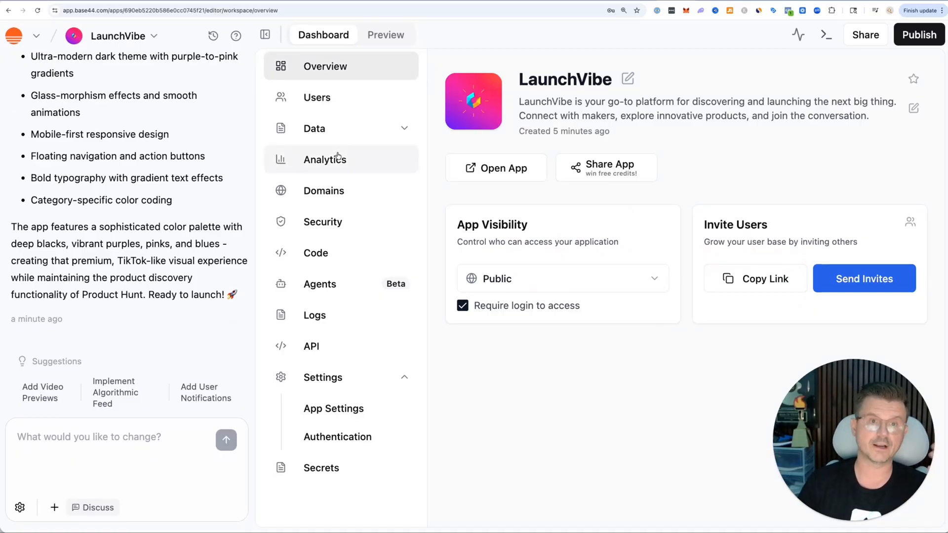
left_click(385, 35)
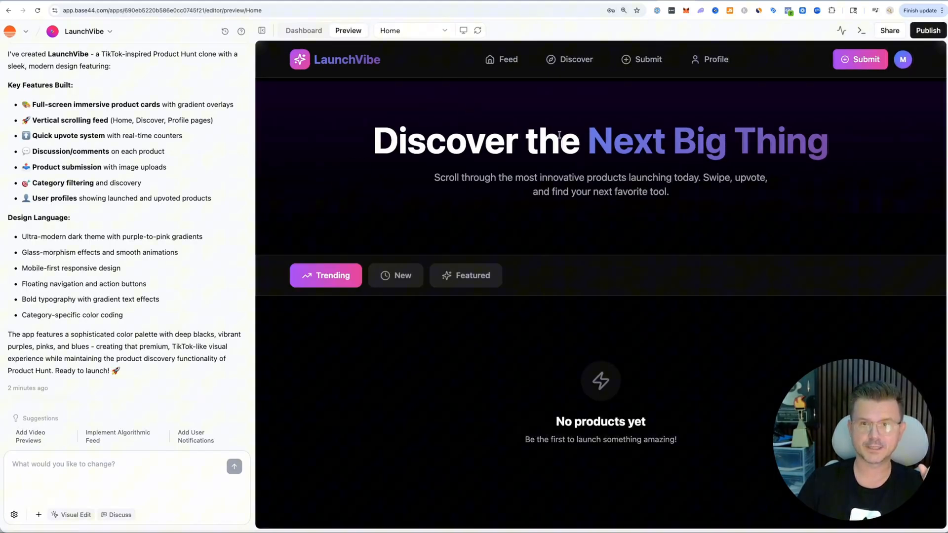
left_click_drag(434, 177, 612, 177)
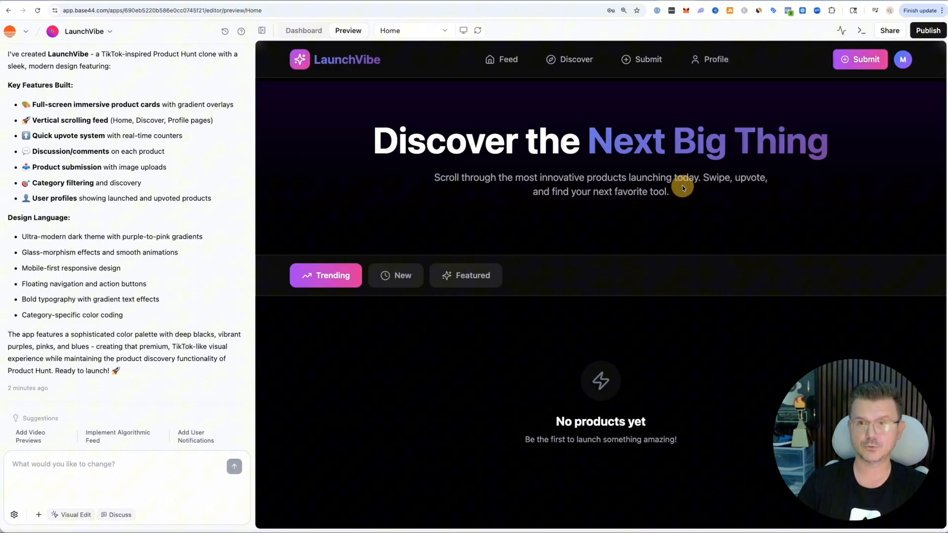
left_click(575, 59)
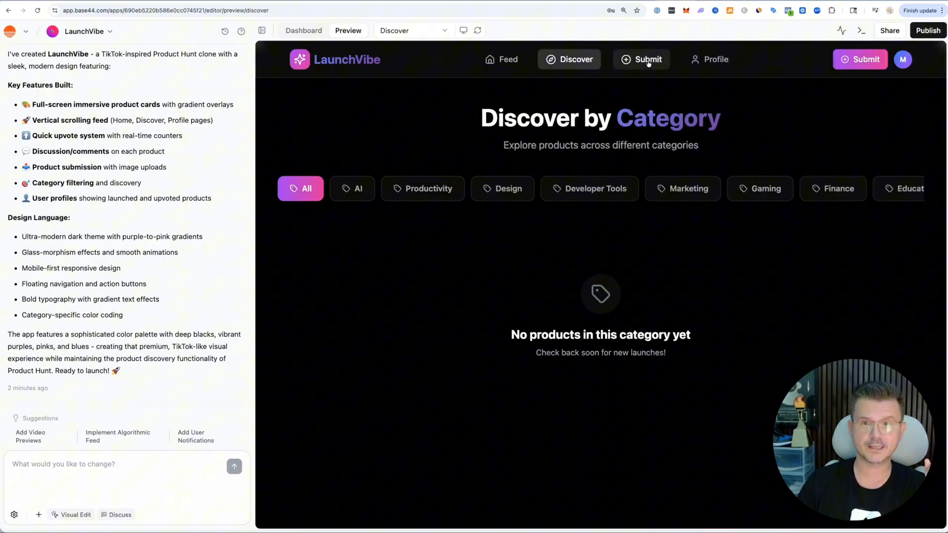
left_click(641, 59)
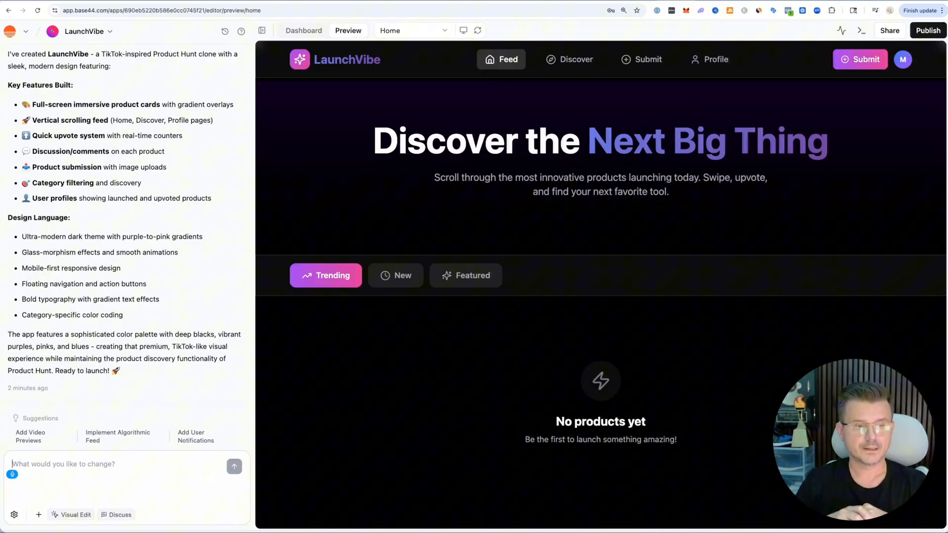
Step: Ask the AI to create 10 placeholder projects to fill the Discover page, feed and profiles
type("Can you go in and")
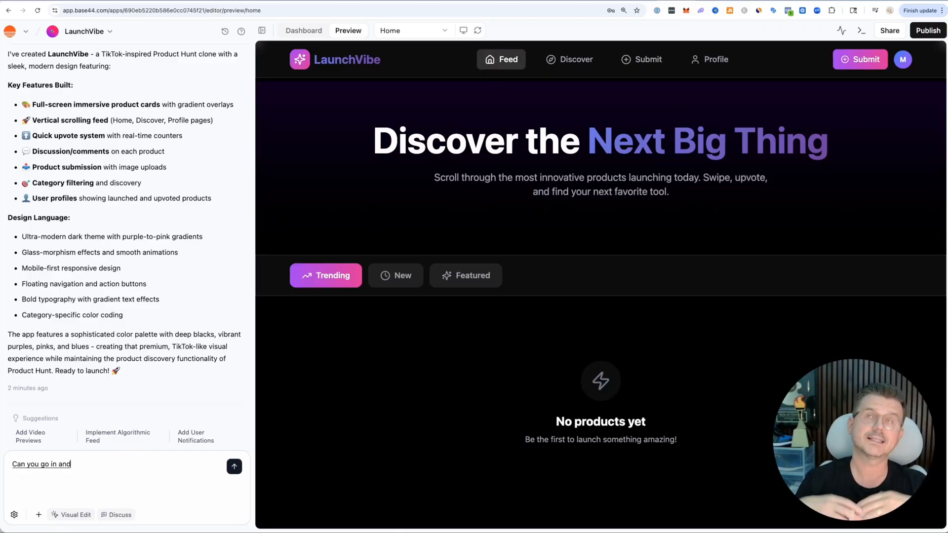
type("create 10 place hold?")
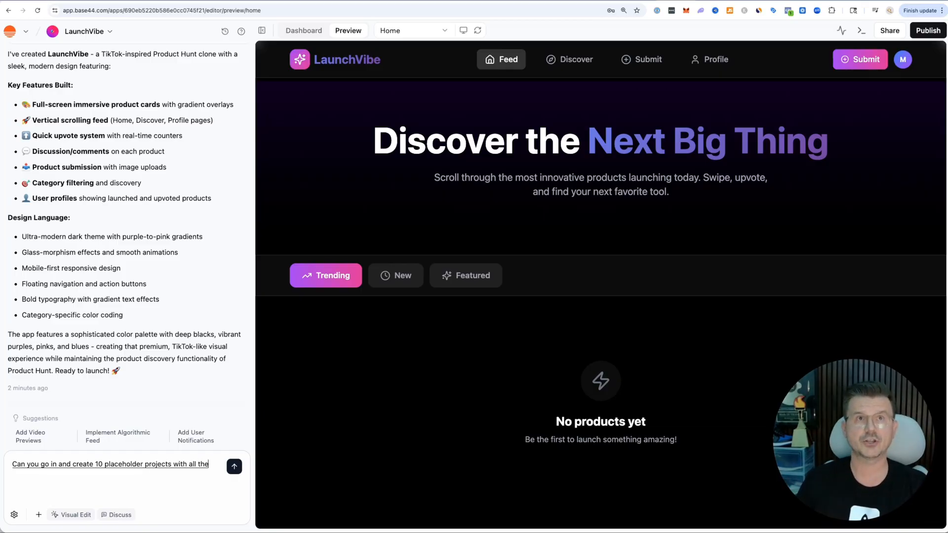
type("information that we could use inside of our")
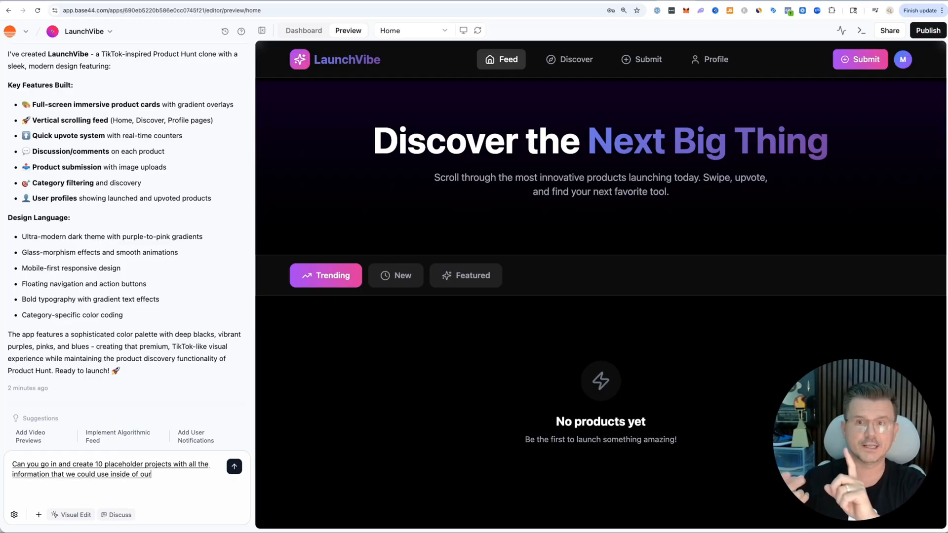
type("Discover inside of our feed")
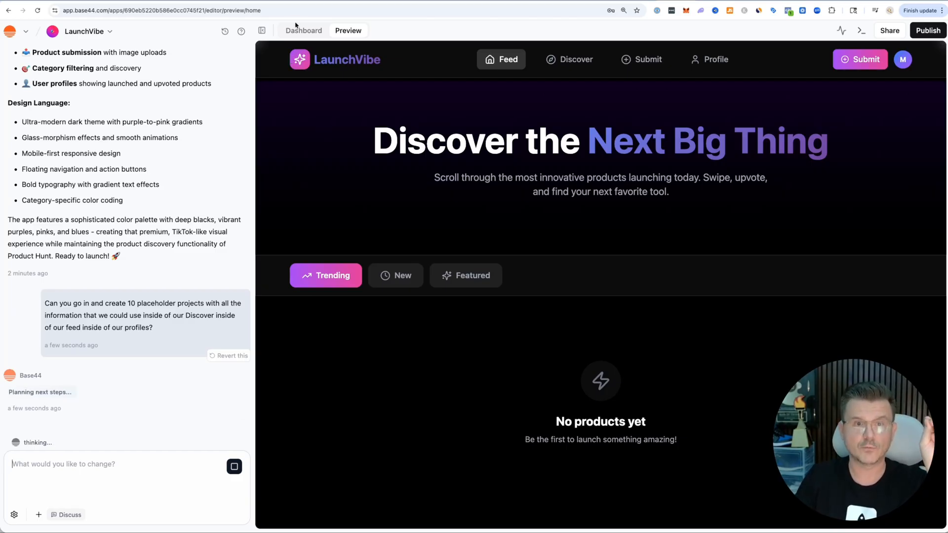
Step: Check the Product data table in the dashboard while the AI creates the placeholder records
left_click(303, 30)
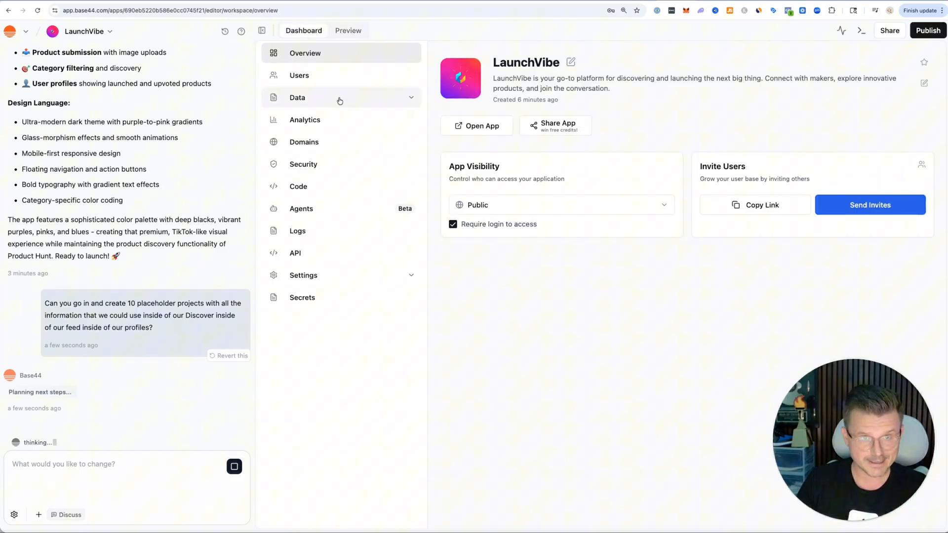
left_click(297, 98)
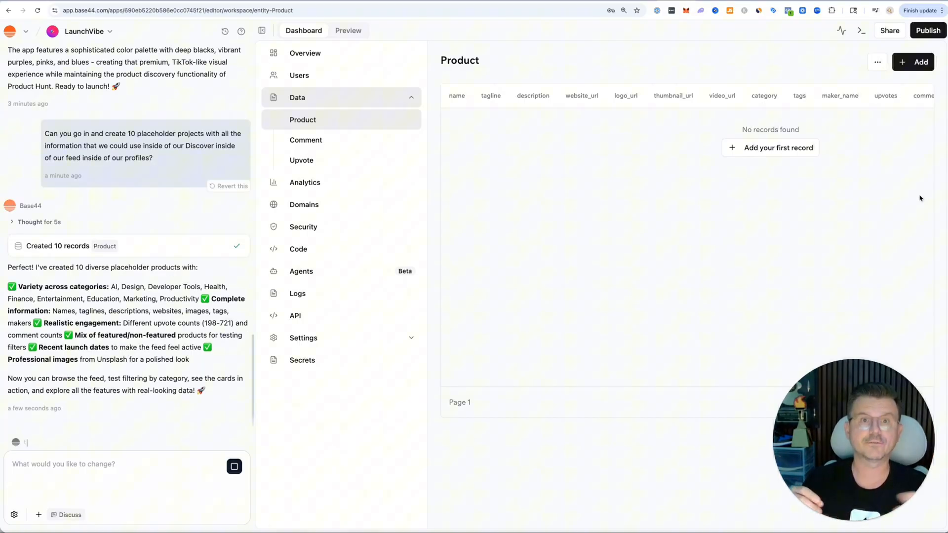
scroll("down", 3)
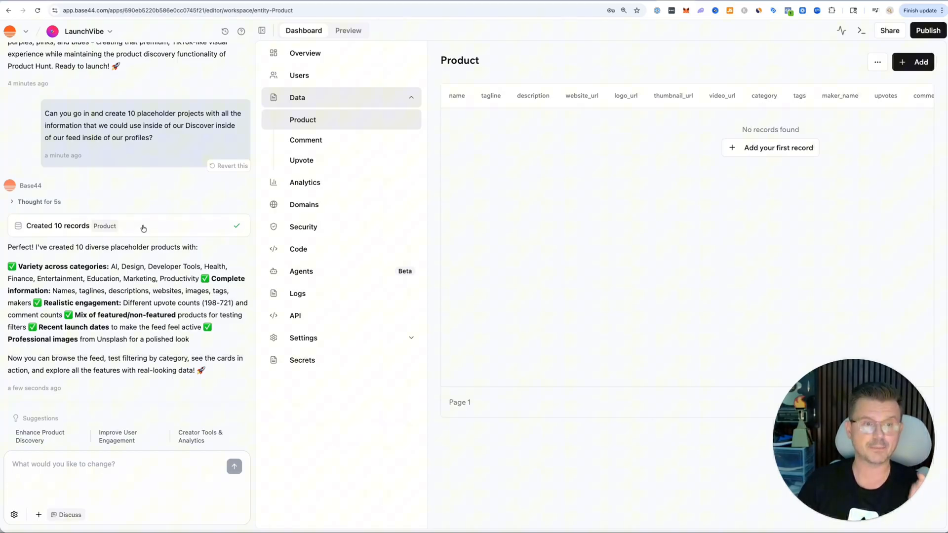
mouse_move(120, 292)
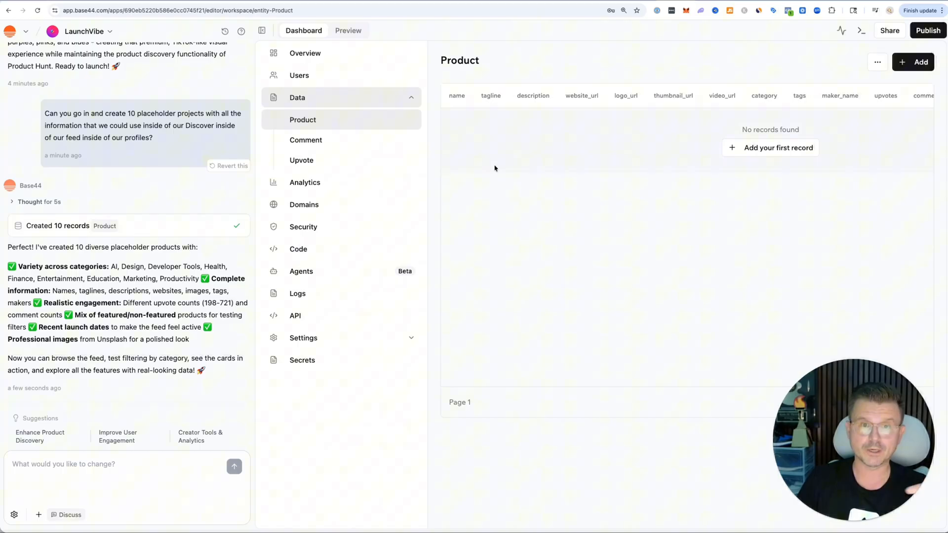
mouse_move(608, 156)
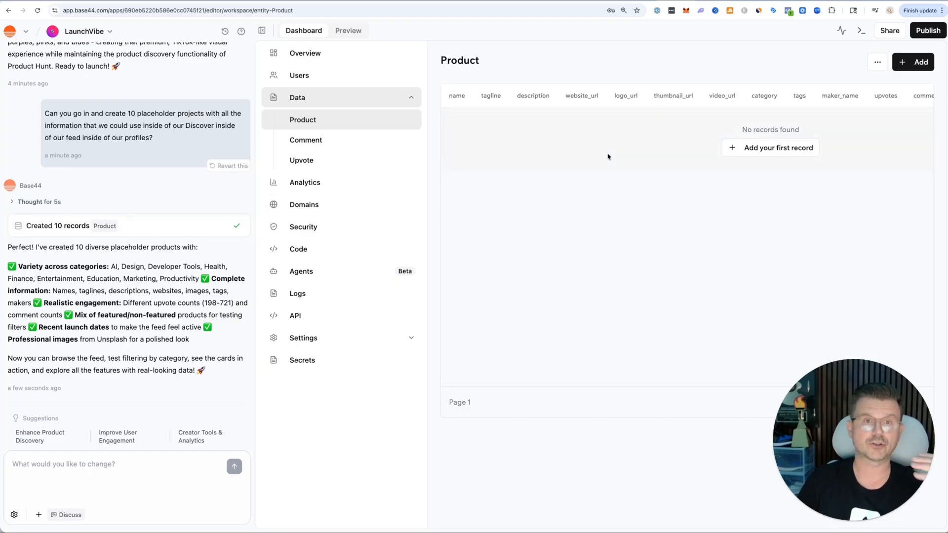
left_click(297, 98)
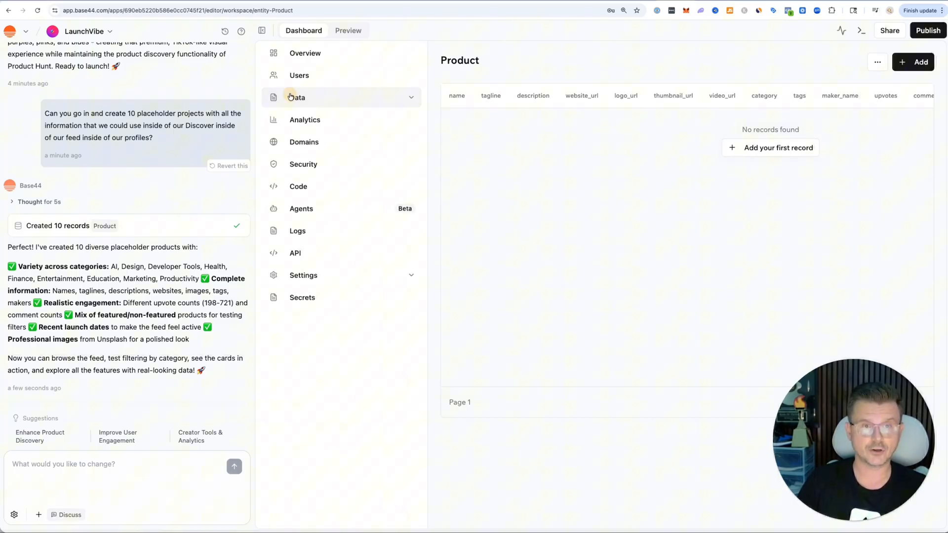
Step: Preview the feed of placeholder product cards and filter it by the New and Featured tabs
left_click(349, 29)
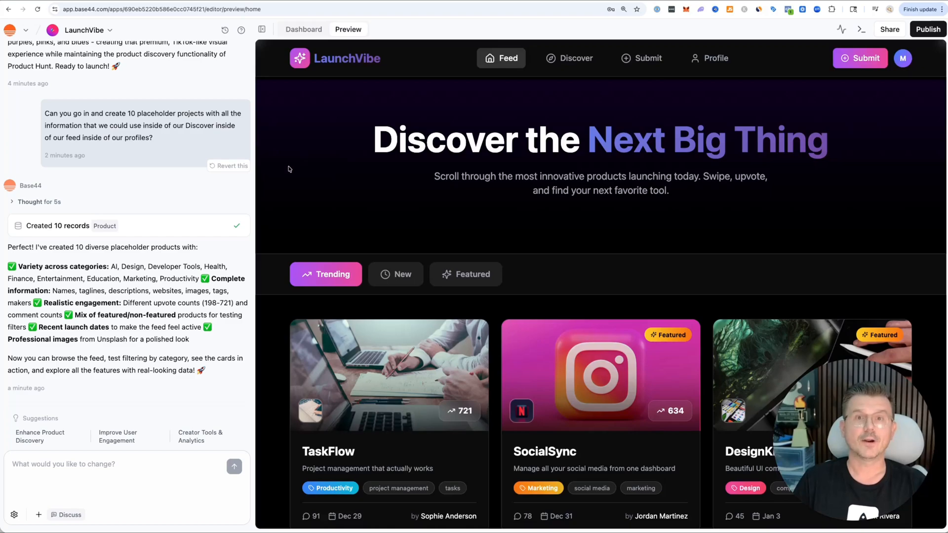
scroll("down", 3)
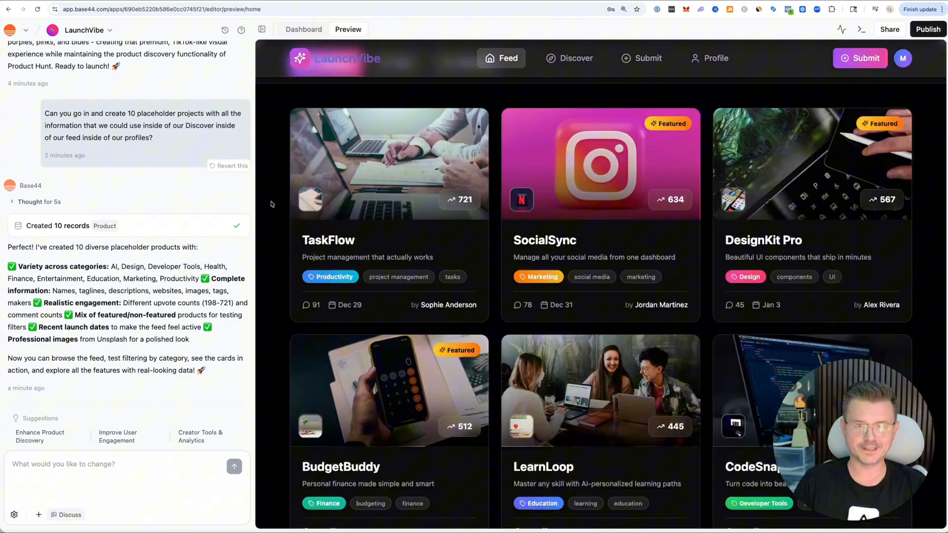
scroll("down", 3)
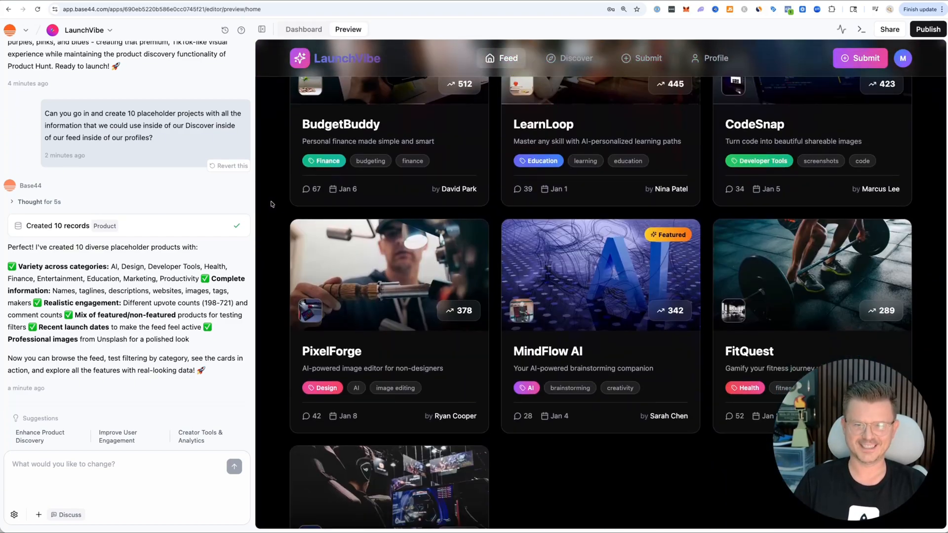
scroll("up", 3)
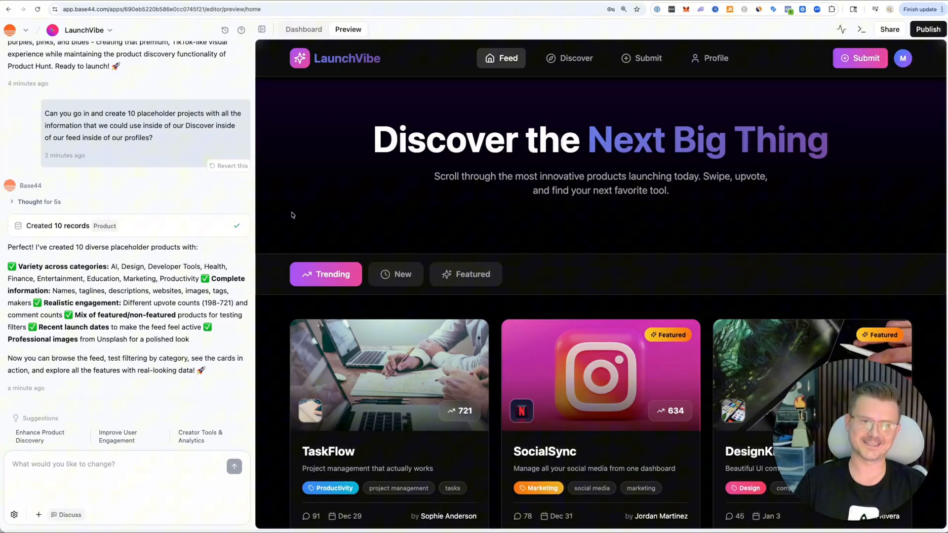
scroll("down", 3)
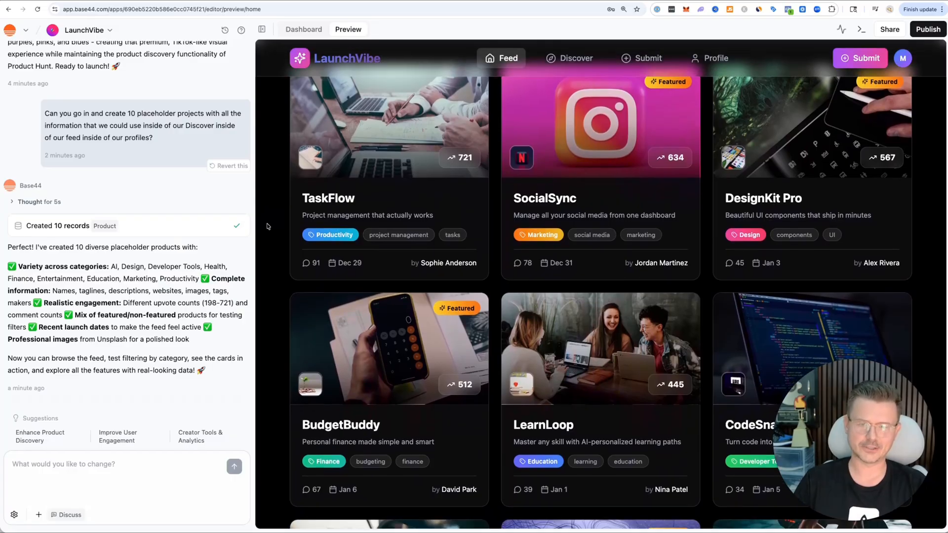
scroll("down", 3)
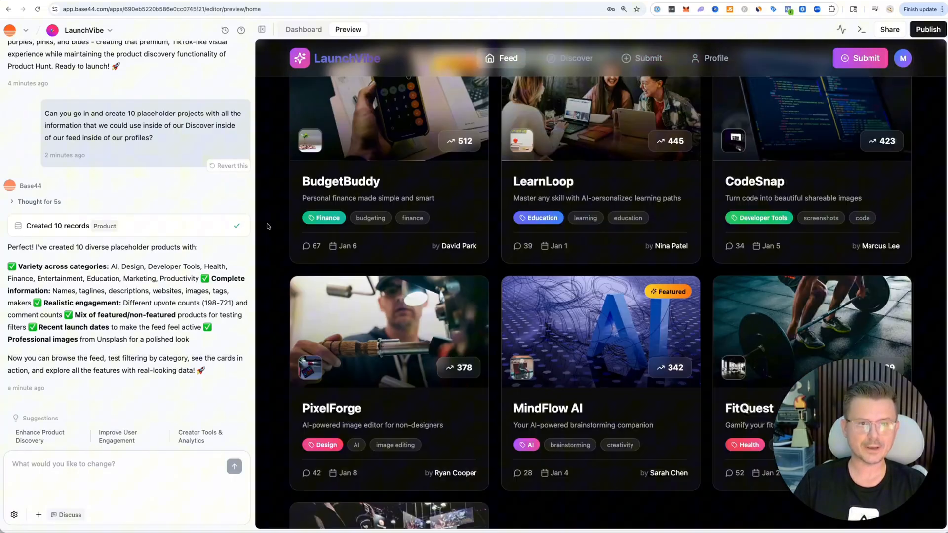
left_click(395, 187)
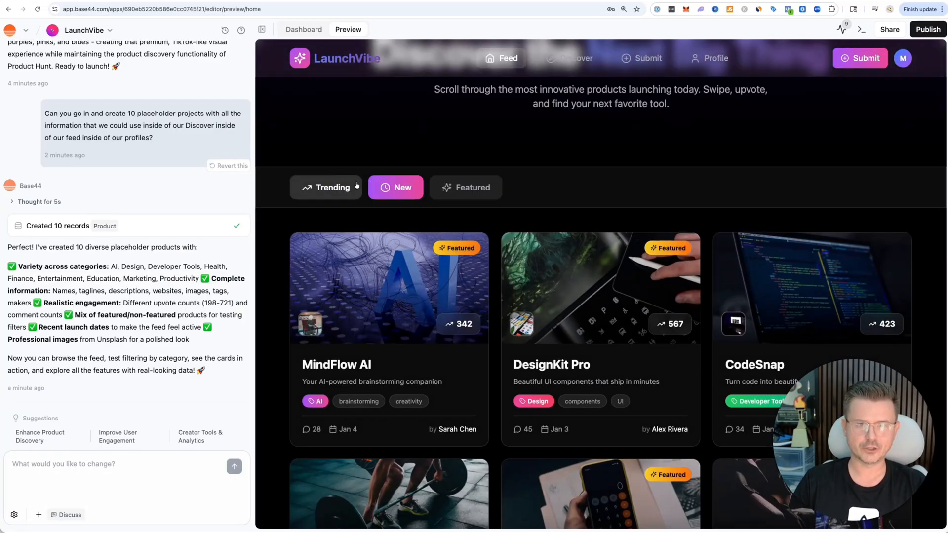
left_click(465, 186)
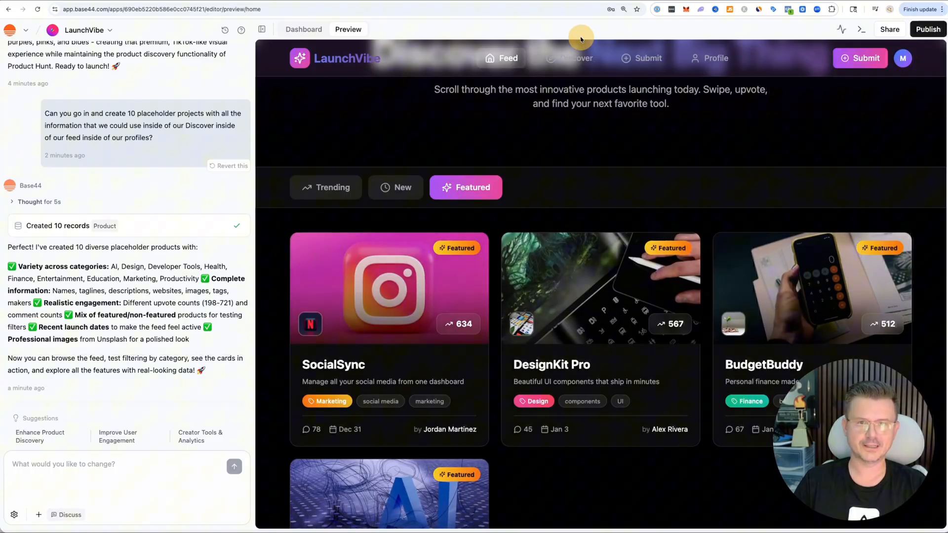
Step: On the Discover page, try the Productivity, Developer Tools, Marketing and AI category filters
left_click(569, 58)
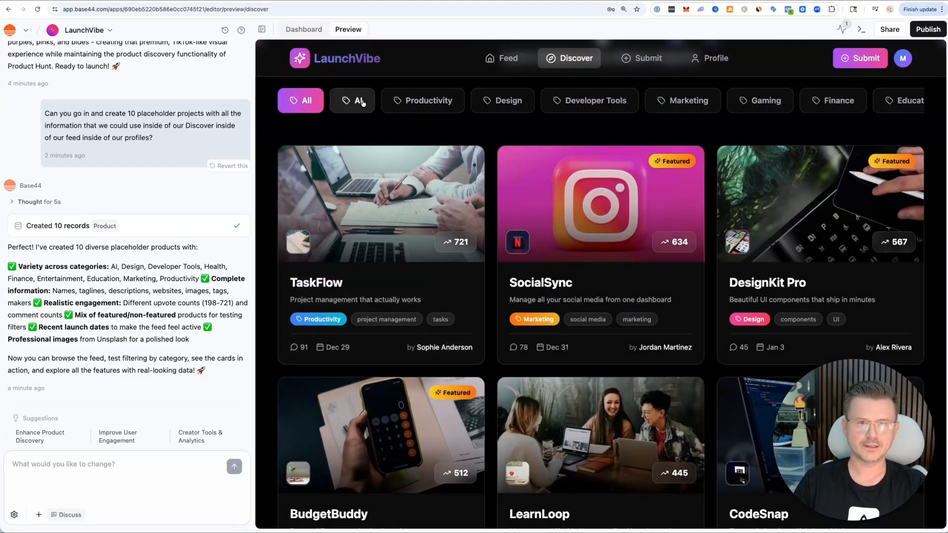
left_click(429, 101)
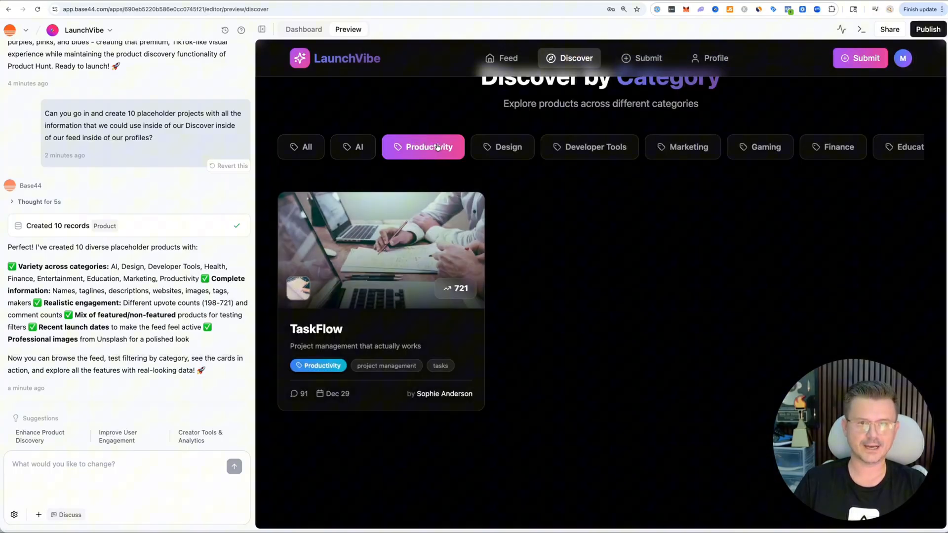
left_click(588, 147)
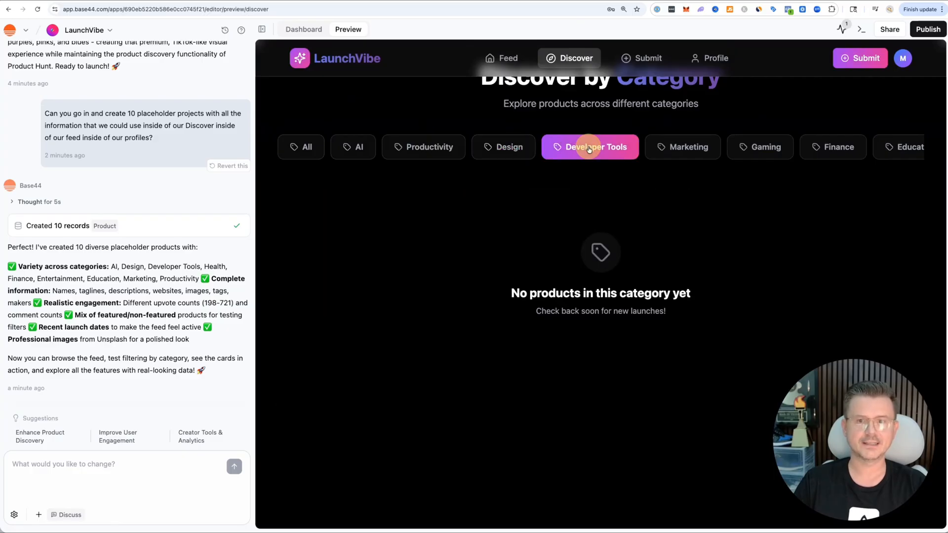
left_click(683, 147)
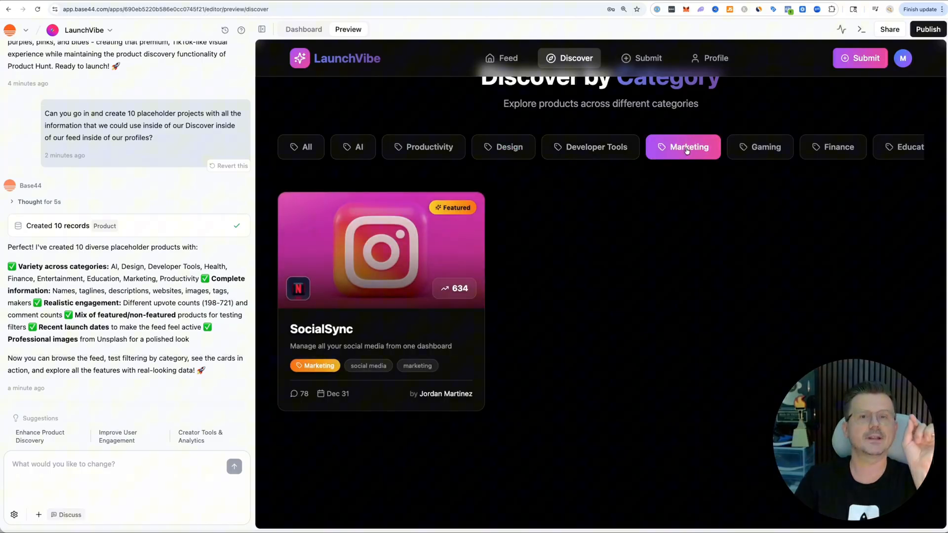
left_click(352, 146)
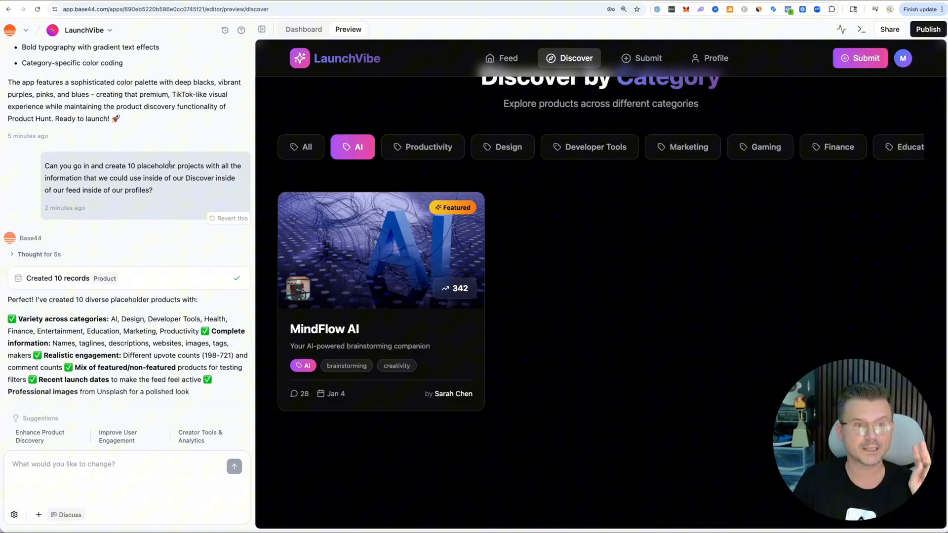
mouse_move(619, 237)
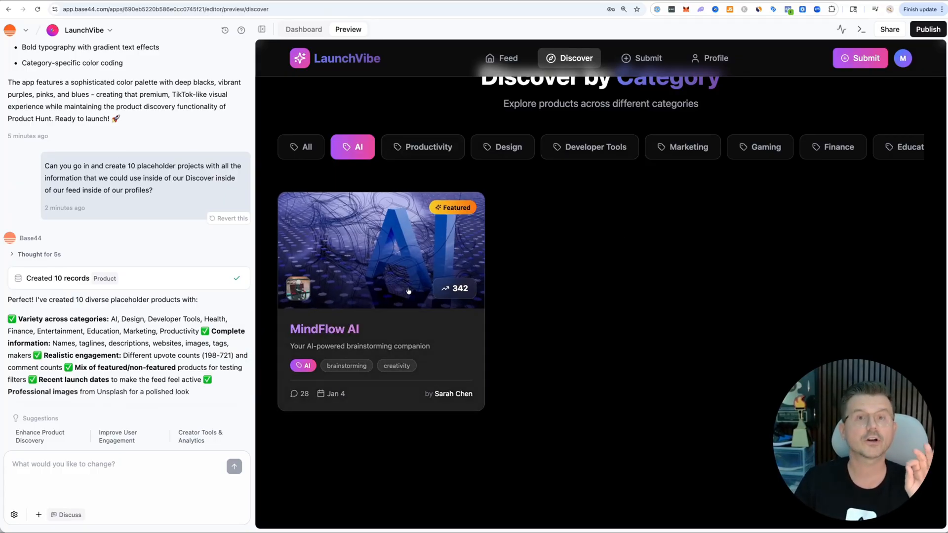
Step: Cycle Productivity, Developer Tools, Marketing and Finance, settle on Developer Tools and view CodeSnap's details
left_click(423, 147)
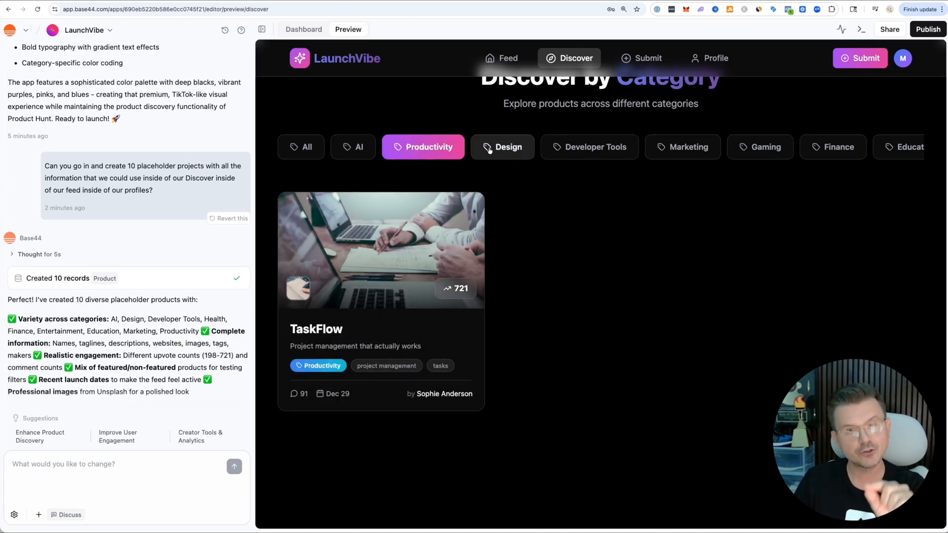
left_click(590, 147)
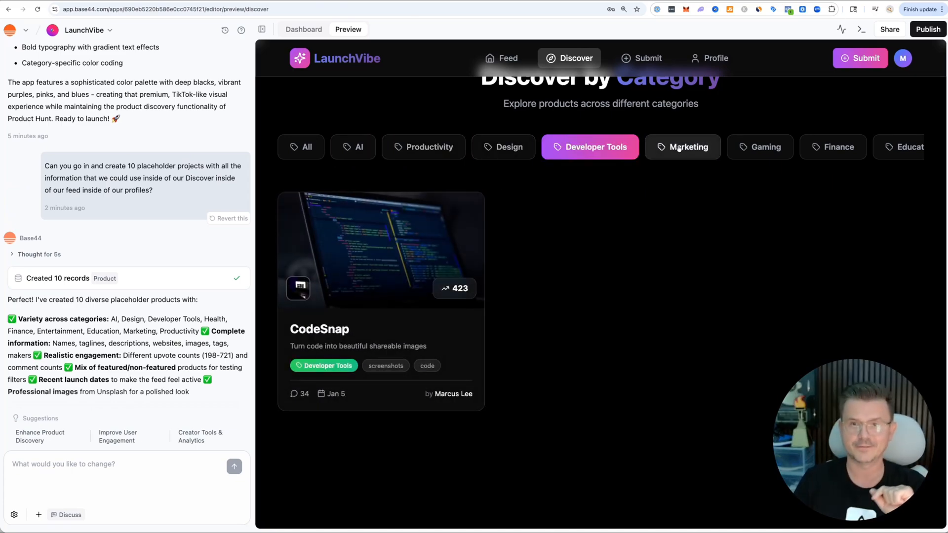
left_click(682, 147)
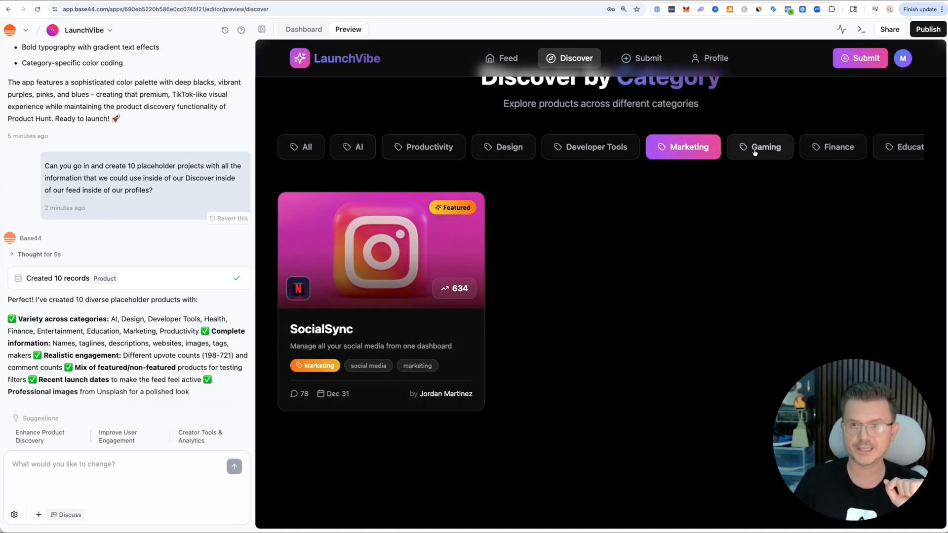
left_click(838, 147)
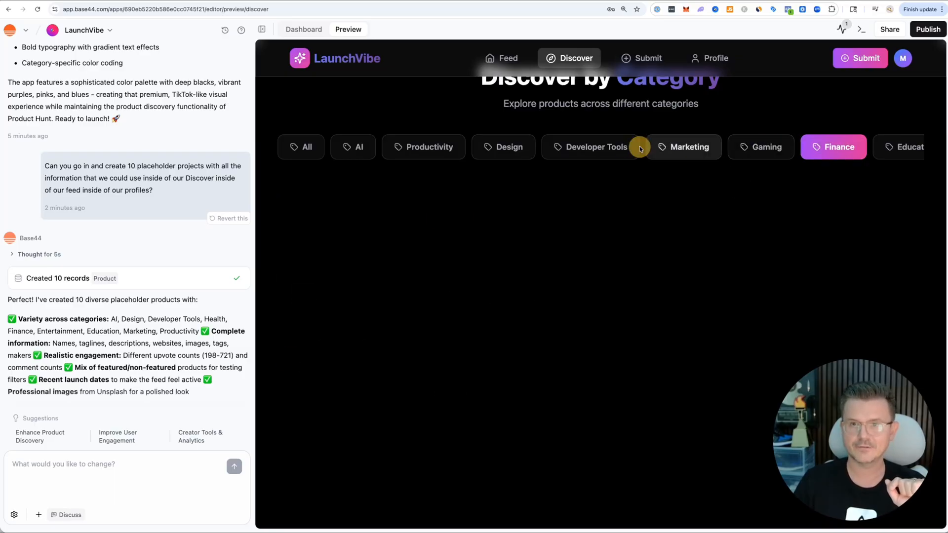
left_click(594, 146)
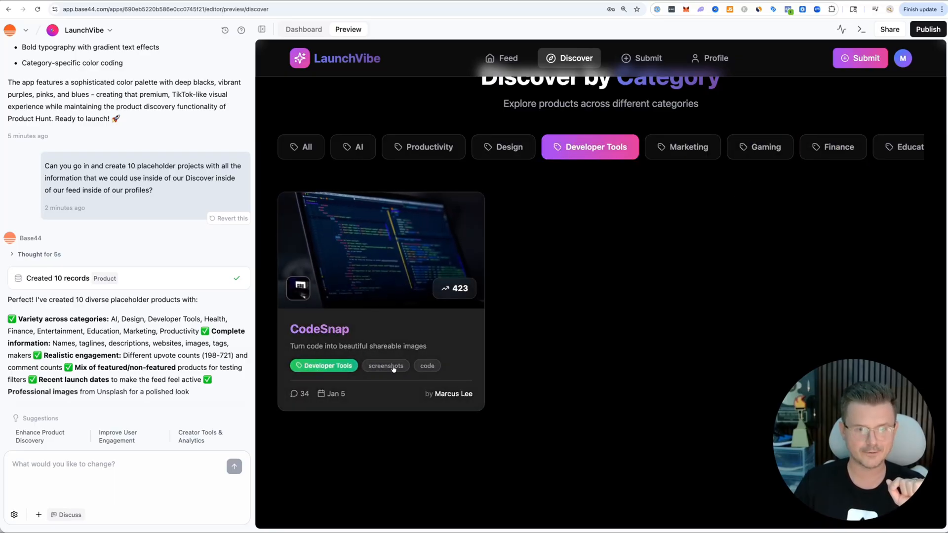
left_click(380, 250)
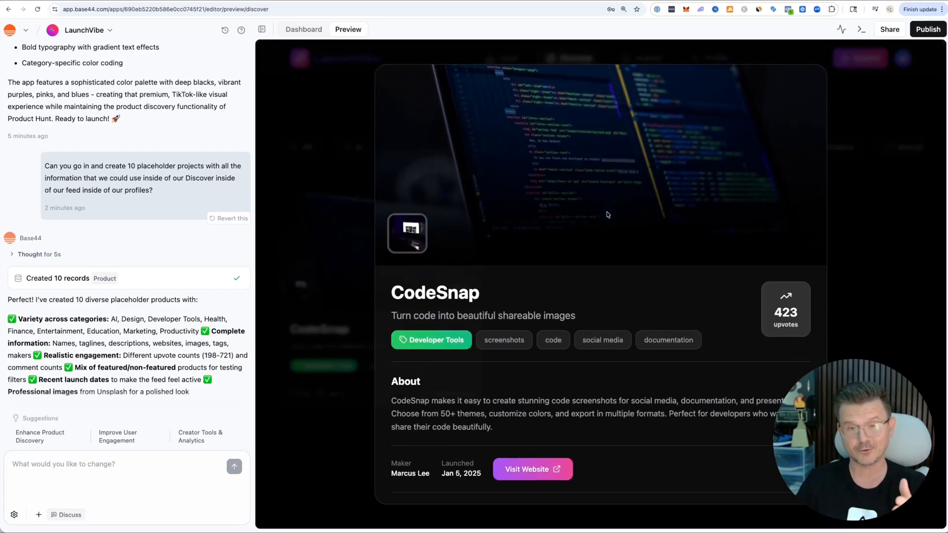
Step: Scroll through CodeSnap's details, close the modal and return to the LaunchVibe Feed page
scroll("down", 3)
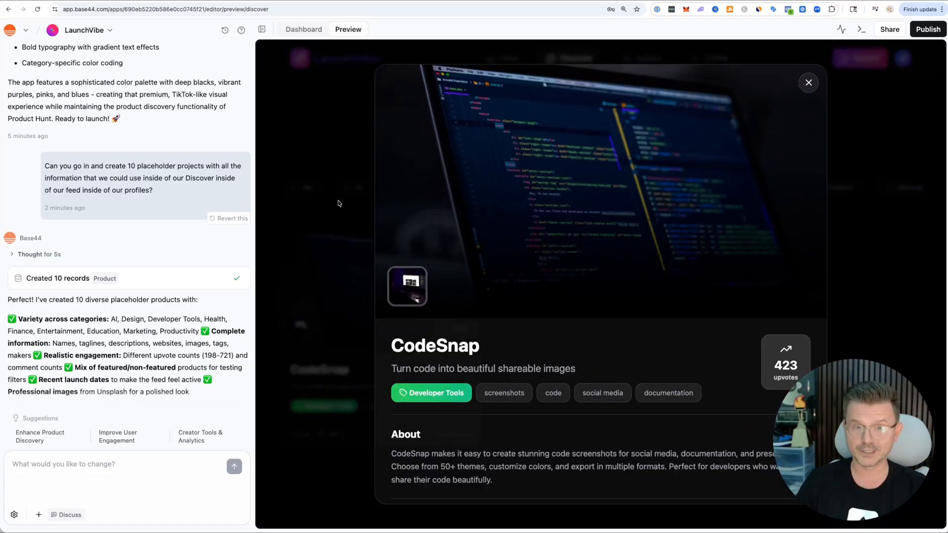
left_click(809, 83)
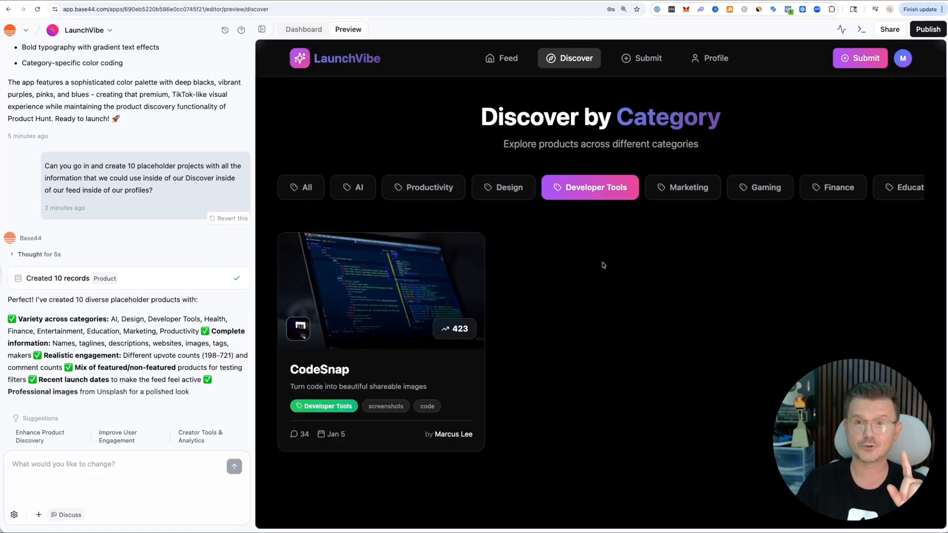
left_click(709, 58)
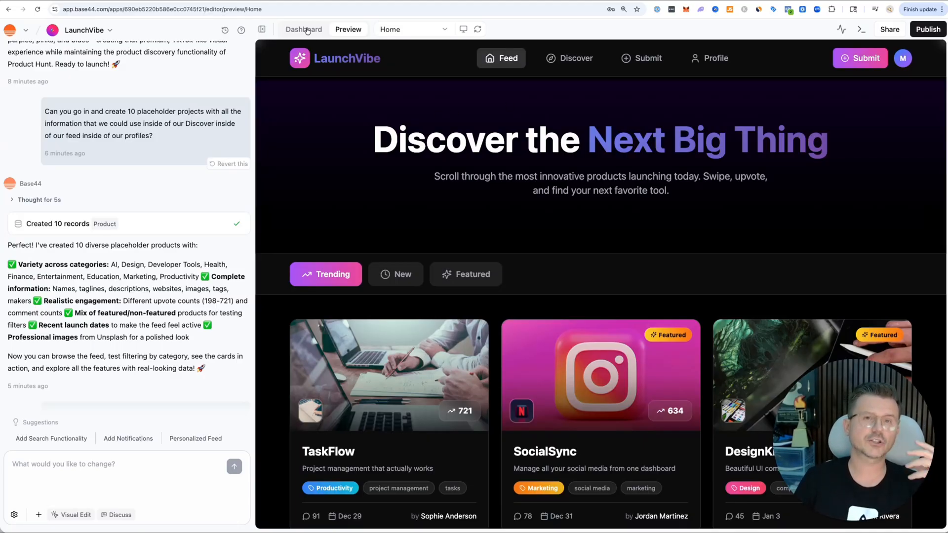
left_click(304, 28)
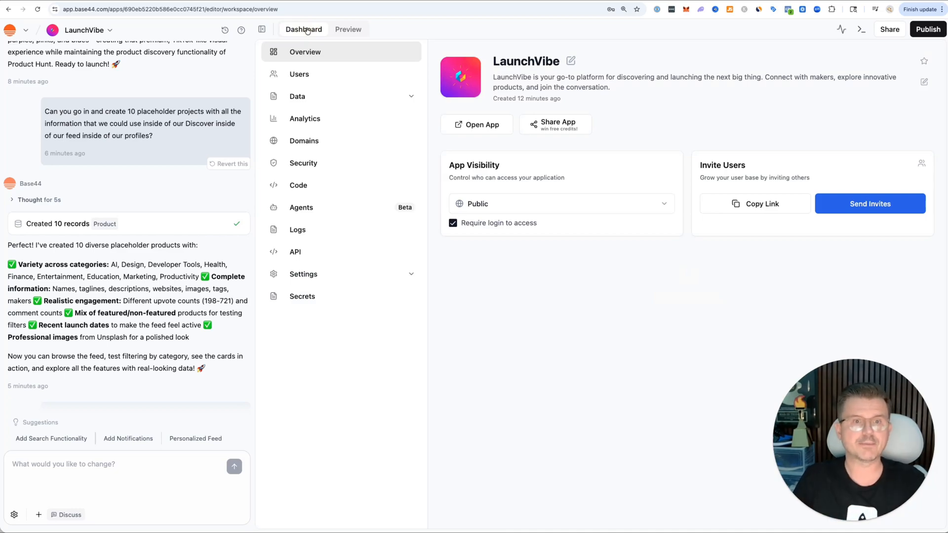
left_click(298, 96)
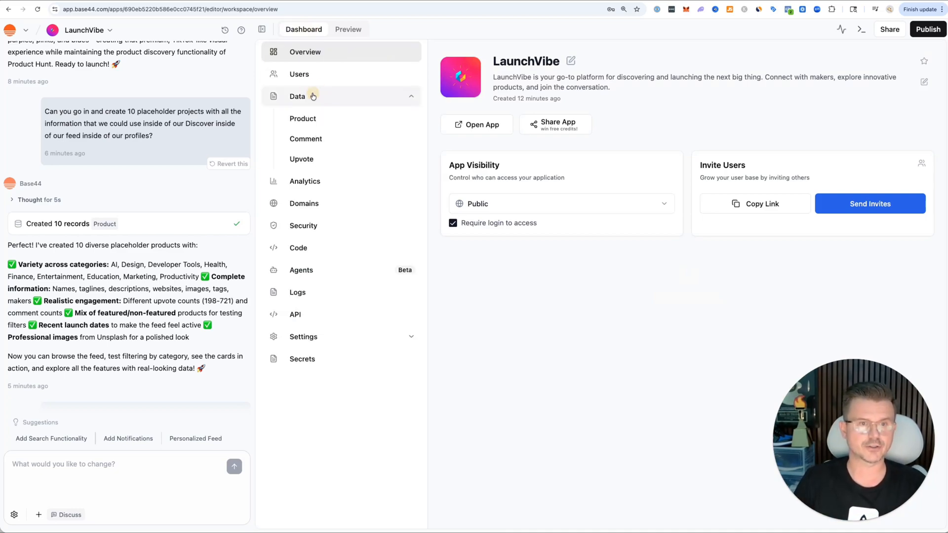
left_click(303, 119)
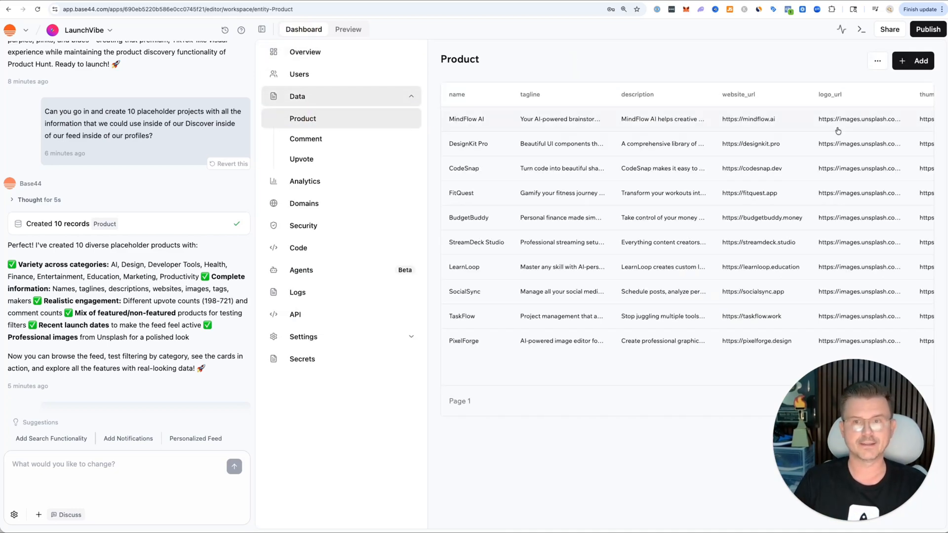
mouse_move(546, 367)
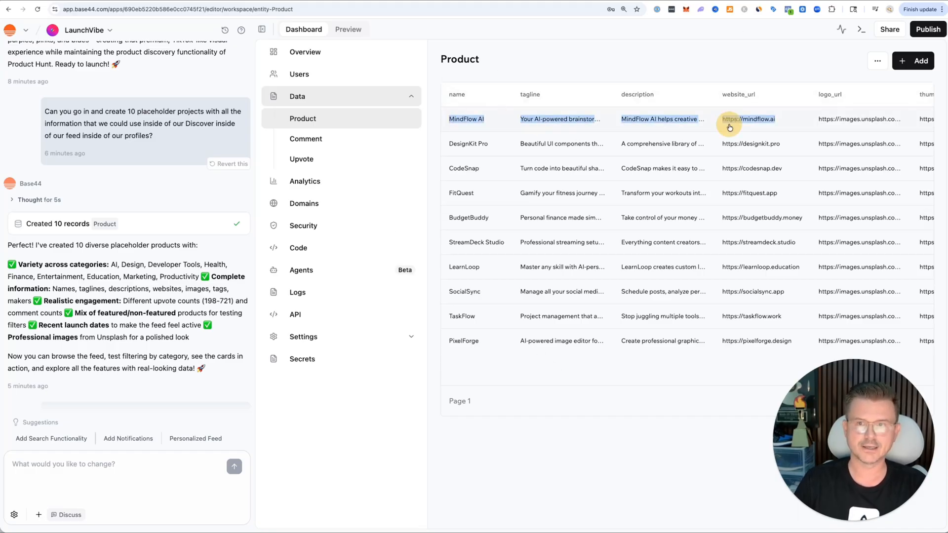
left_click(466, 119)
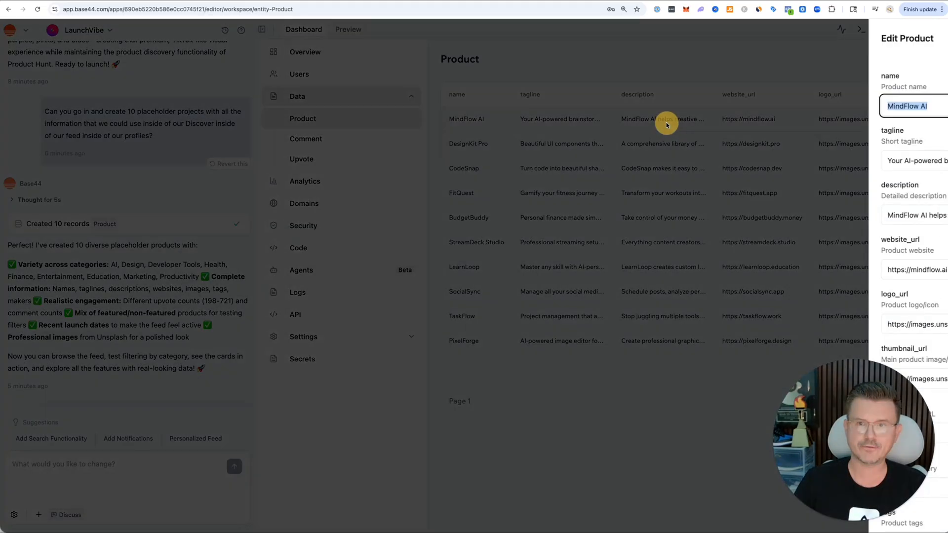
scroll("down", 3)
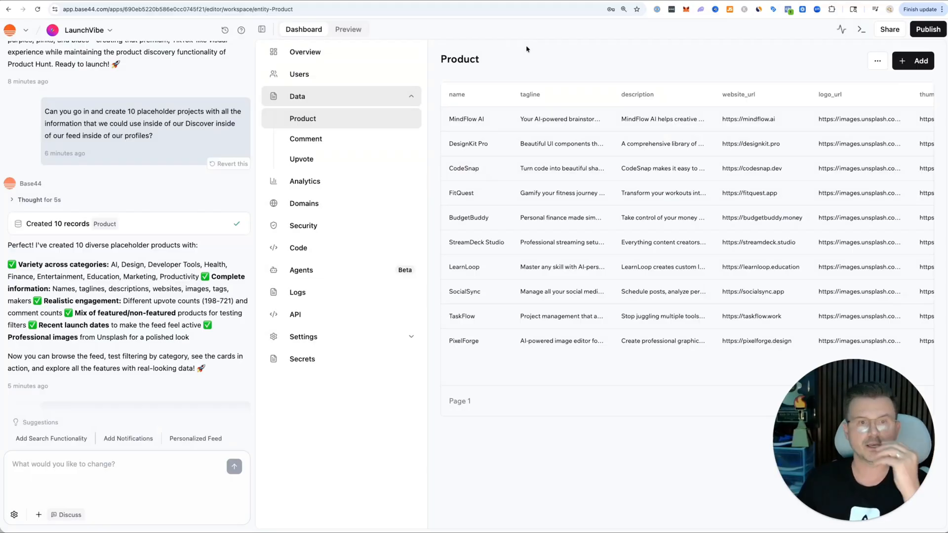
left_click(305, 138)
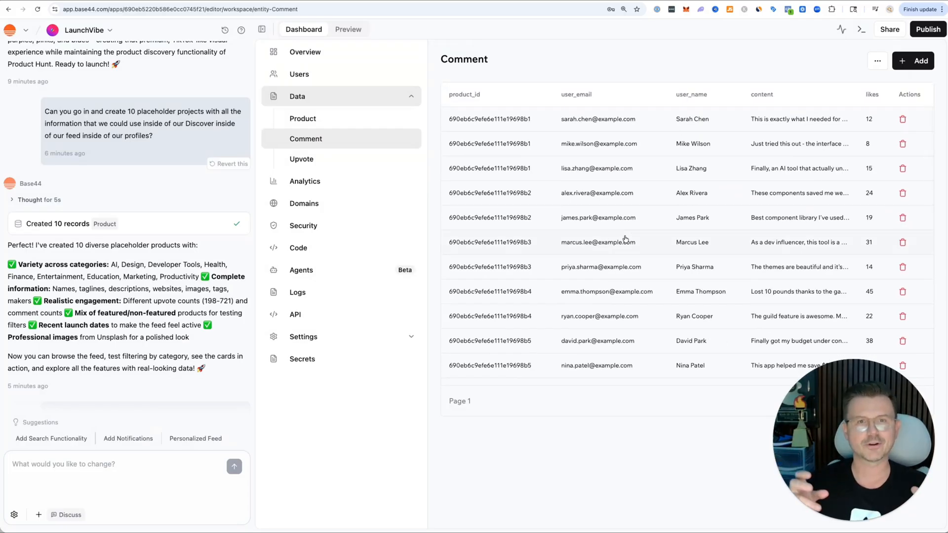
mouse_move(616, 168)
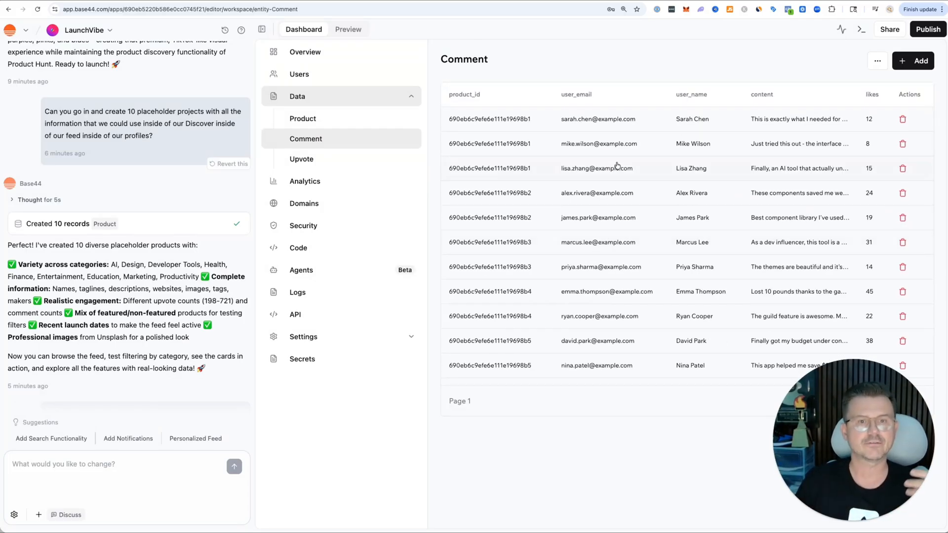
left_click(348, 29)
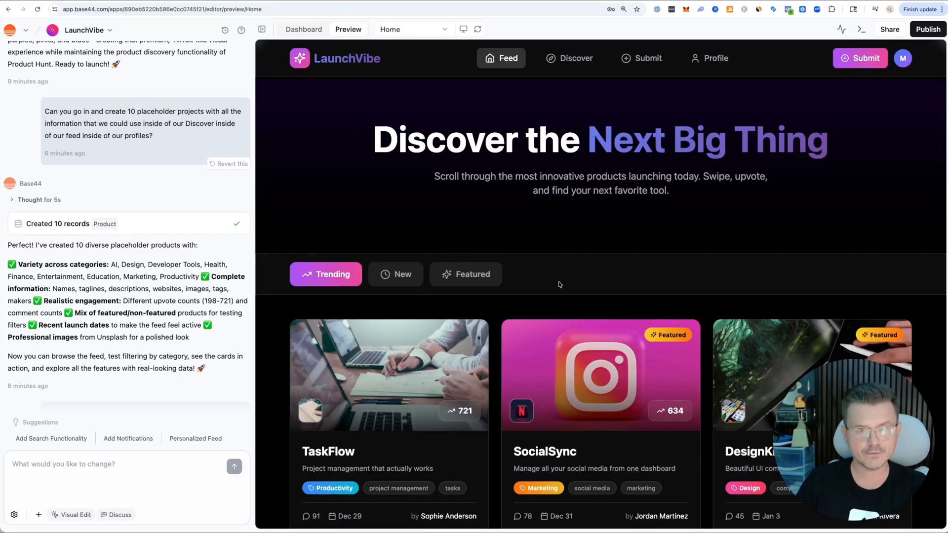
Step: View SocialSync's product details from the feed and close the modal
left_click(599, 375)
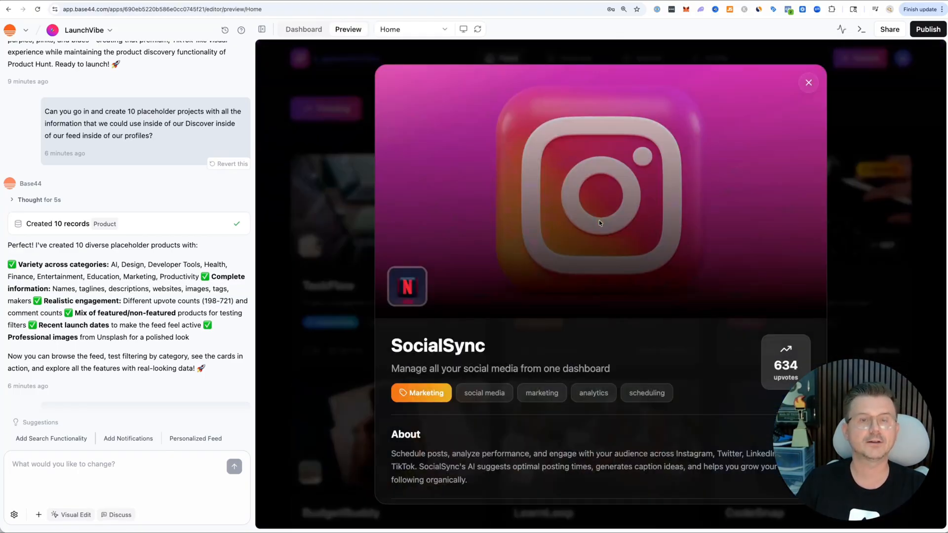
left_click(809, 81)
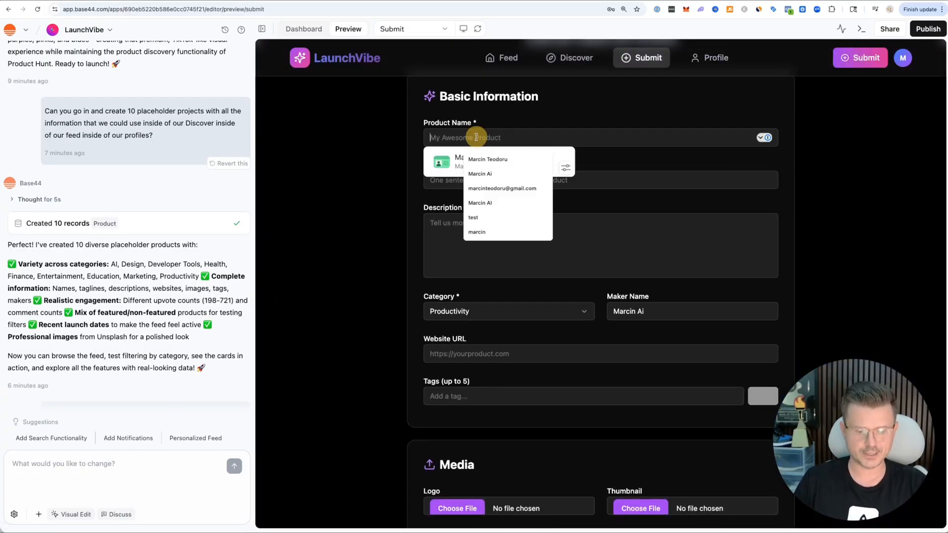
Step: Enter ZZZello's name, tagline and description about booking directly with hotels
type("ZZe")
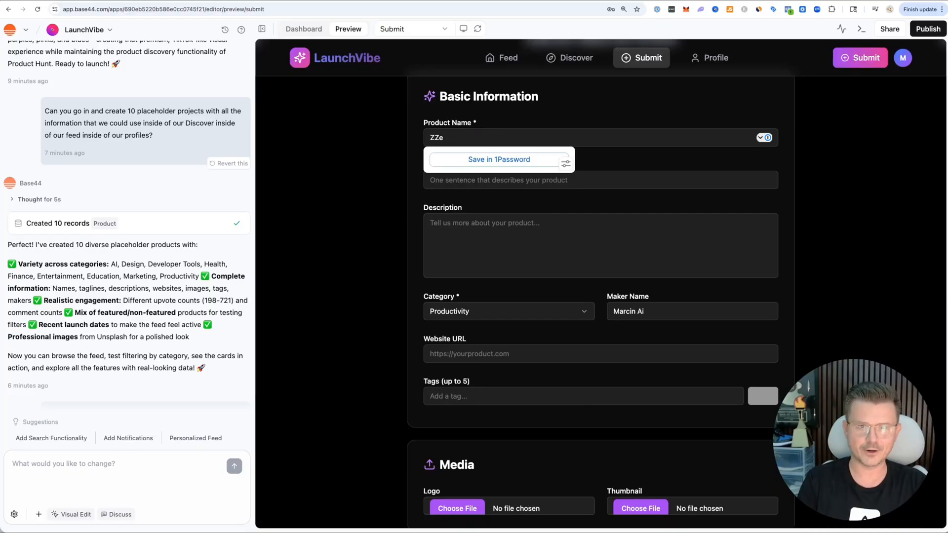
type("Zzello")
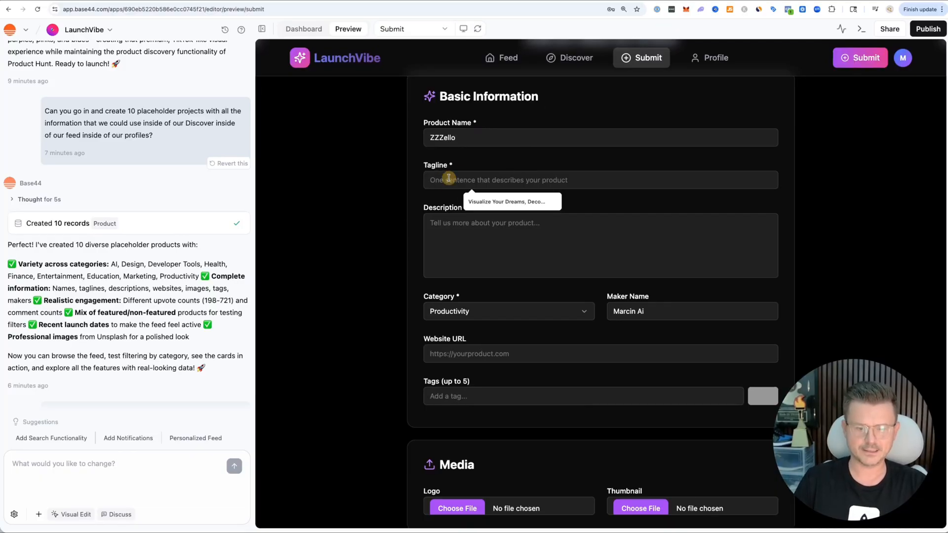
type("get the best hotel")
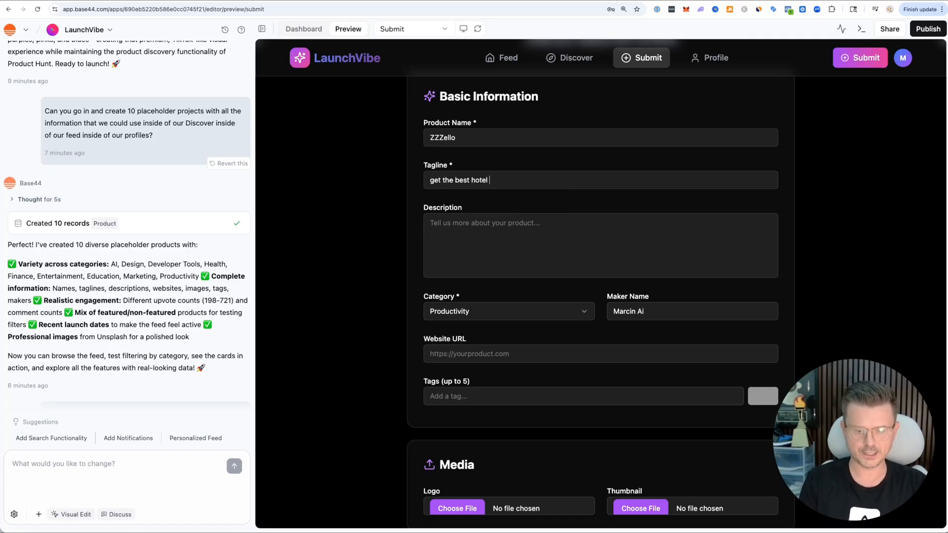
type("prices online")
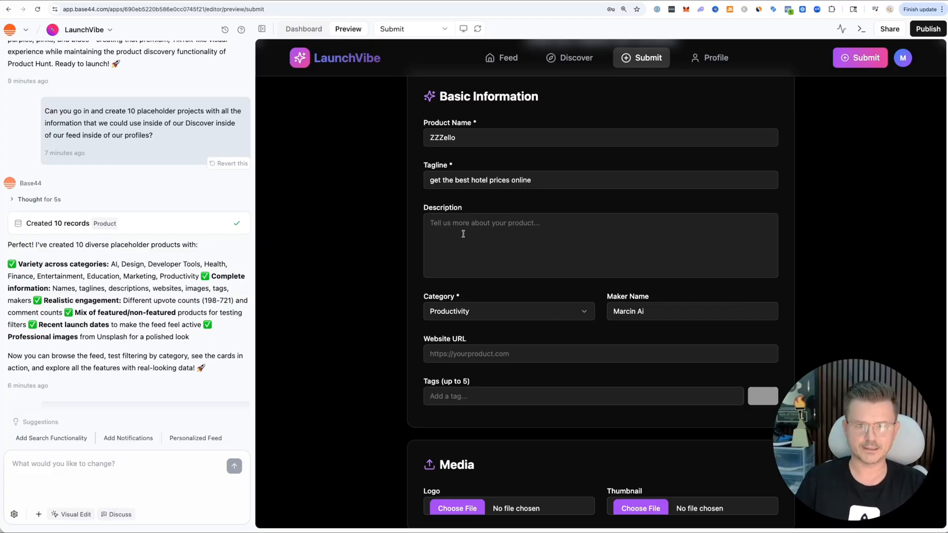
type("Book directly")
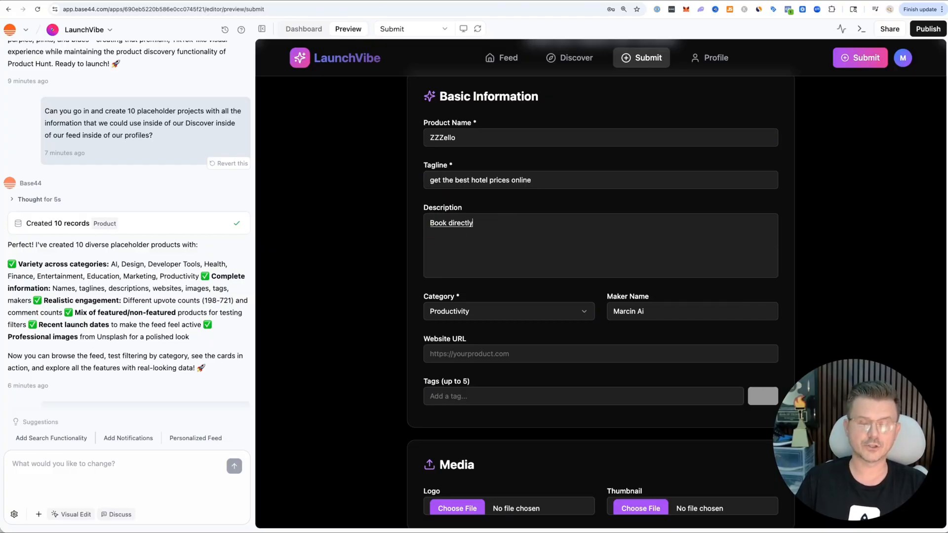
type("with hotels using Zillow")
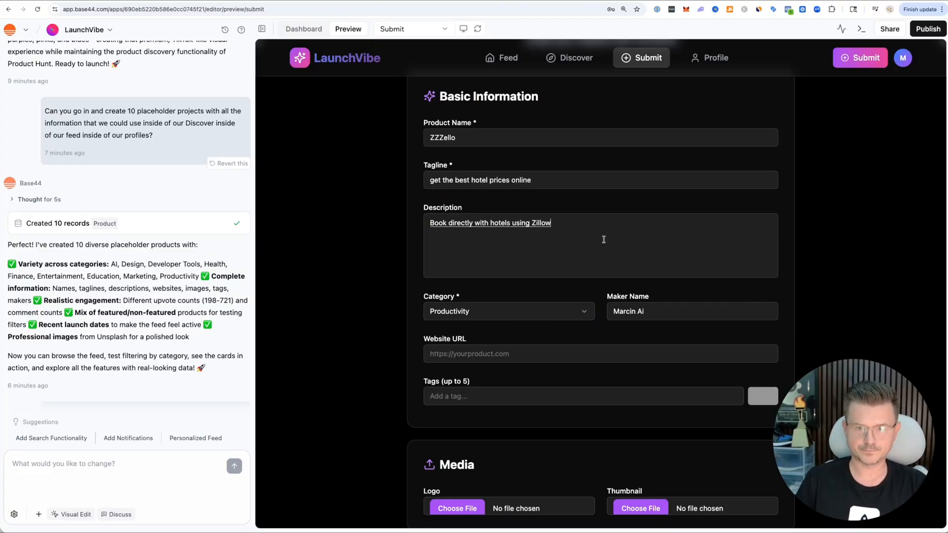
type("zzzel")
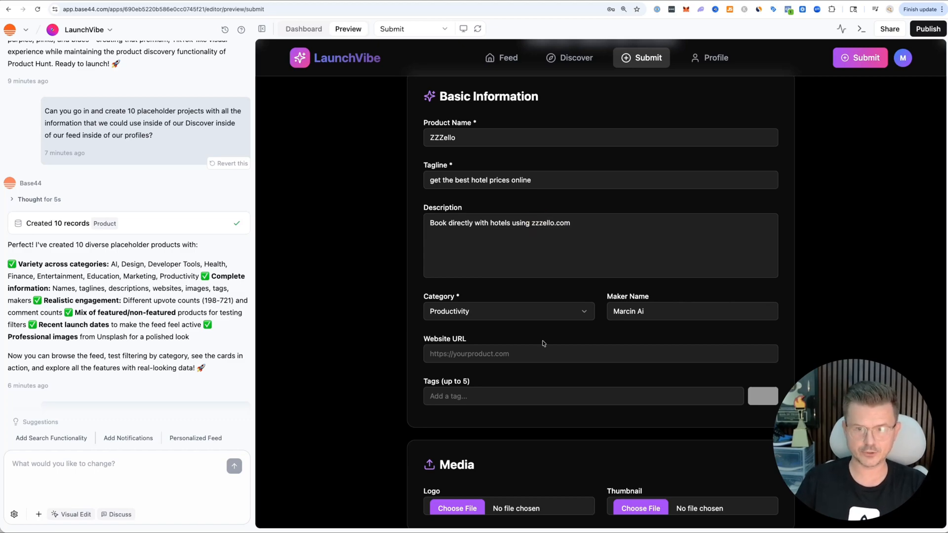
Step: Set category Other, website zzzello.com, and add travel, hotels and booking tags
left_click(507, 311)
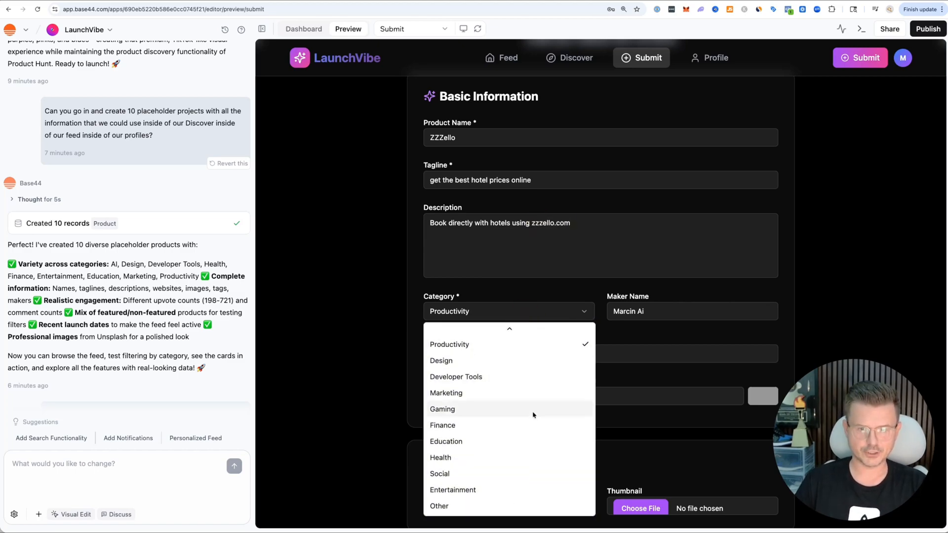
mouse_move(471, 509)
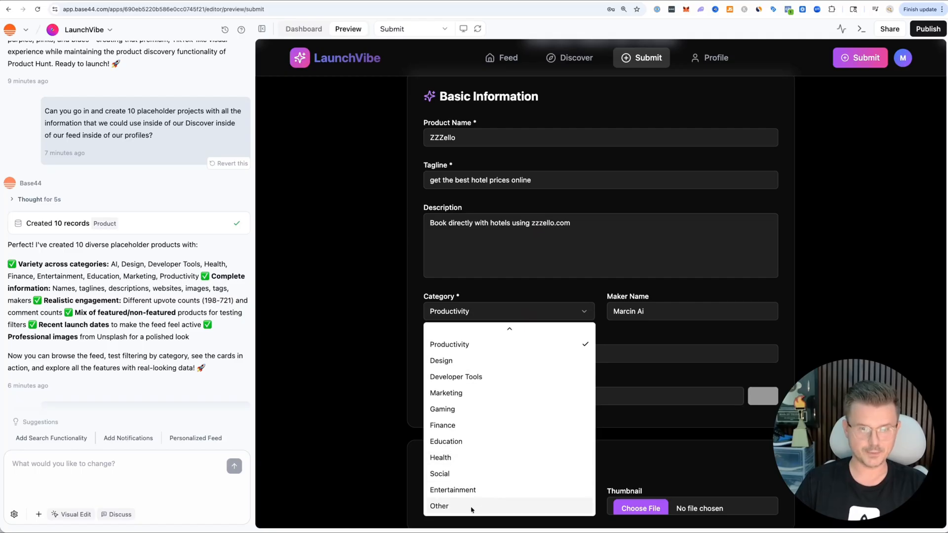
left_click(440, 506)
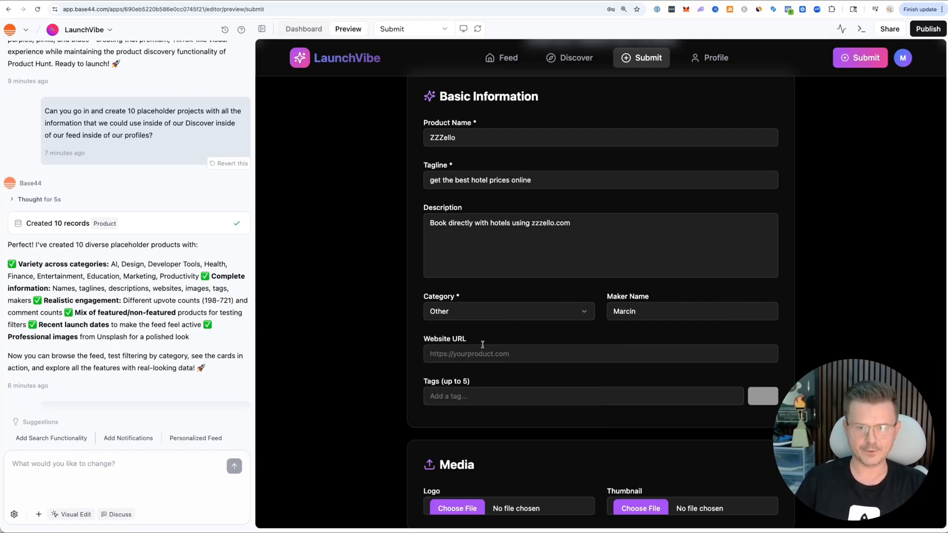
type("zzzello.com")
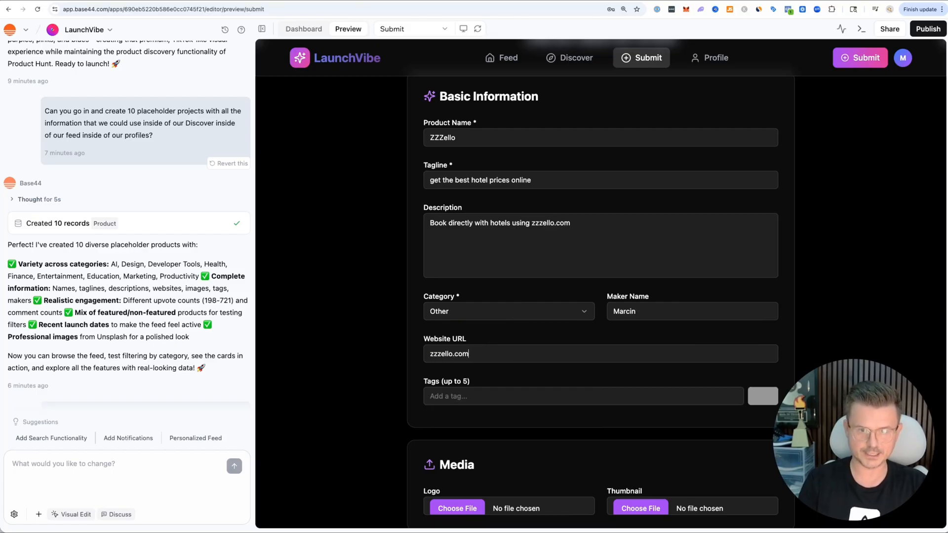
type("tr")
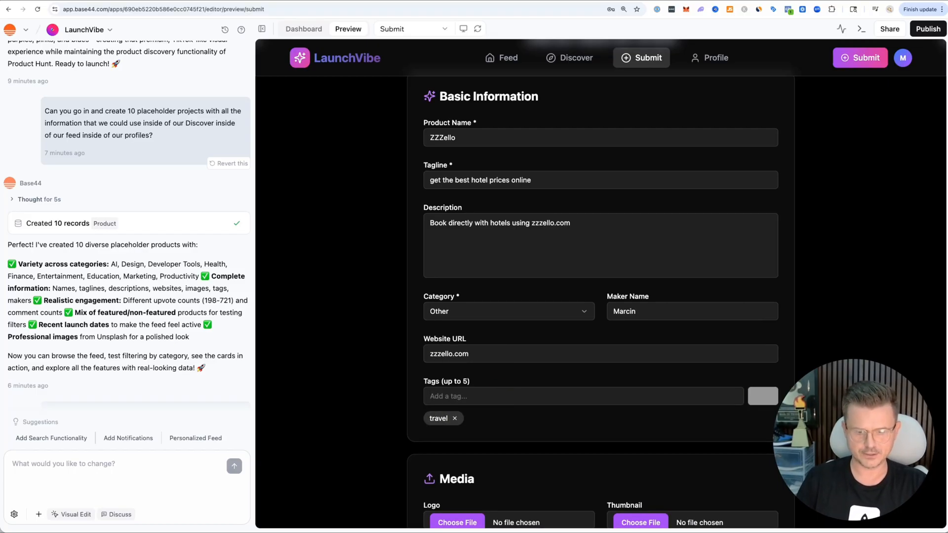
type("hotels")
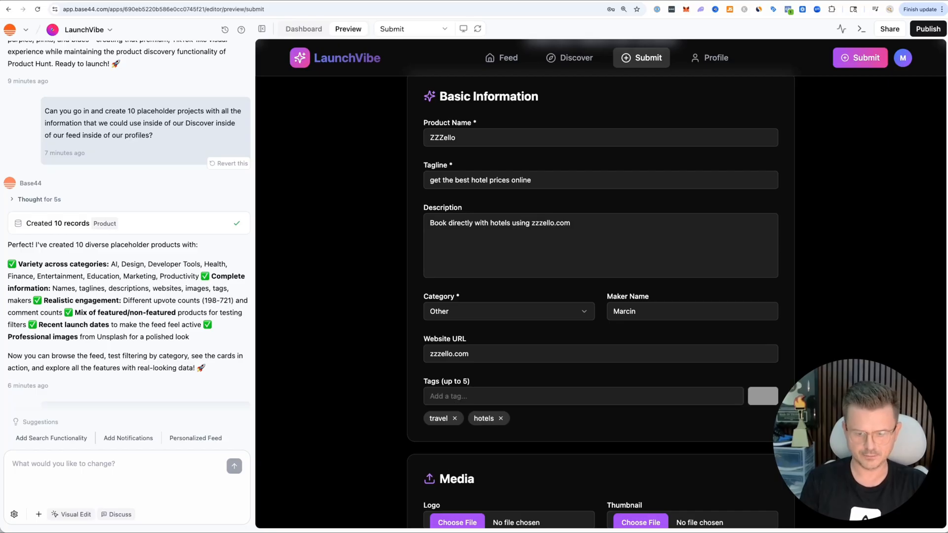
type("booking")
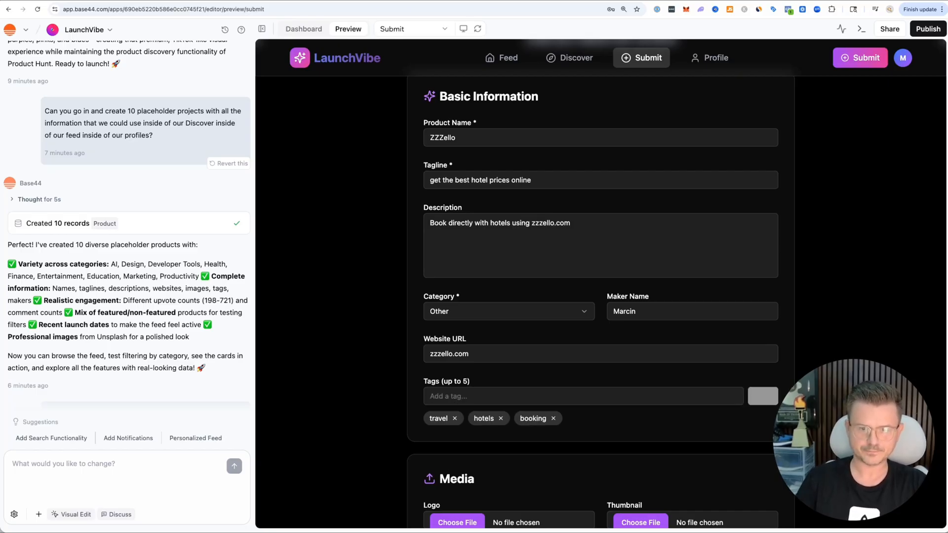
scroll("down", 3)
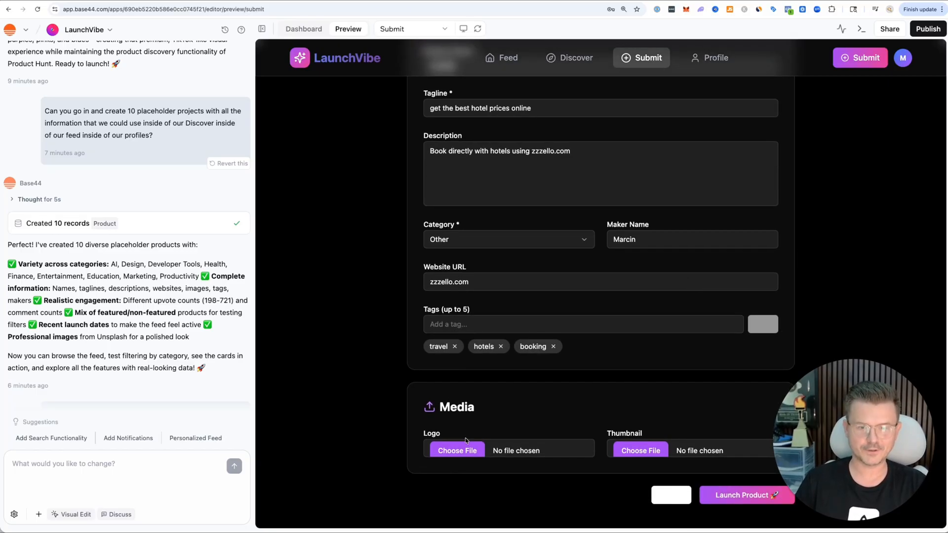
Step: Attach Zzzello logo dark.png as the product logo and launch ZZZello, returning to the feed
left_click(456, 450)
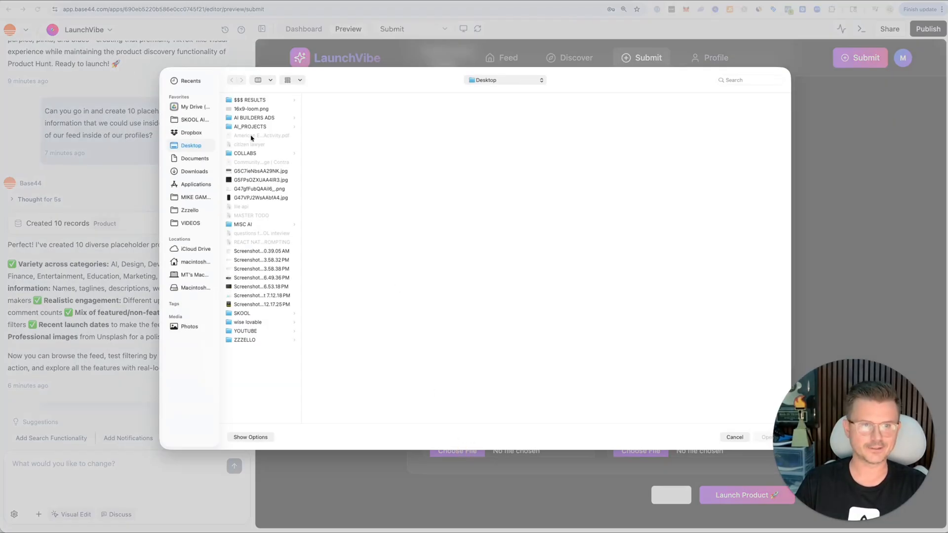
left_click(244, 339)
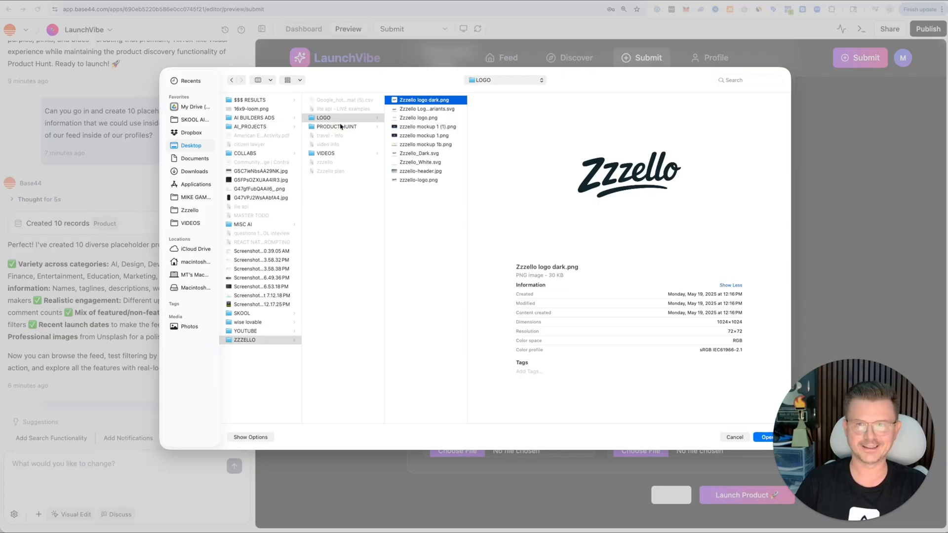
left_click(765, 437)
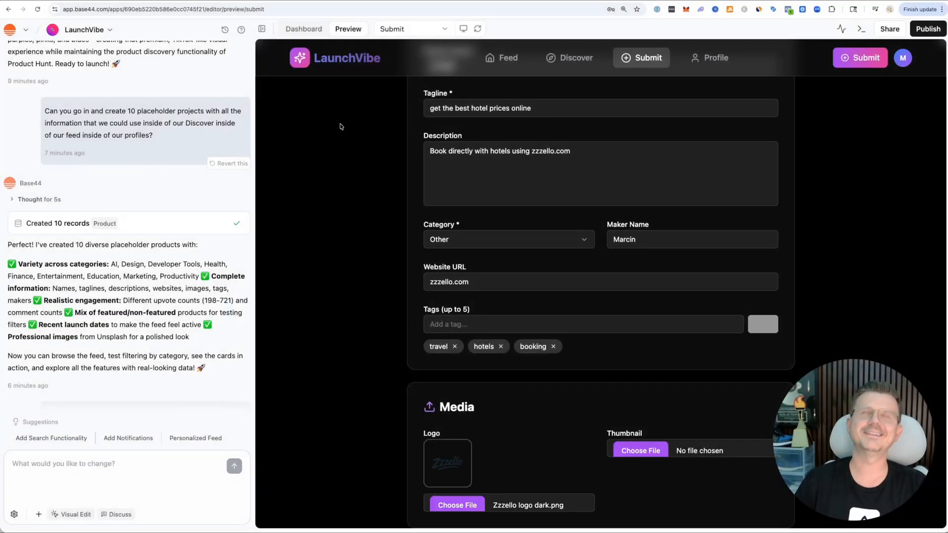
scroll("down", 3)
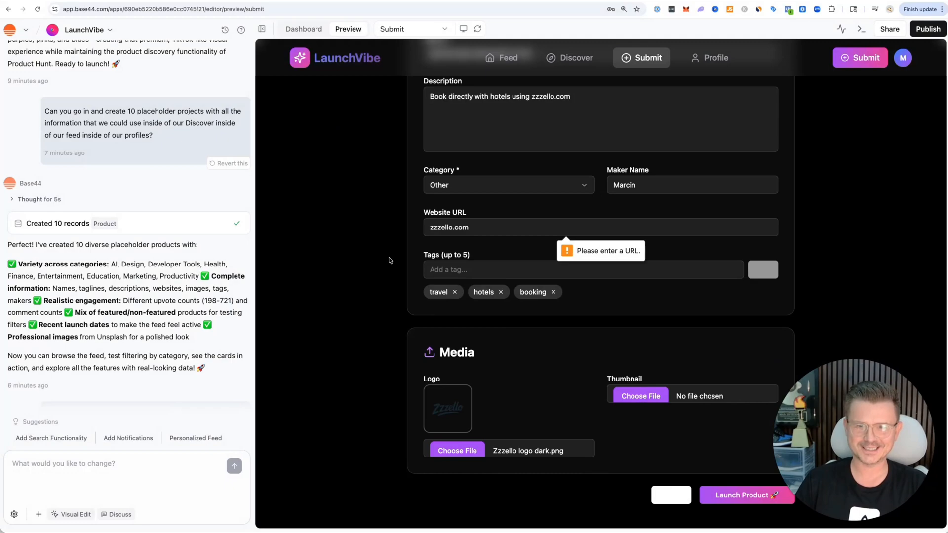
left_click(430, 227)
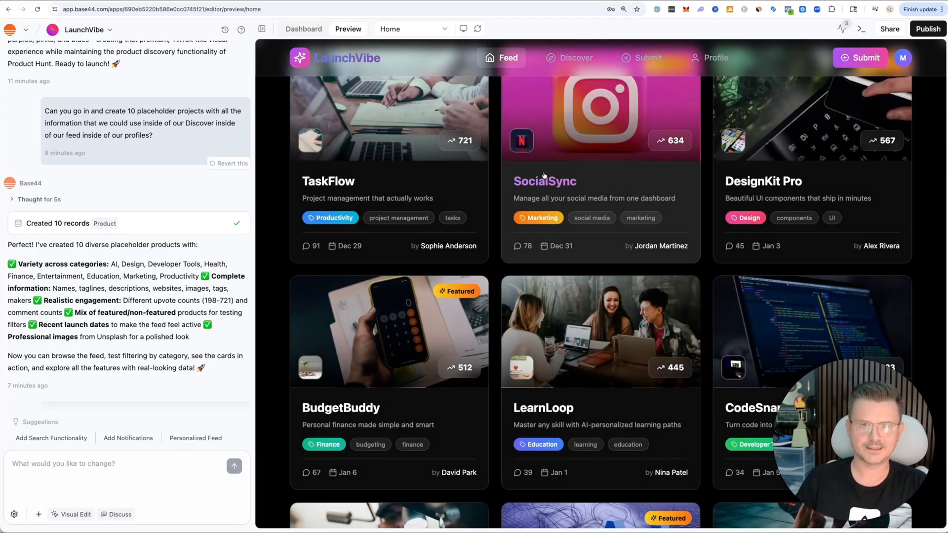
Step: Show the New feed, view ZZZello's details, and switch to the Base44 Dashboard
left_click(395, 274)
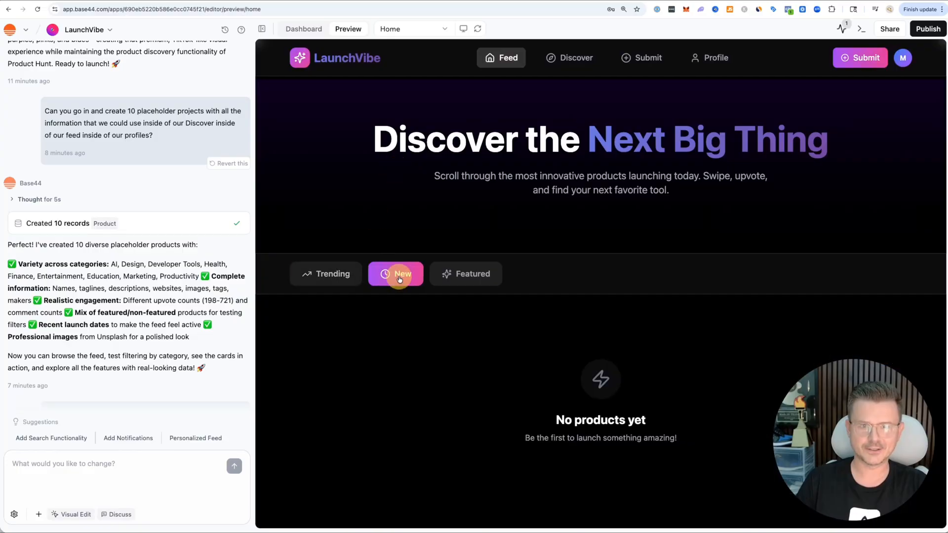
left_click(396, 273)
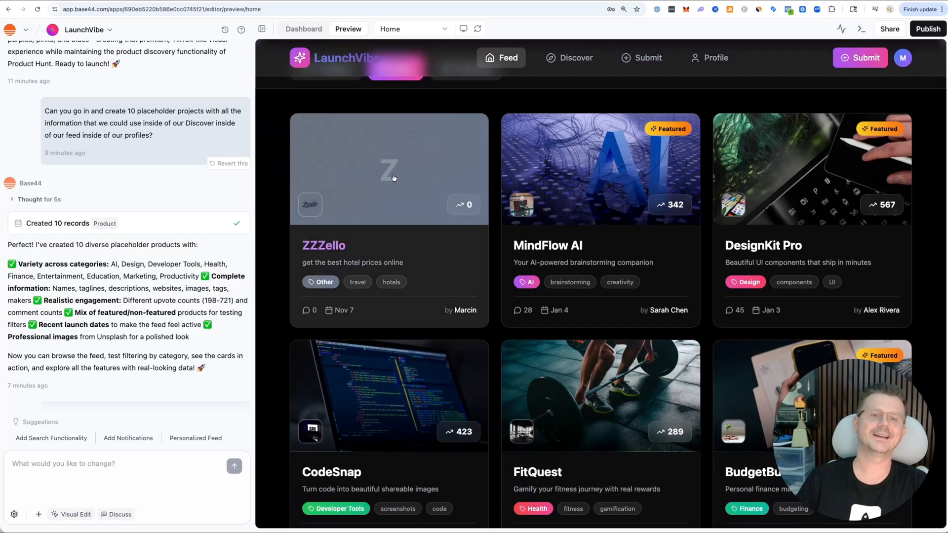
left_click(389, 169)
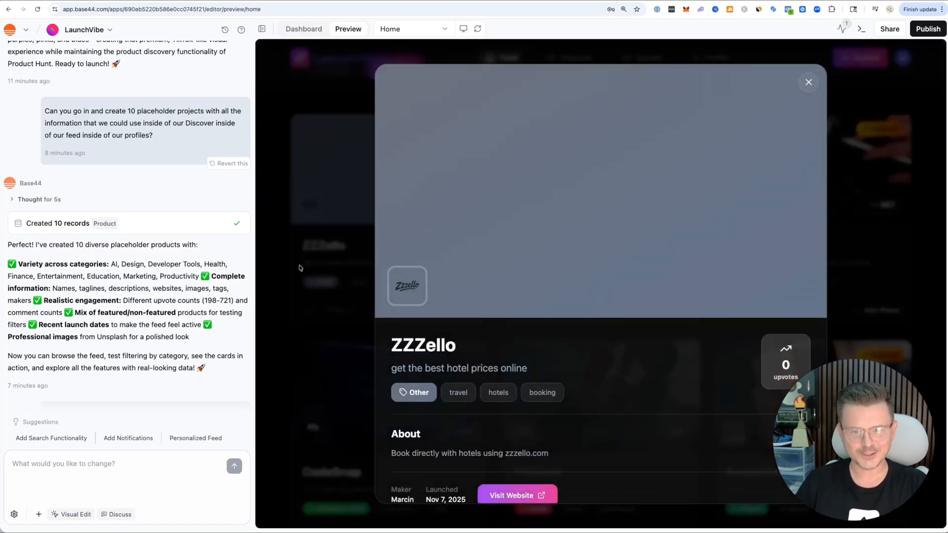
left_click(303, 29)
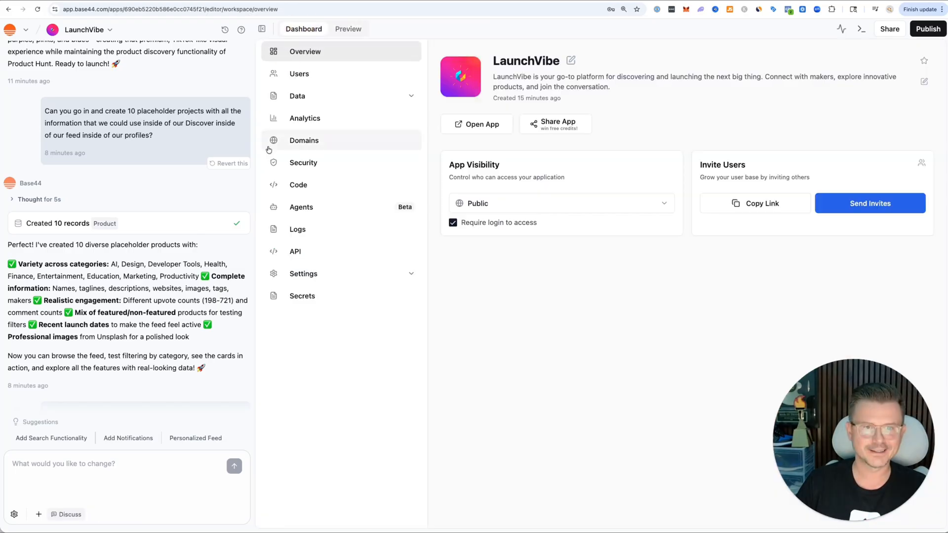
Step: Expand the Data entities in the Dashboard sidebar, then return to the live Preview
left_click(297, 96)
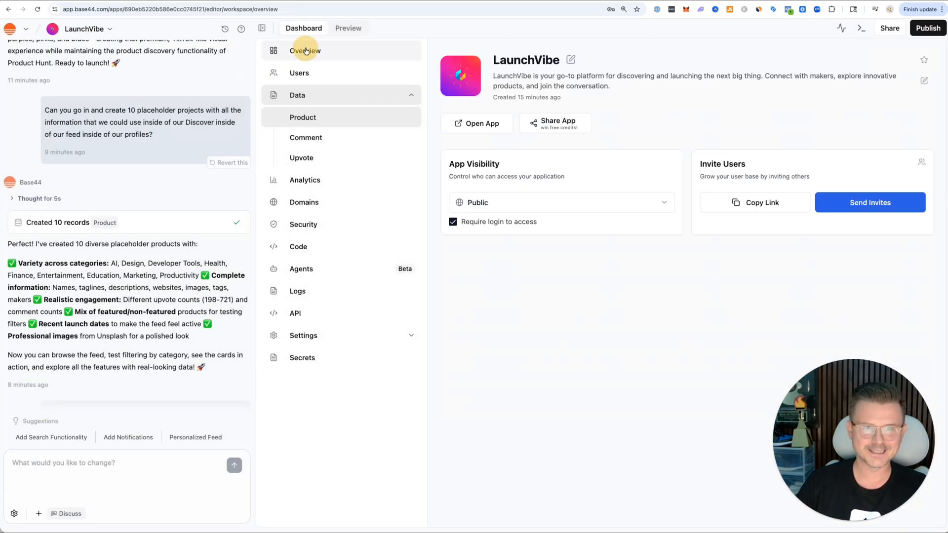
left_click(348, 27)
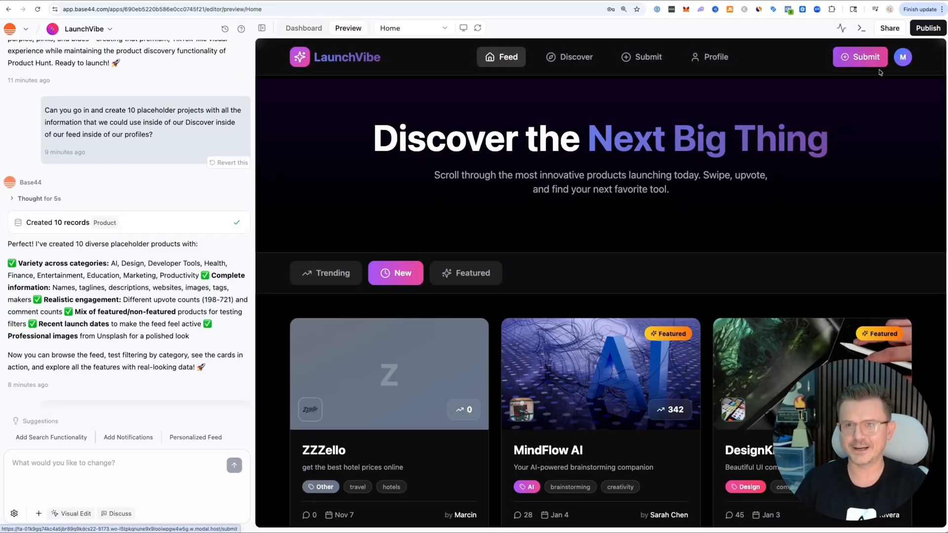
Step: Go to the LaunchVibe Profile page listing 11 products with ZZZello first
left_click(715, 58)
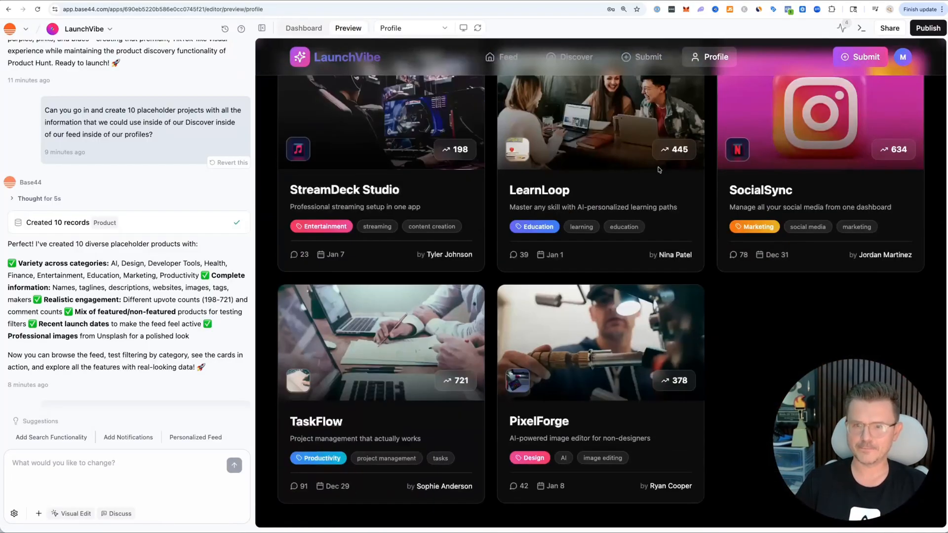
left_click(711, 58)
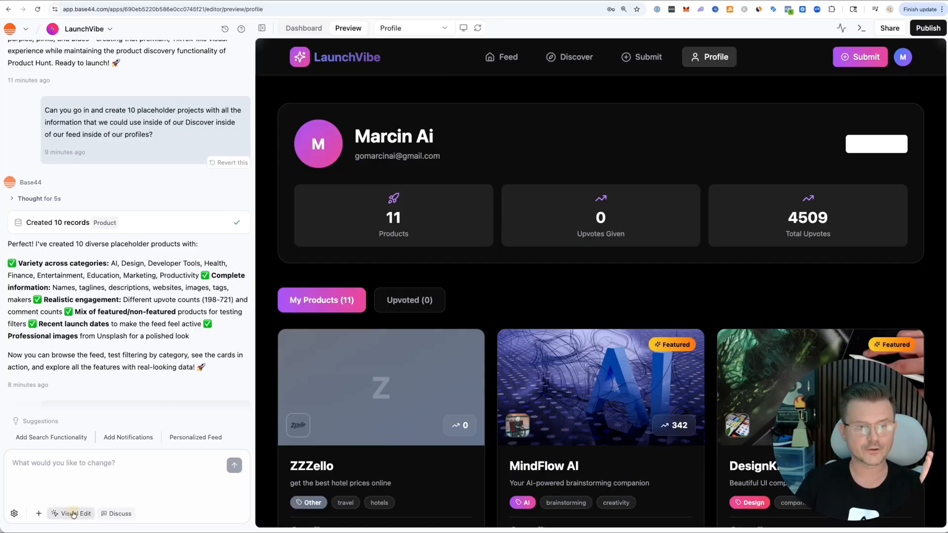
Step: With Visual Edit on, select the white button and ask 'make the font BLACK when the button is white'
left_click(75, 513)
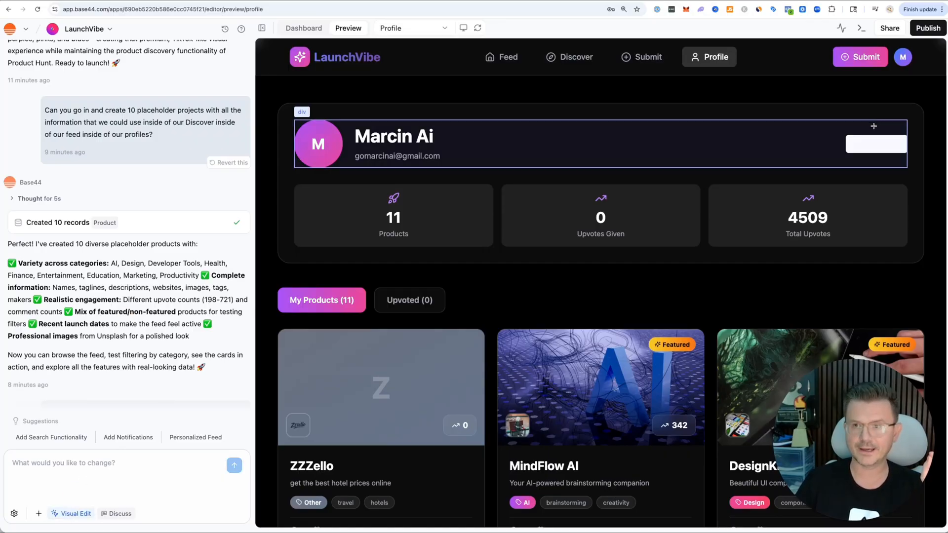
left_click(876, 144)
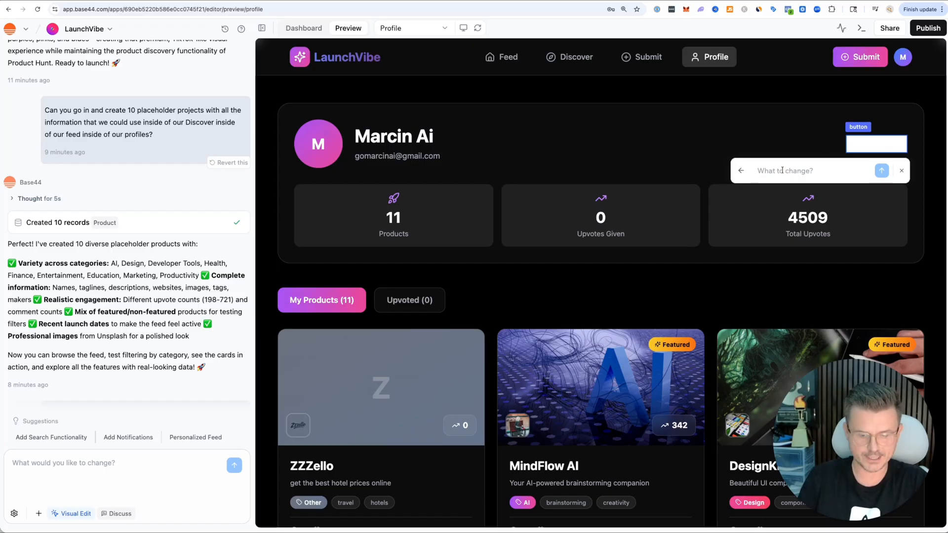
type("make")
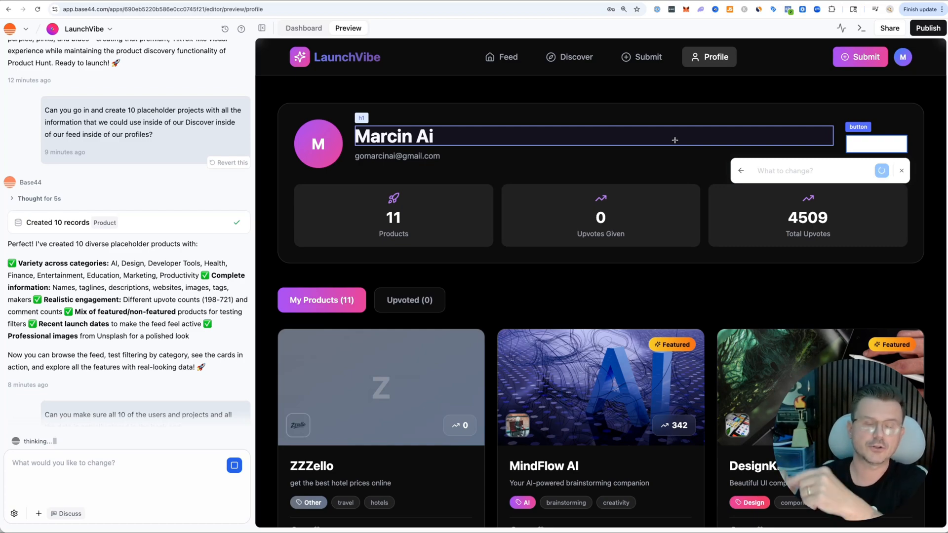
left_click(901, 171)
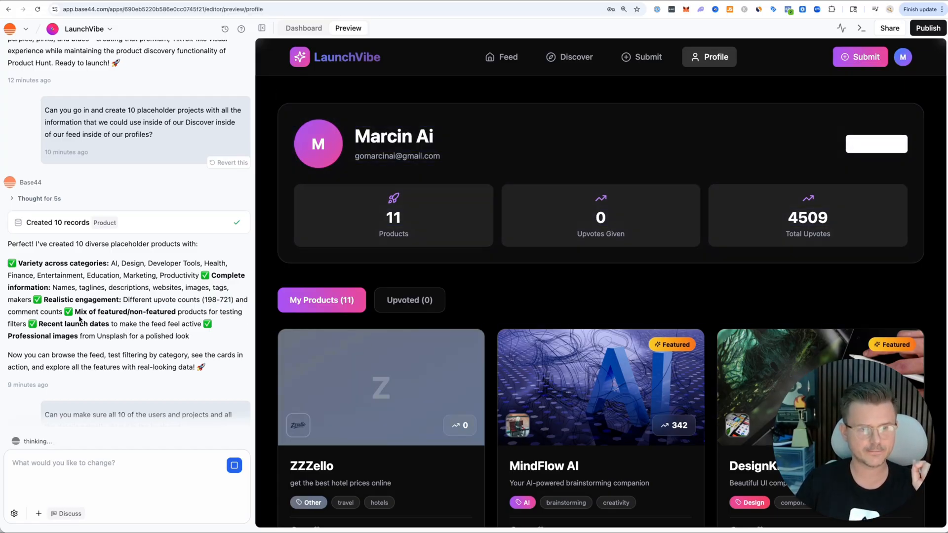
type("make the font BLACK when the button is white")
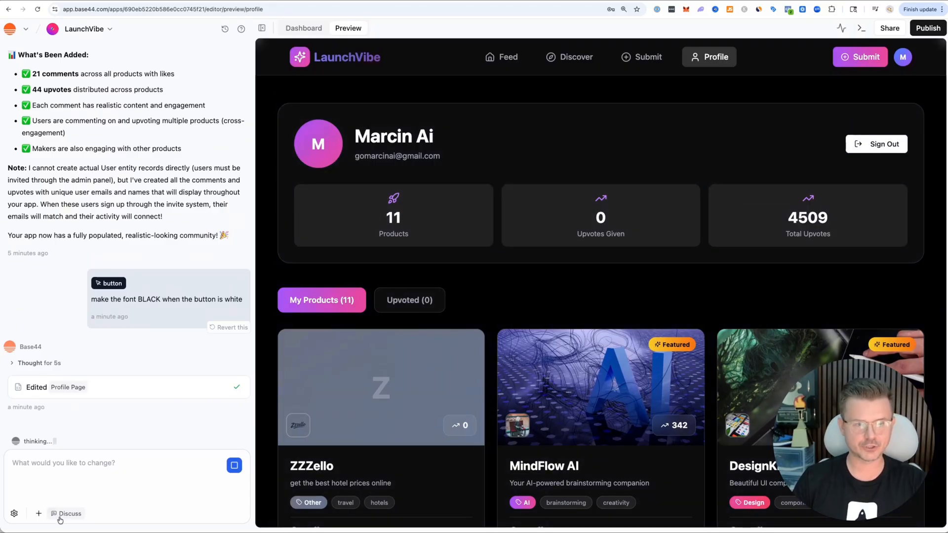
mouse_move(147, 350)
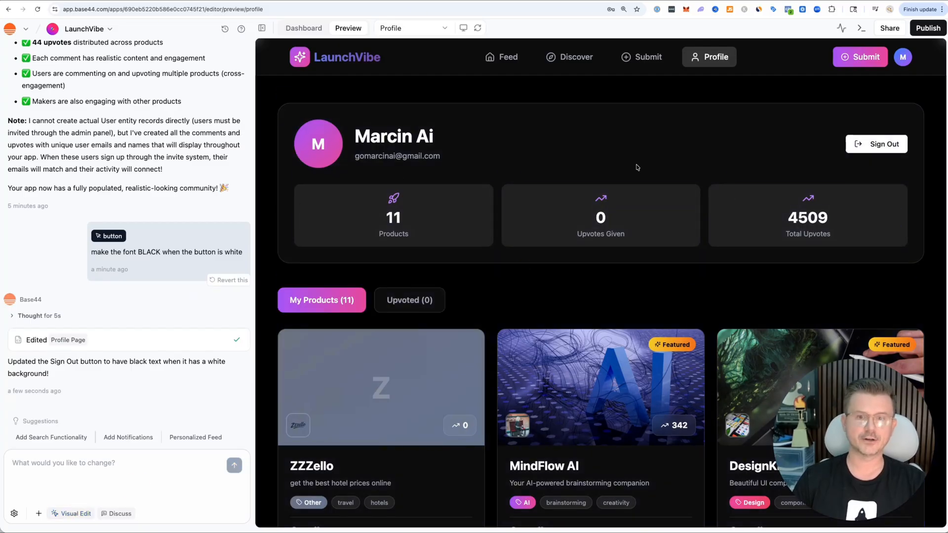
Step: Explore the element colour palette on the profile page and close the colour chooser
scroll("down", 3)
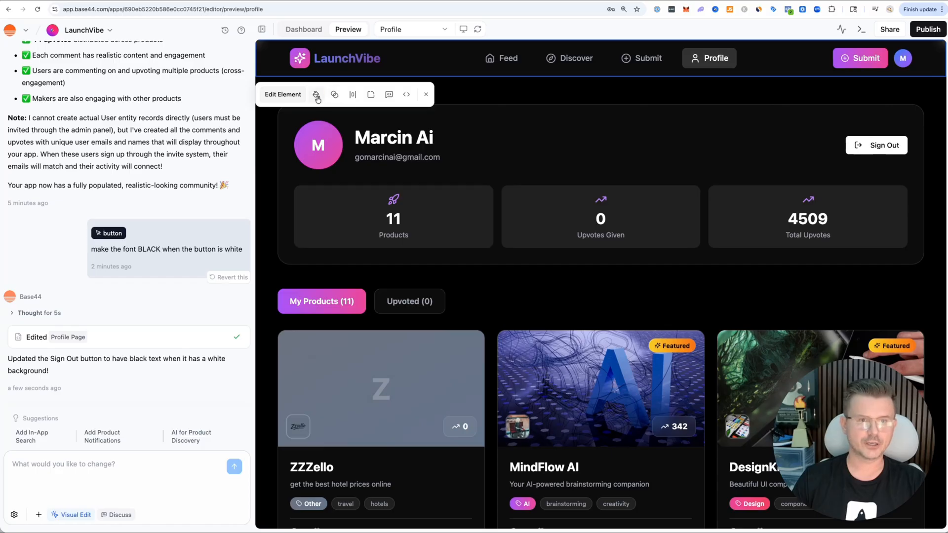
left_click(316, 95)
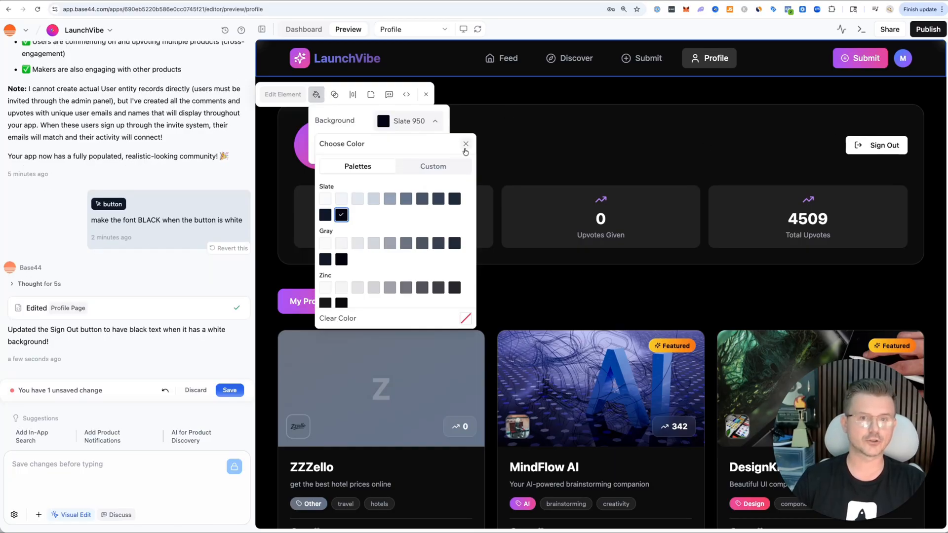
left_click(465, 144)
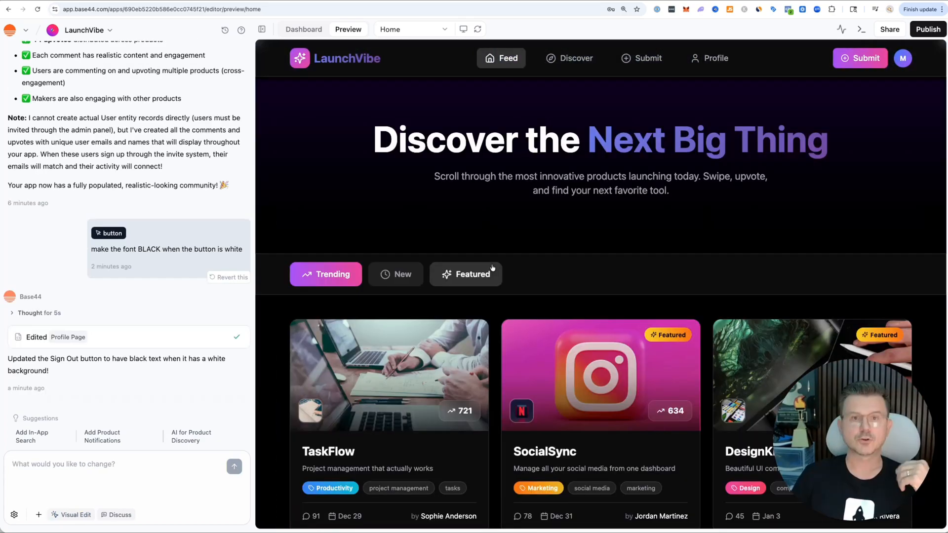
mouse_move(156, 400)
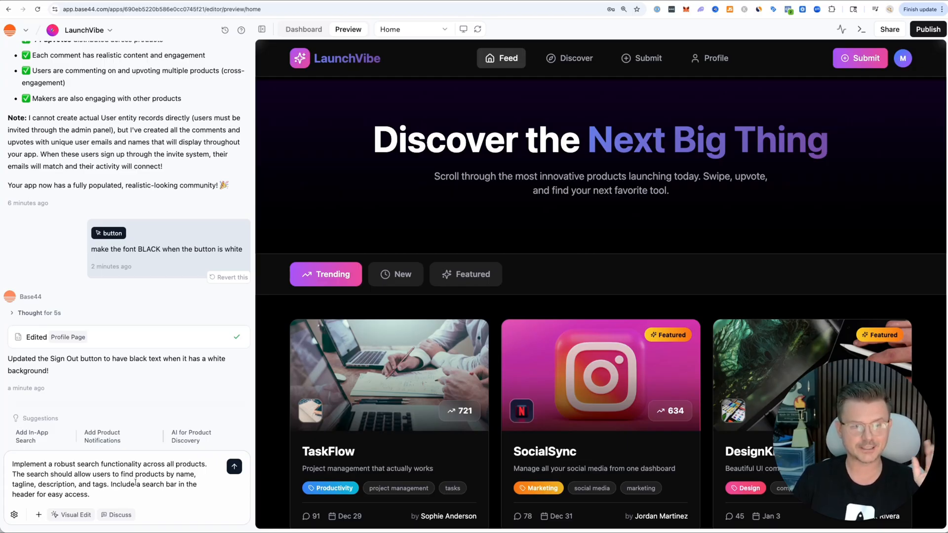
Step: Send the search-feature prompt and reload the preview to reveal the new header search bar
left_click(234, 466)
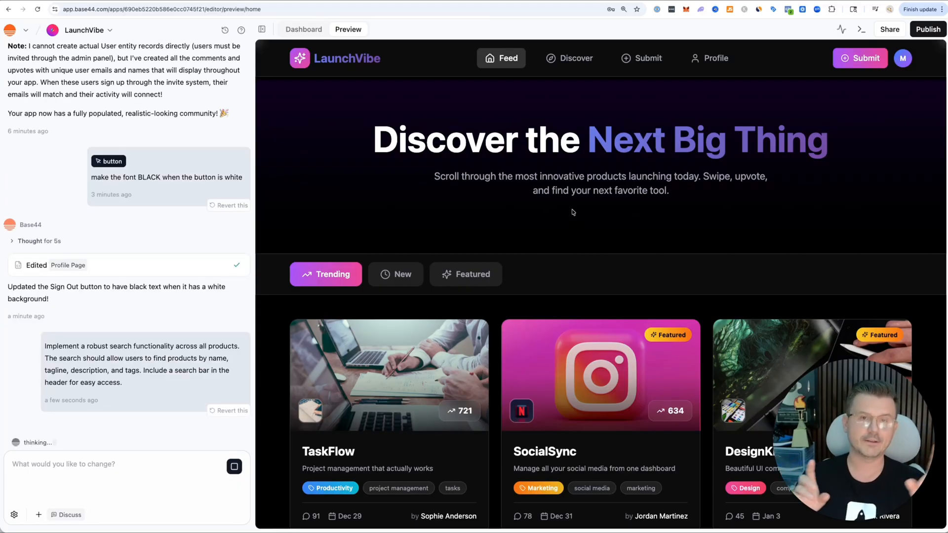
scroll("down", 3)
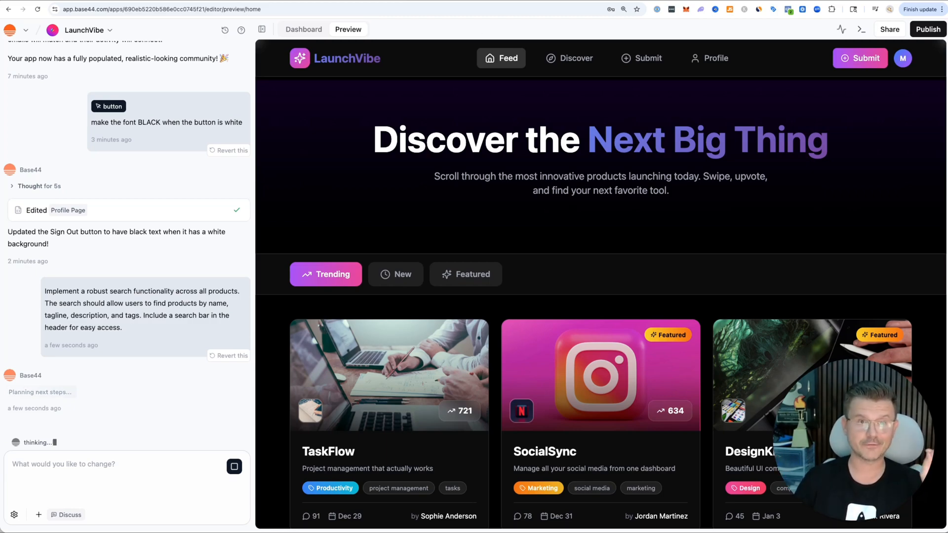
left_click(304, 29)
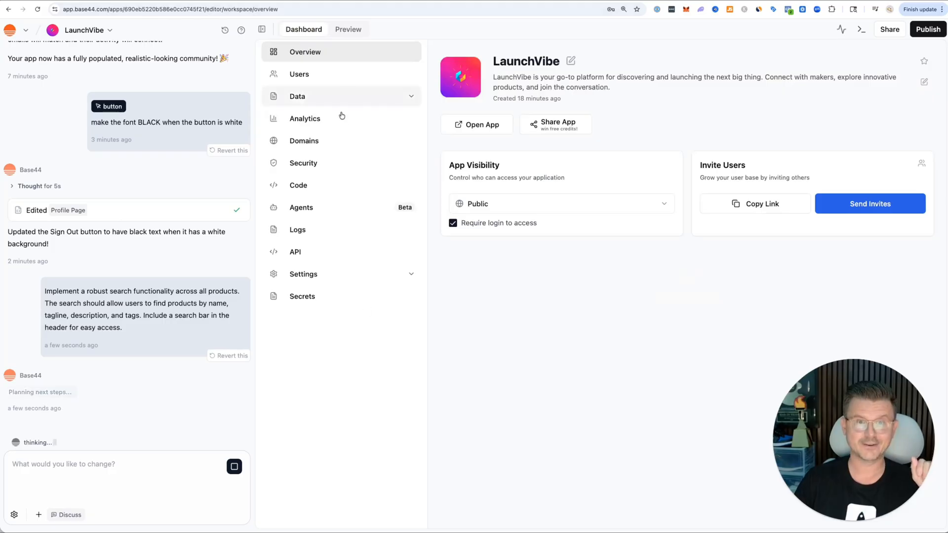
left_click(349, 29)
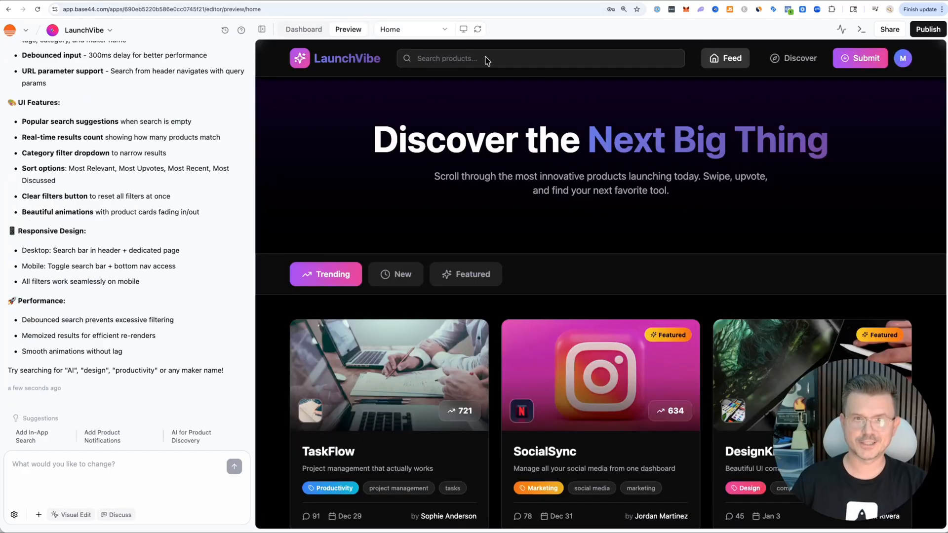
Step: Search 'task' in the header bar to find TaskFlow and sort results by Most Upvotes
type("t")
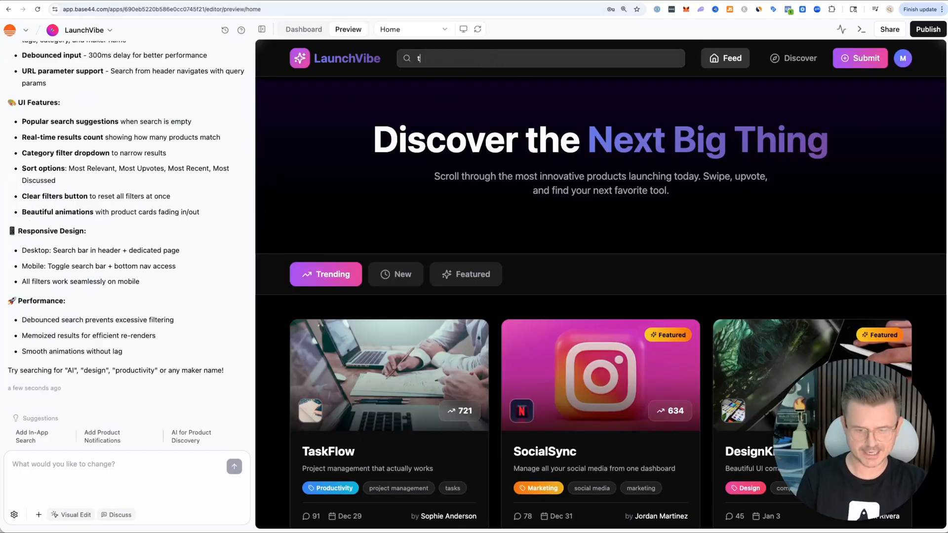
type("ask")
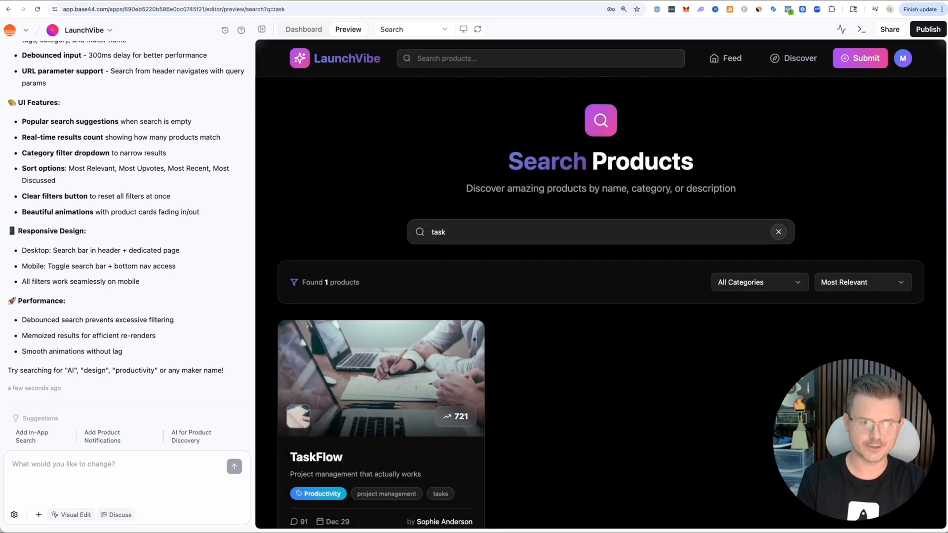
left_click(861, 281)
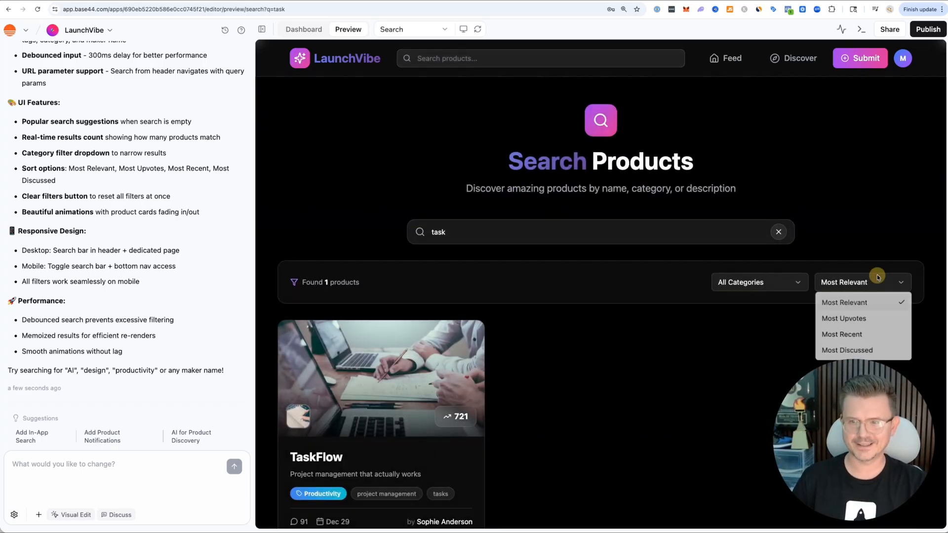
left_click(844, 318)
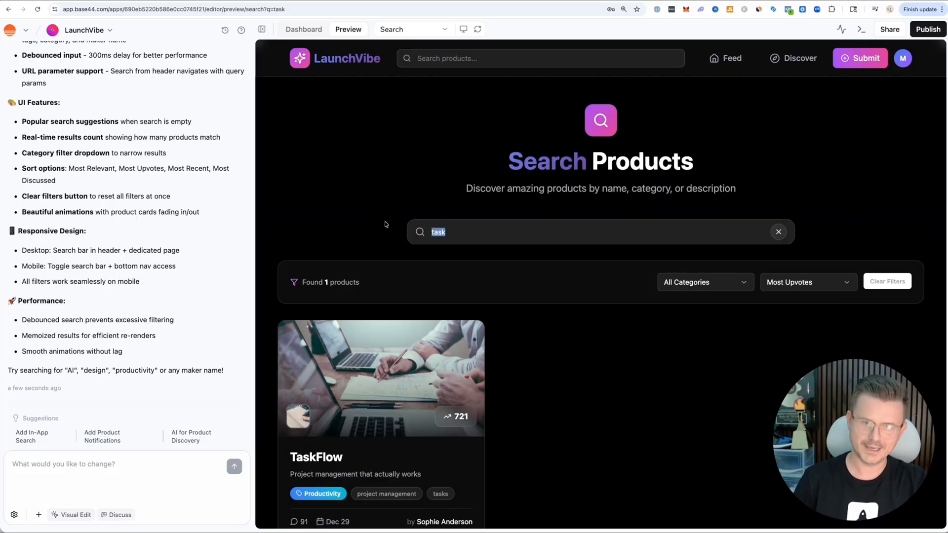
left_click(778, 231)
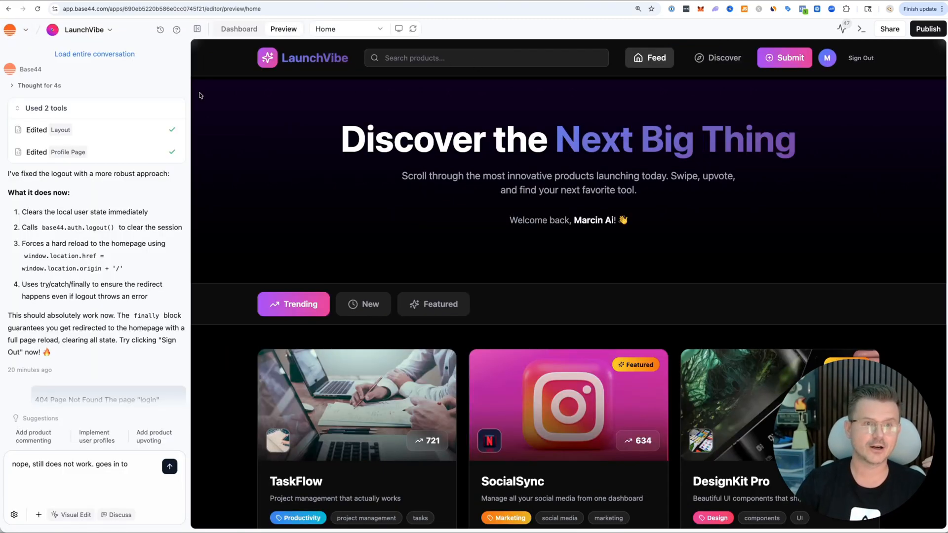
Step: Run a security scan from the dashboard's Security settings
left_click(238, 29)
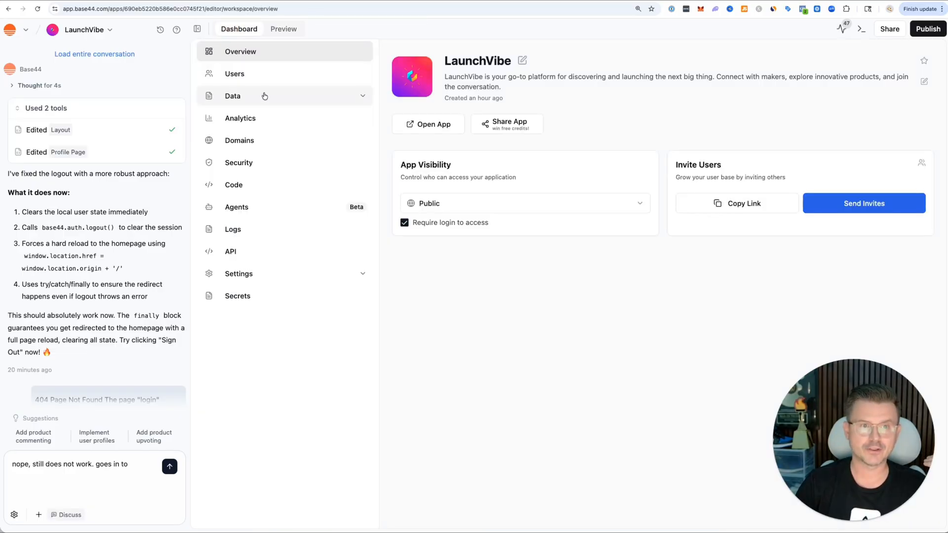
left_click(232, 96)
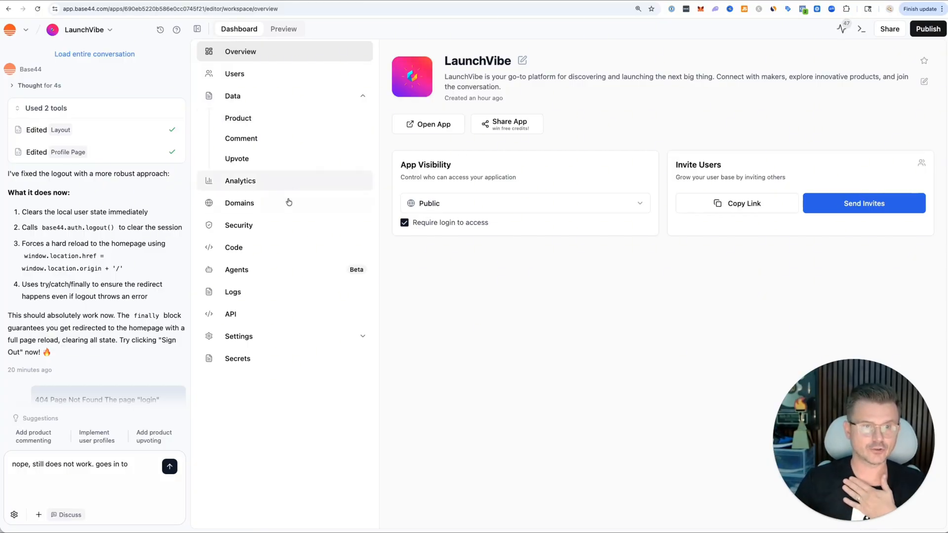
left_click(239, 202)
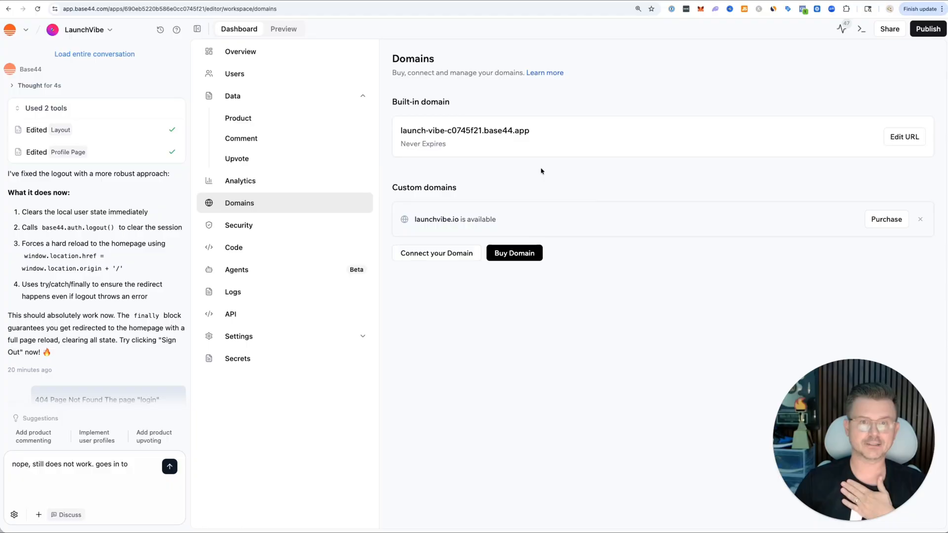
left_click(239, 225)
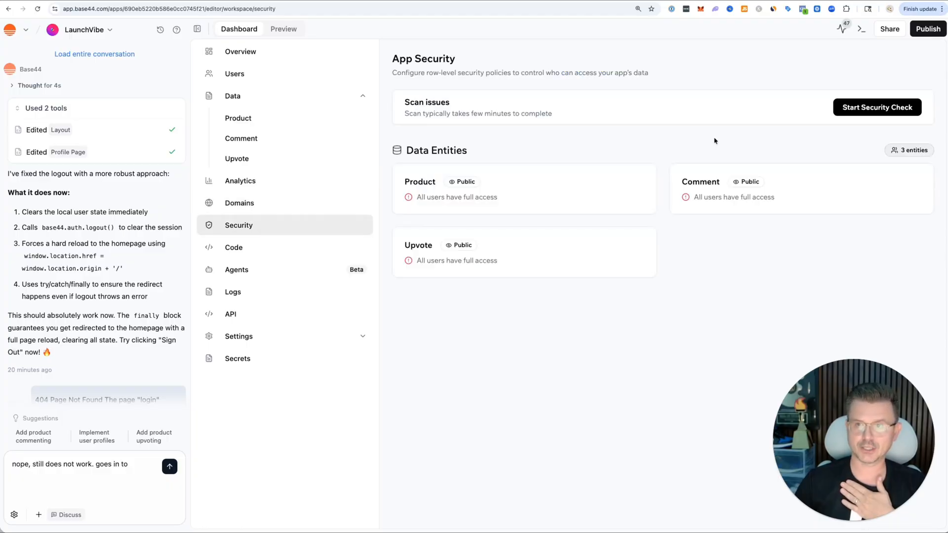
left_click(877, 107)
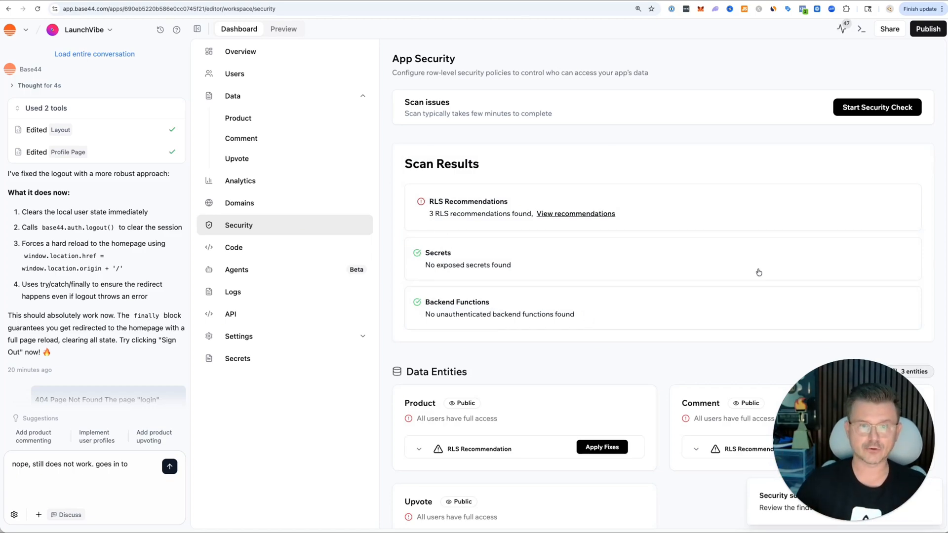
Step: Apply the recommended RLS fixes restricting Product create, update and delete access
scroll("down", 3)
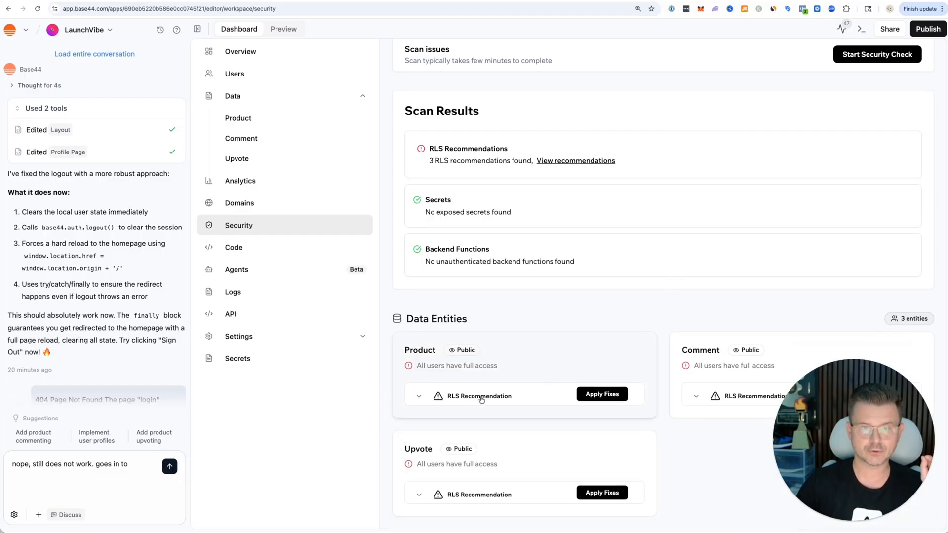
left_click(602, 394)
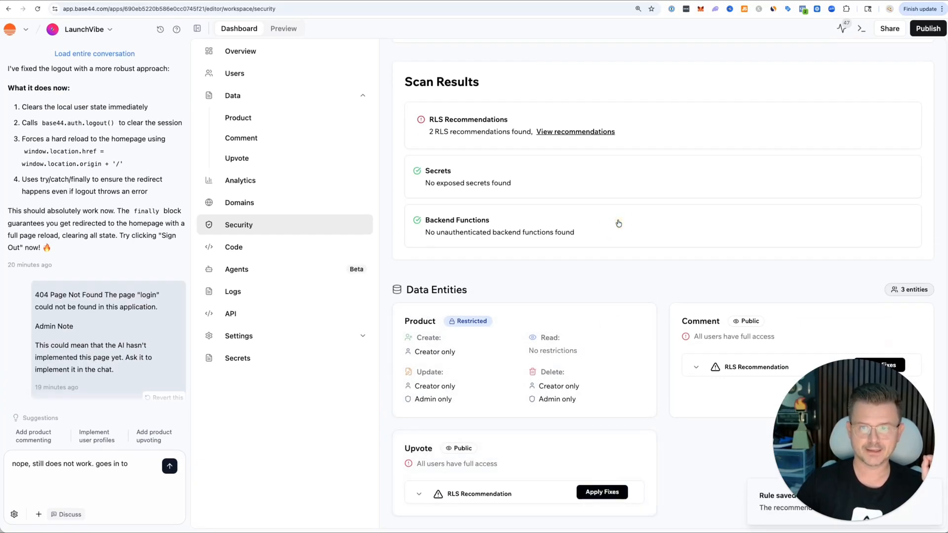
left_click(601, 491)
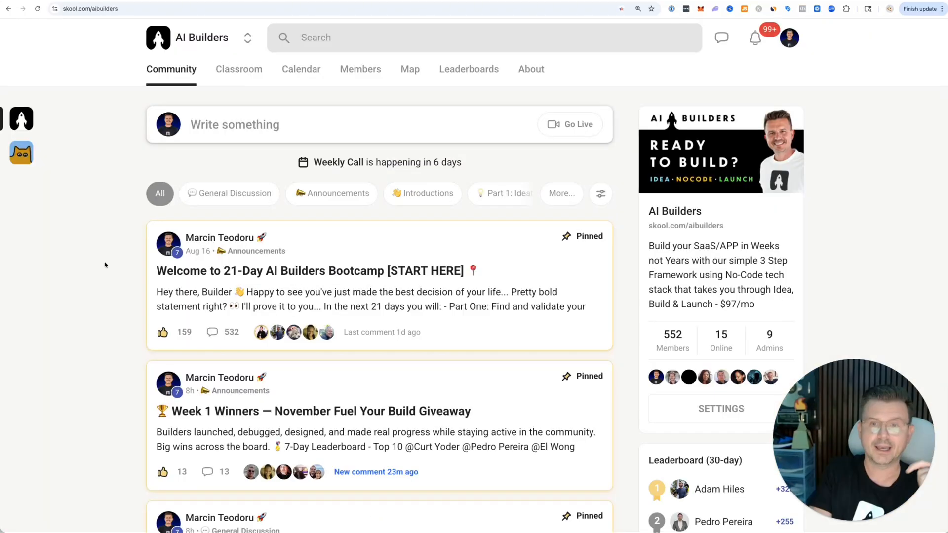
Step: Browse the AI Builders community feed and switch to its Classroom of courses
scroll("down", 3)
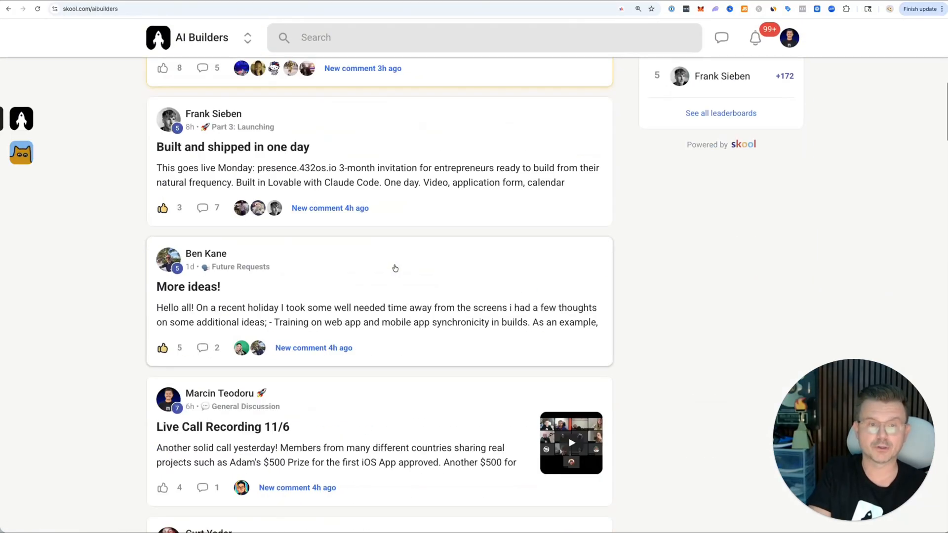
scroll("down", 3)
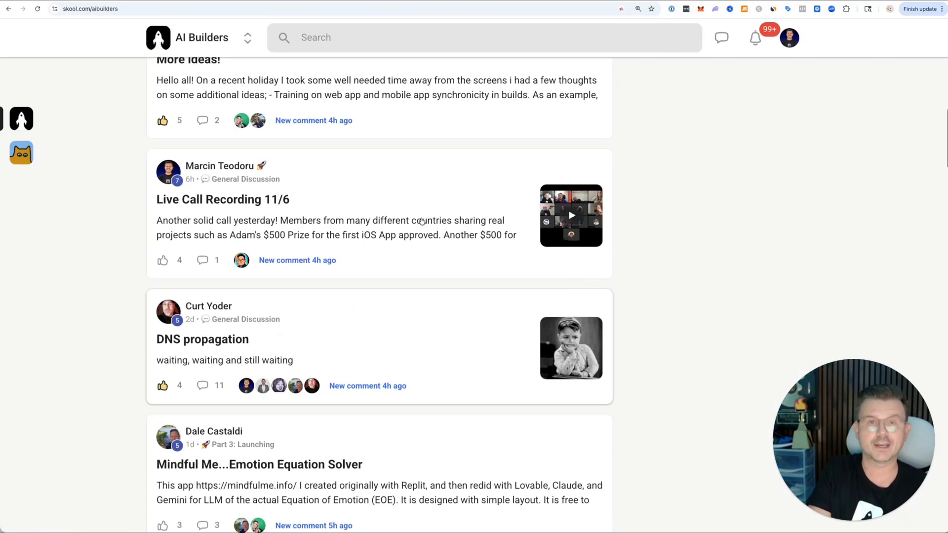
scroll("down", 3)
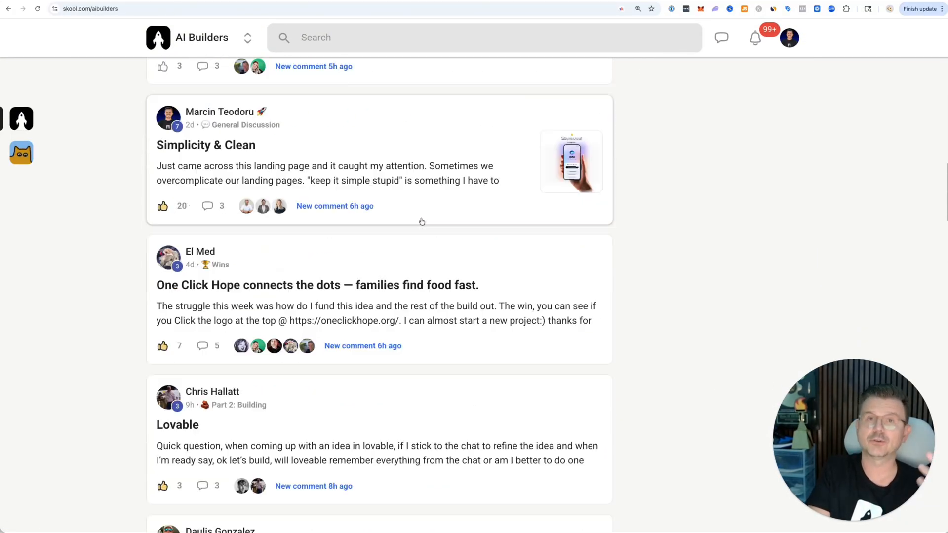
scroll("down", 3)
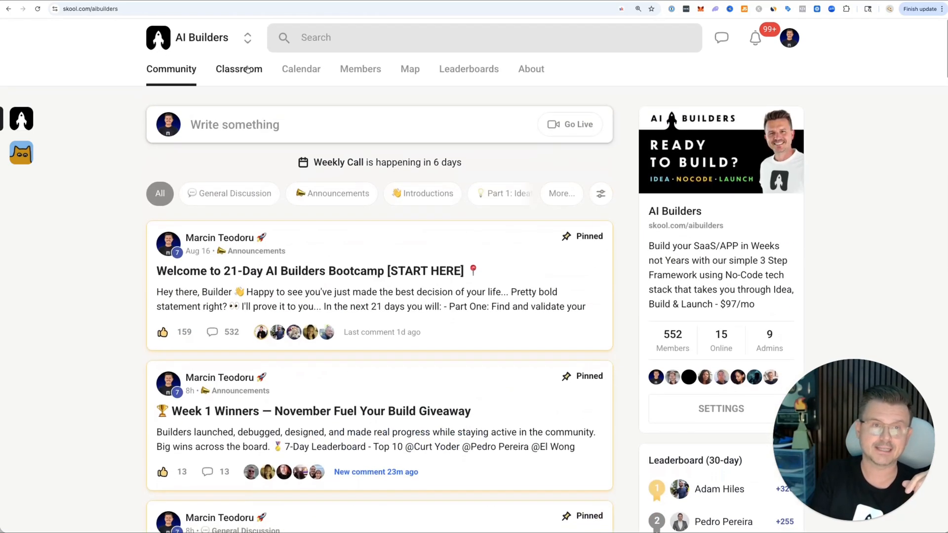
left_click(239, 68)
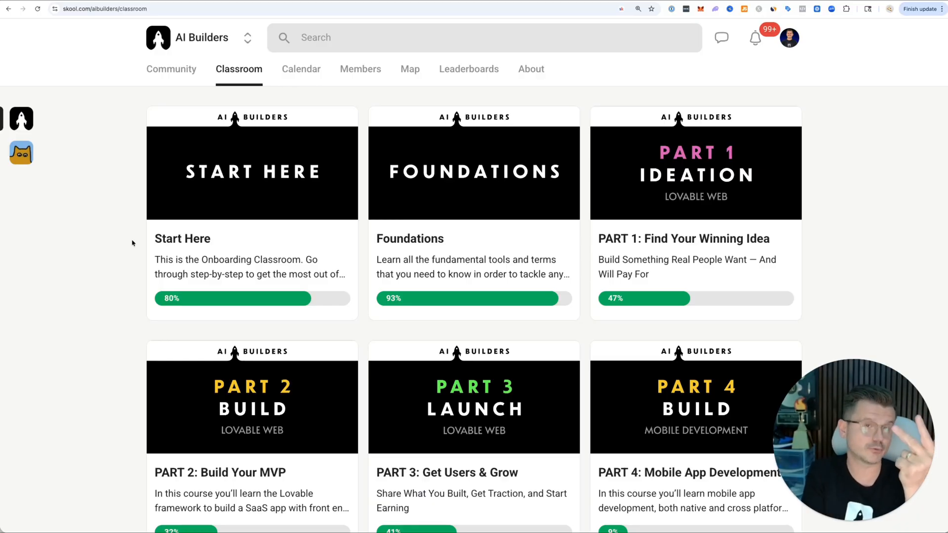
Step: Look through a course and return to the classroom's course grid
scroll("down", 3)
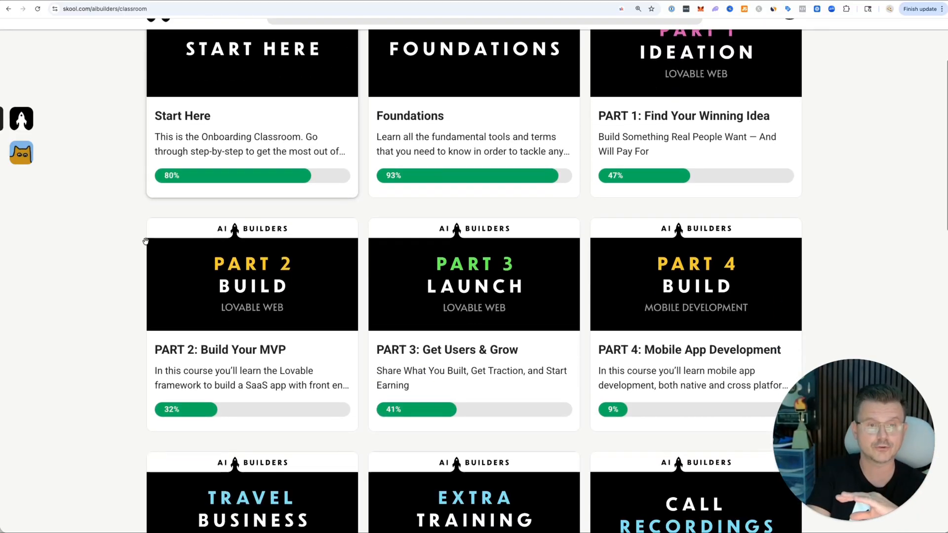
scroll("down", 3)
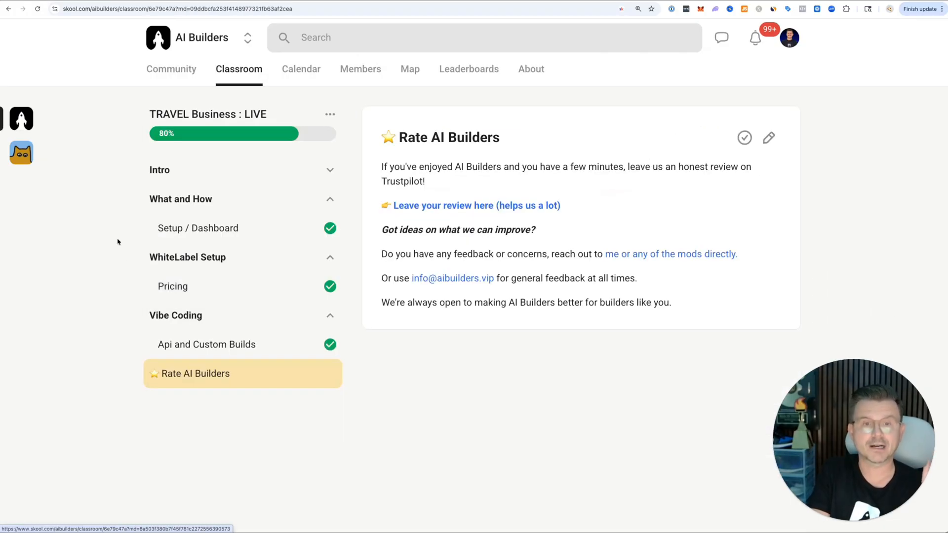
left_click(238, 68)
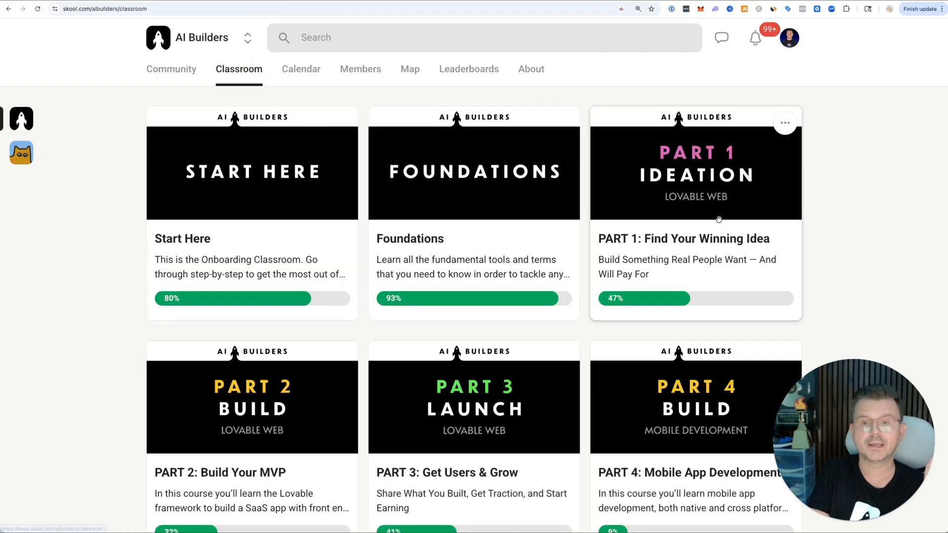
scroll("down", 3)
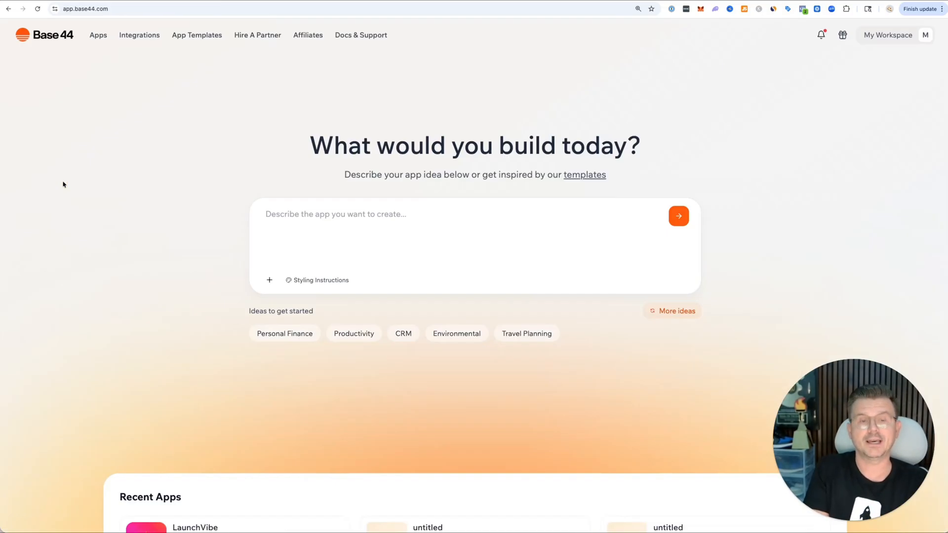
mouse_move(91, 183)
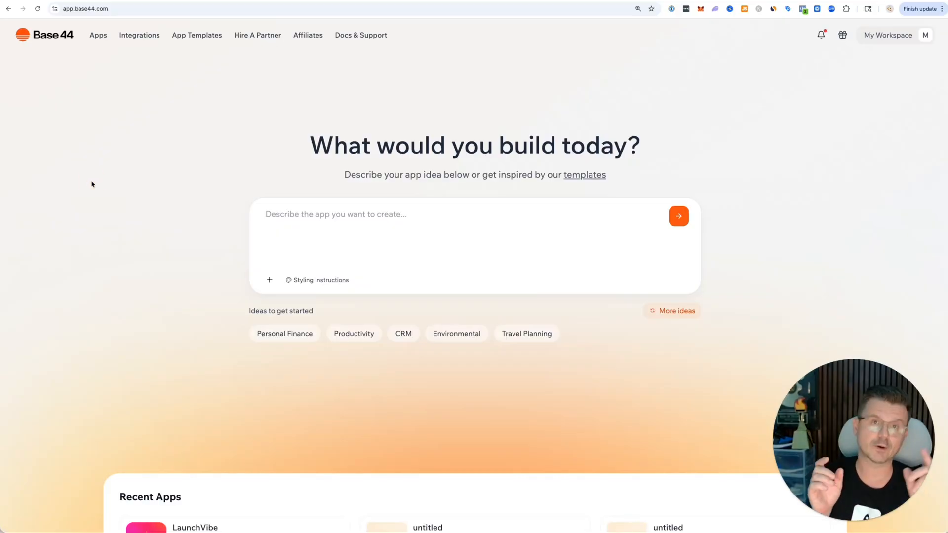